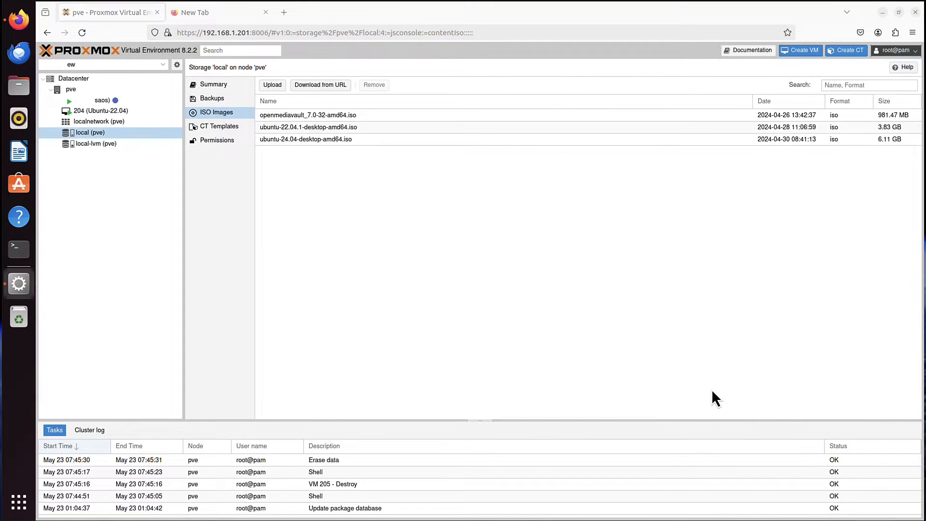
# - Search for "arch linux download" and open the Arch Linux - Downloads result
pyautogui.write('arch linux download')
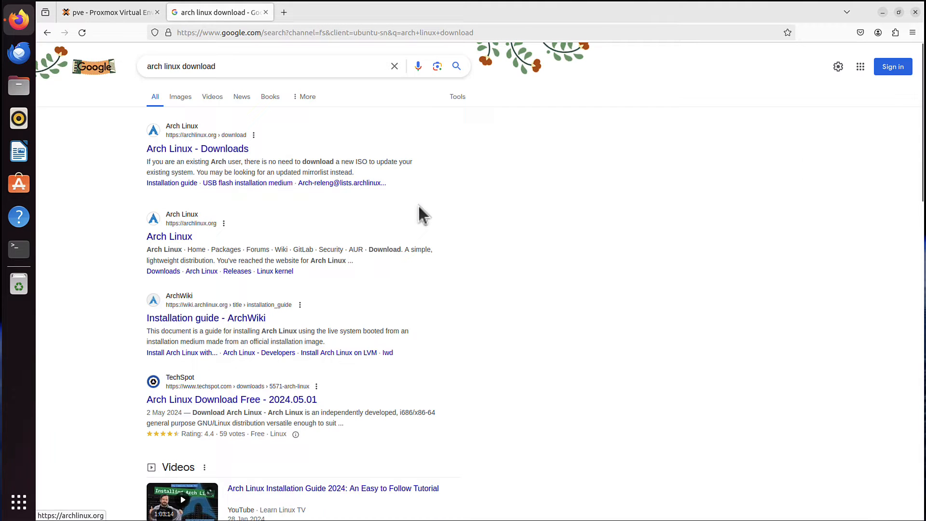
pyautogui.moveTo(227, 156)
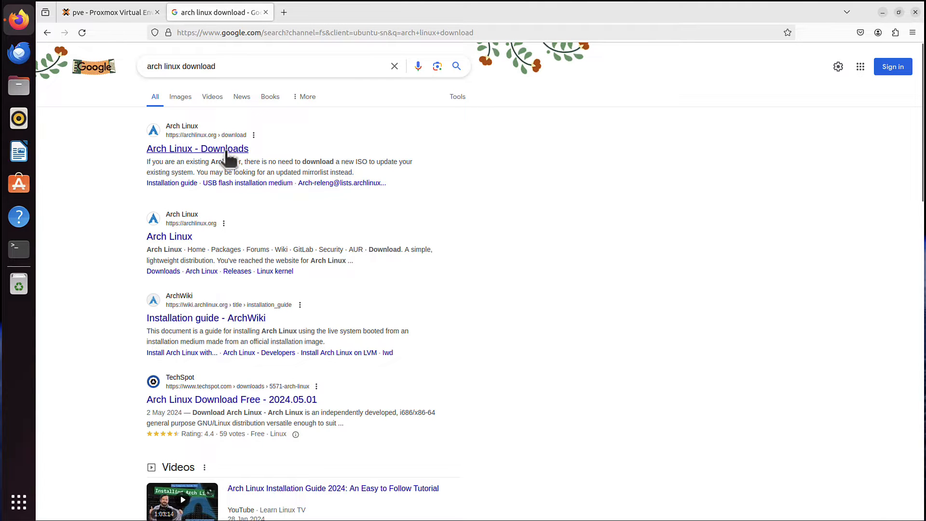
pyautogui.click(197, 148)
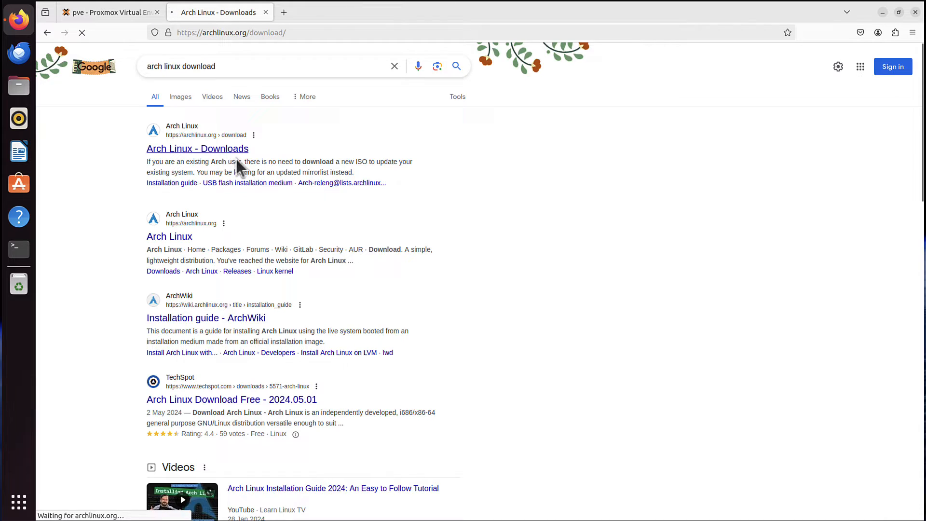
pyautogui.click(197, 148)
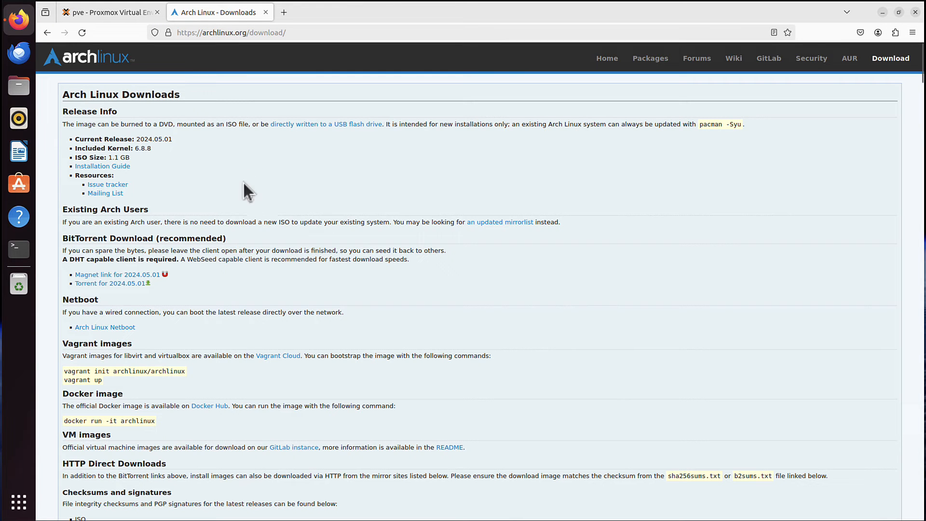
pyautogui.moveTo(172, 125)
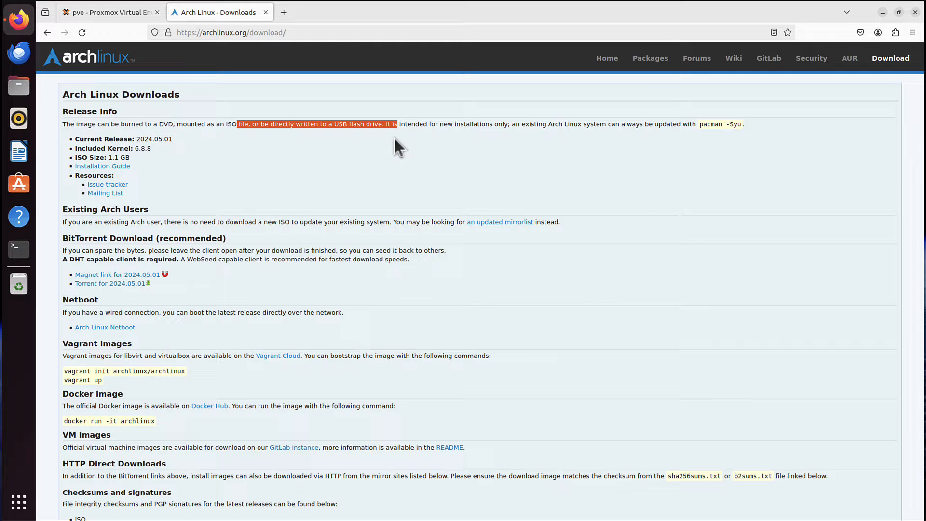
pyautogui.moveTo(430, 154)
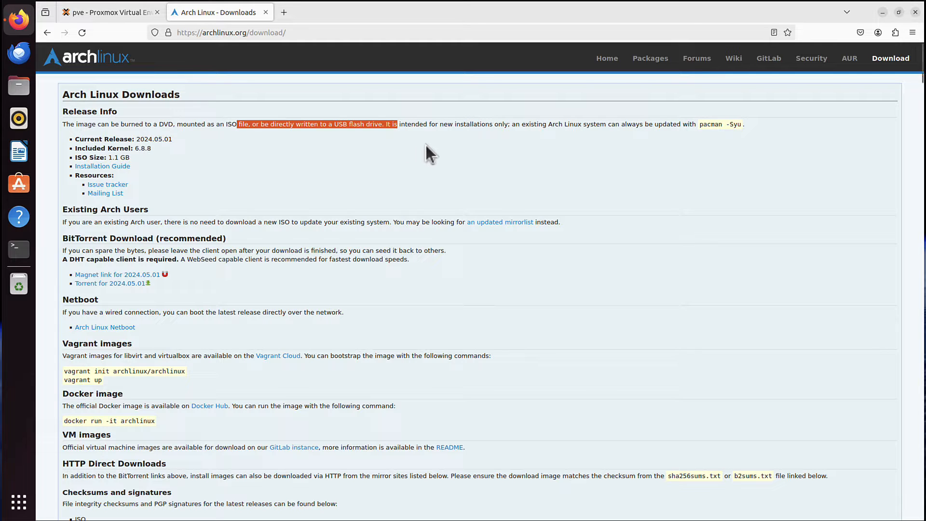
# - From the UK bytemark.co.uk mirror, download archlinux-2024.05.01-x86_64.iso
pyautogui.scroll(-3)
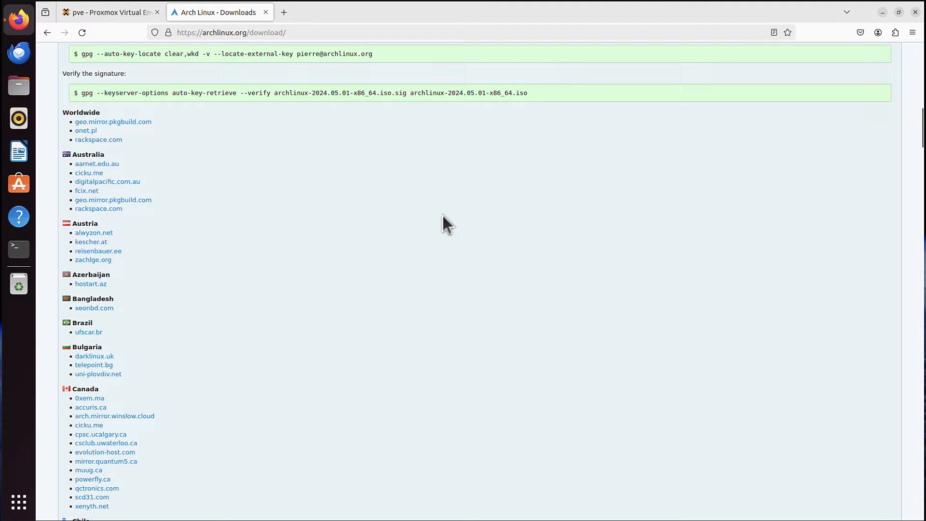
pyautogui.scroll(-3)
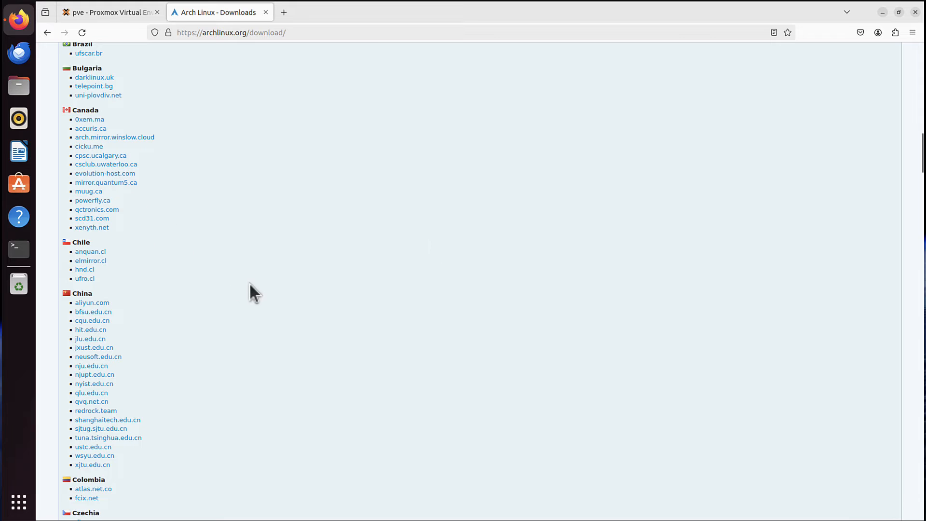
pyautogui.scroll(-3)
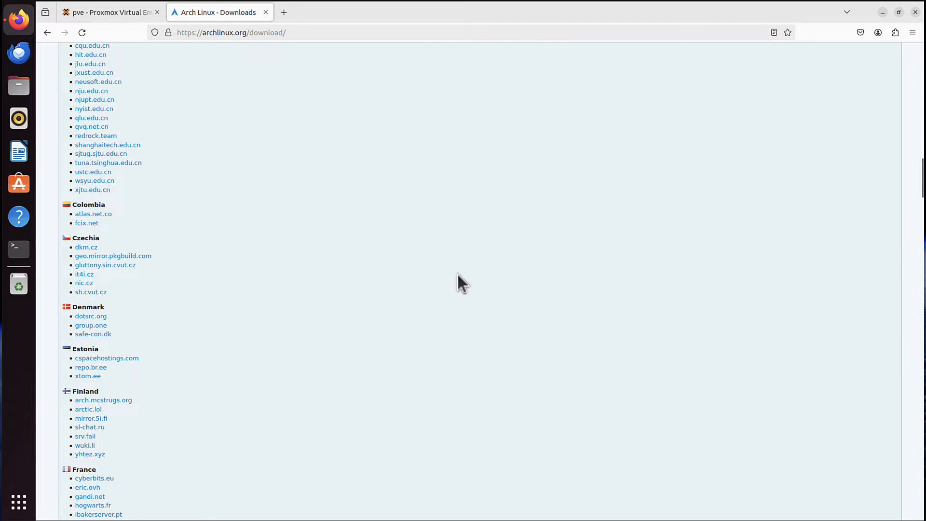
pyautogui.scroll(-3)
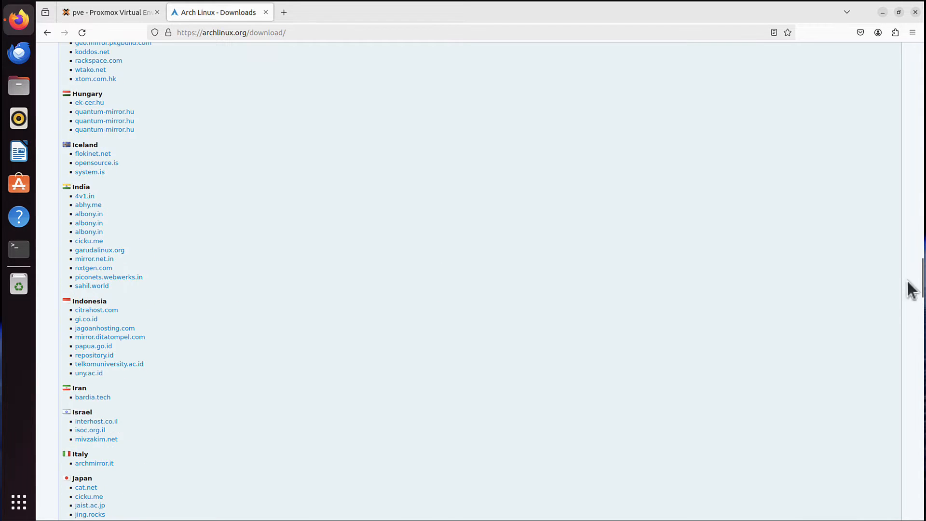
pyautogui.scroll(-3)
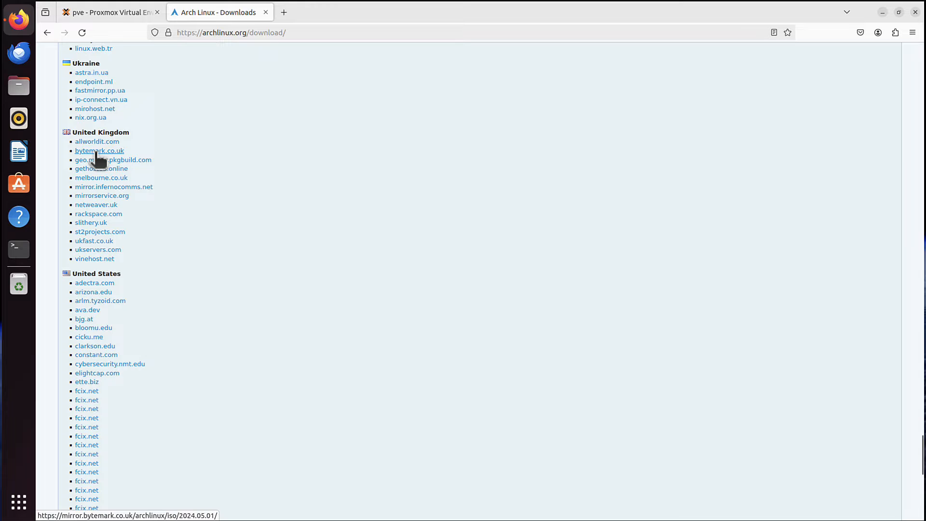
pyautogui.click(100, 151)
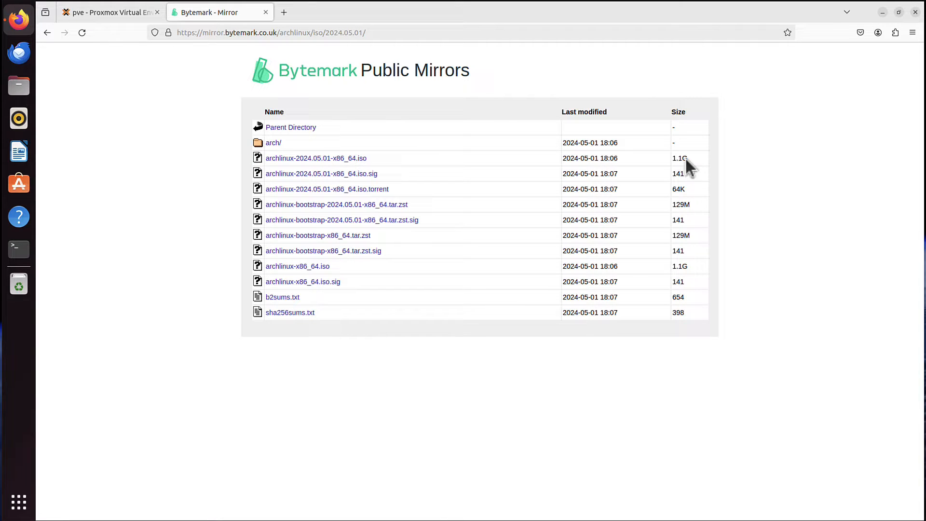
pyautogui.click(316, 158)
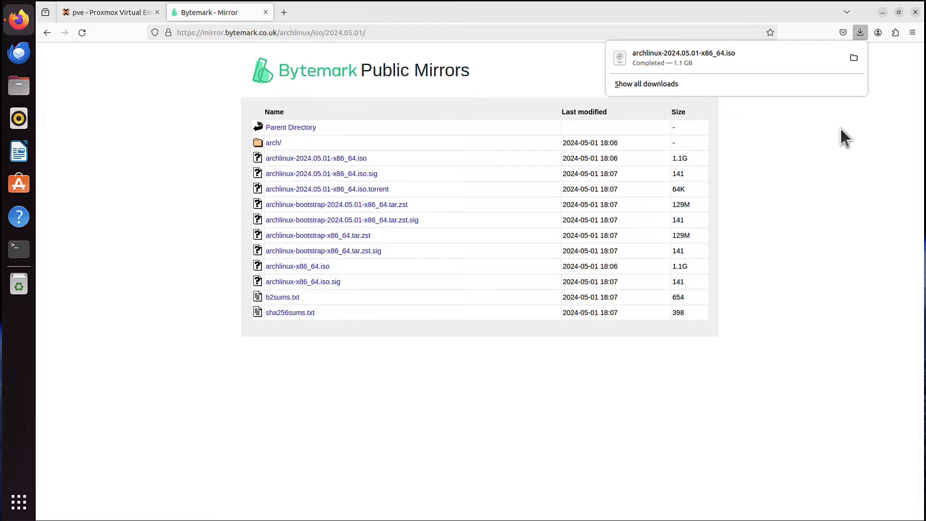
# - Return to Proxmox and show the local (pve) storage's ISO Images list
pyautogui.click(109, 11)
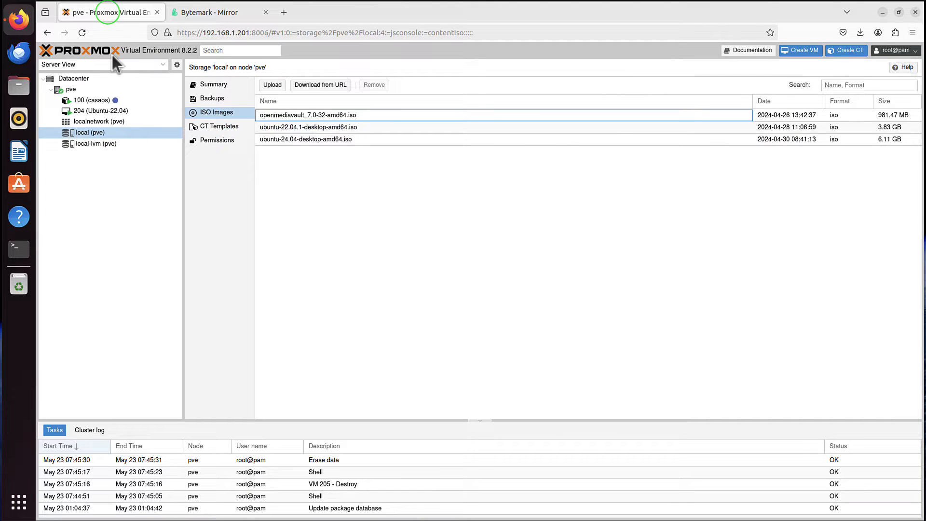
pyautogui.click(88, 99)
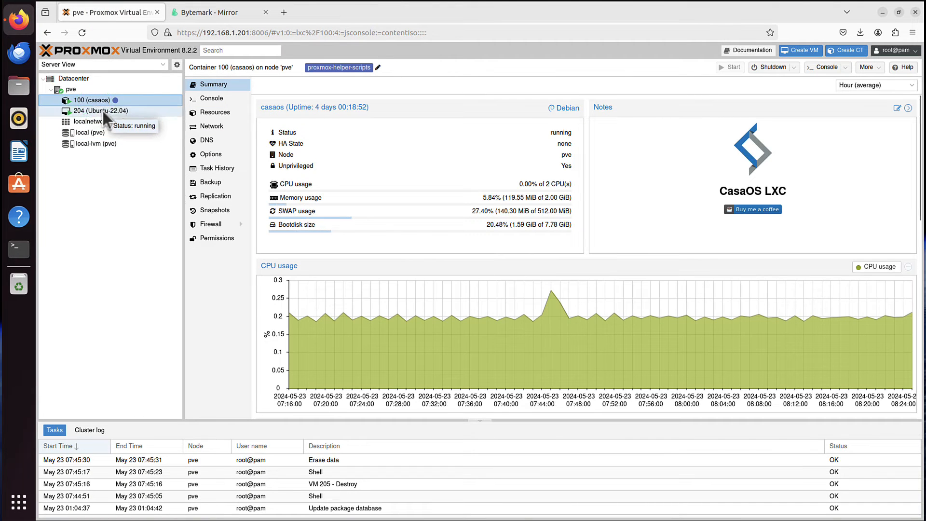
pyautogui.click(104, 110)
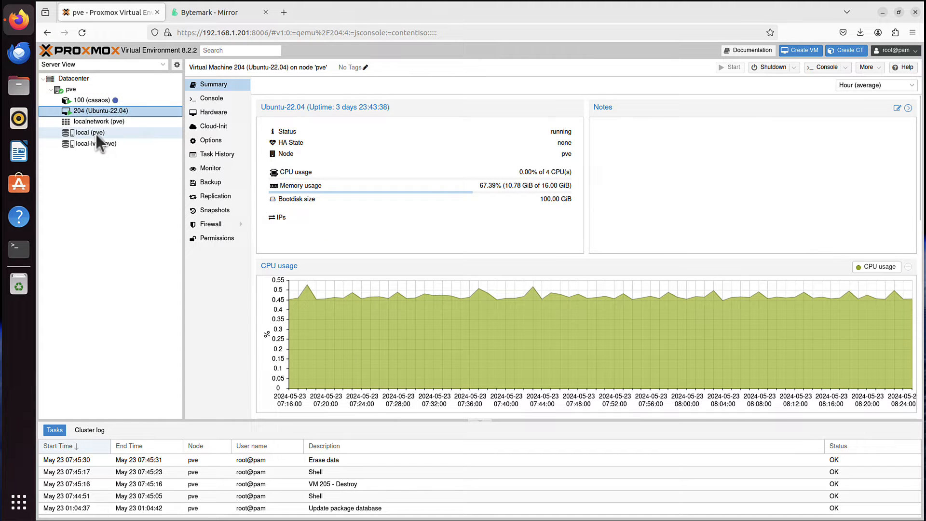
pyautogui.click(87, 132)
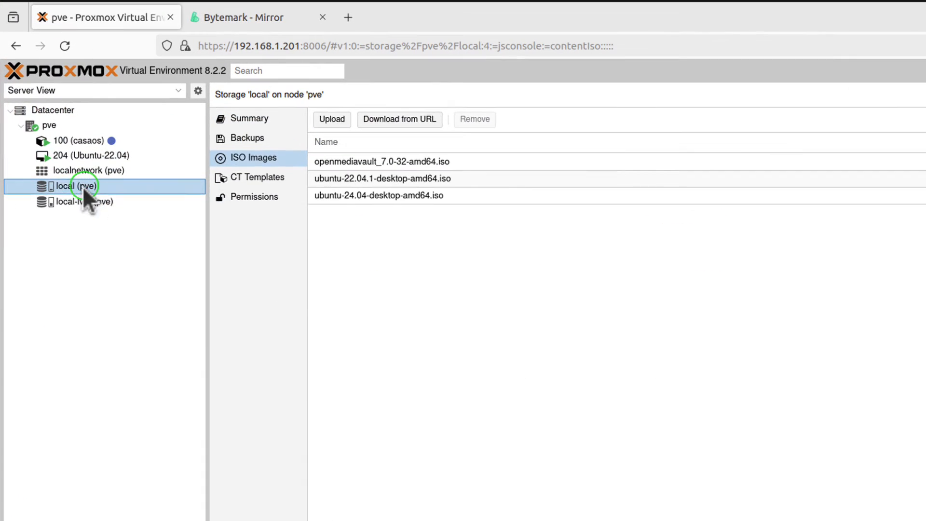
pyautogui.moveTo(378, 247)
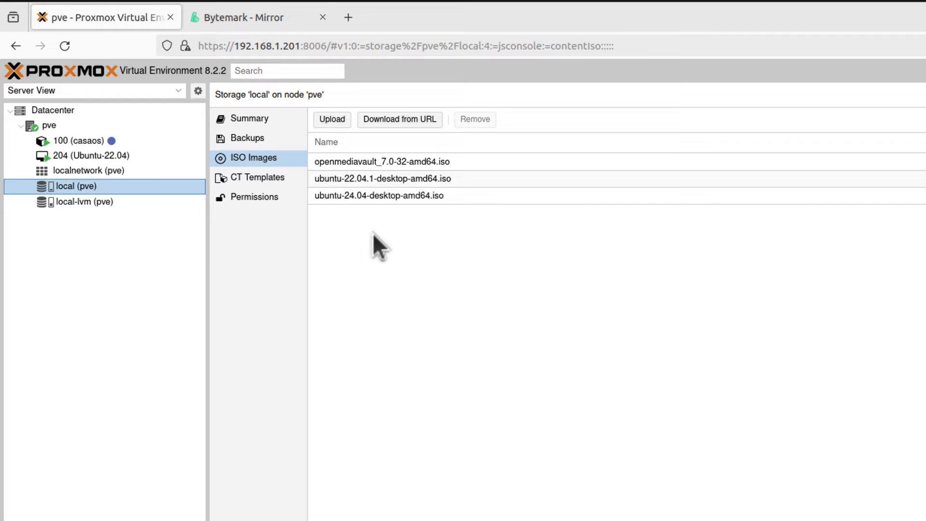
pyautogui.moveTo(452, 198)
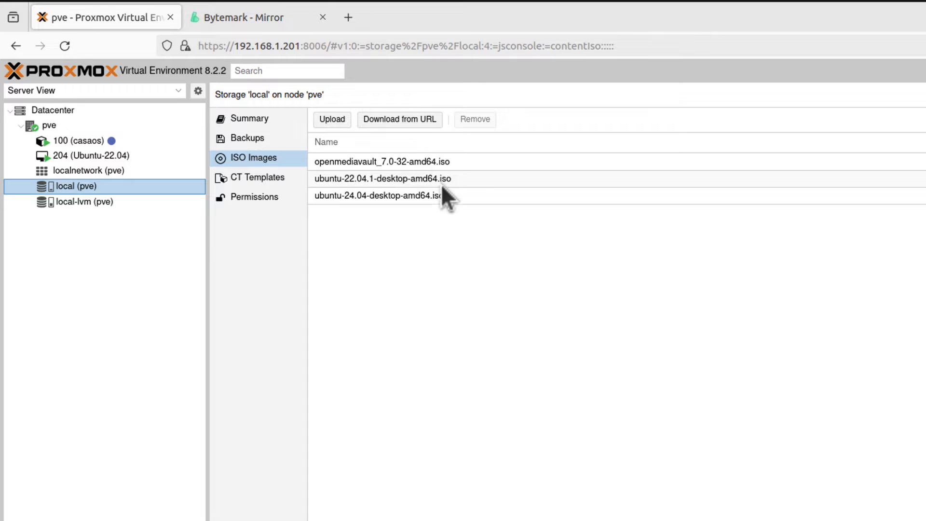
# - Upload the downloaded Arch Linux ISO from Downloads to local storage and select it
pyautogui.click(331, 119)
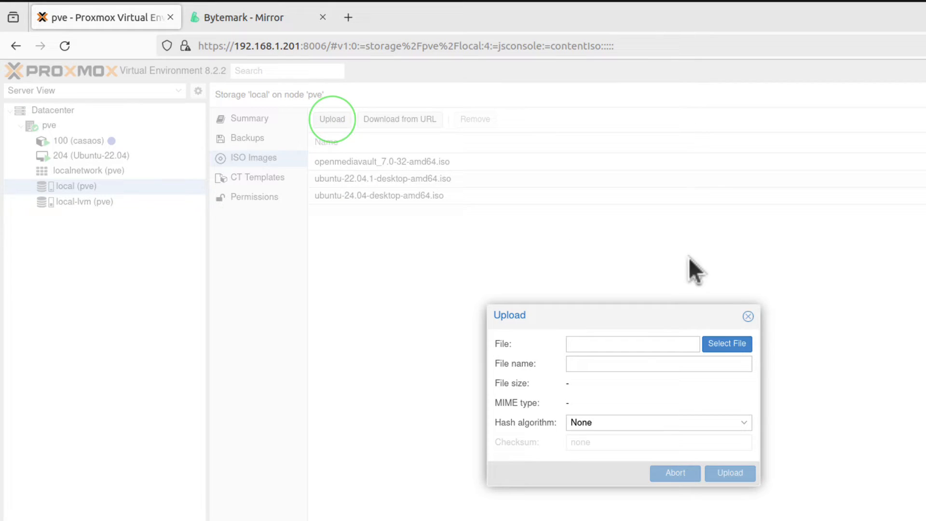
pyautogui.click(727, 344)
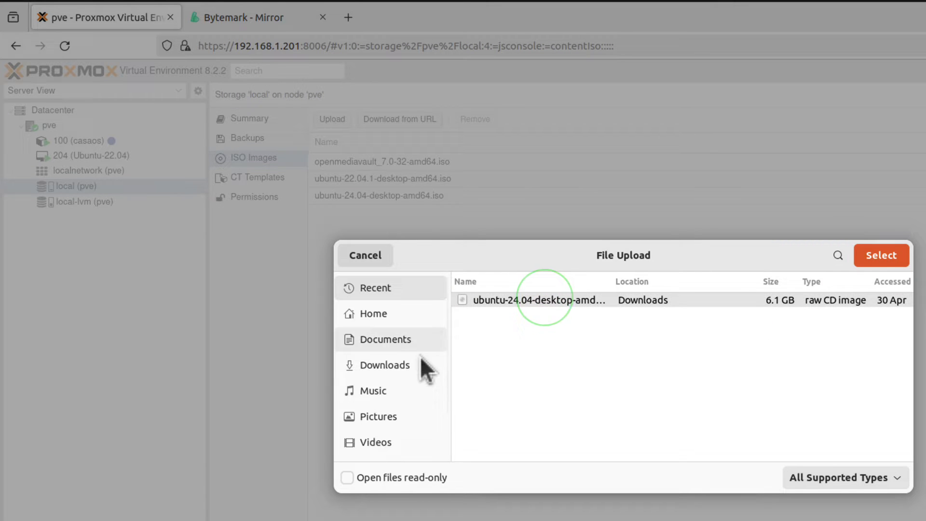
pyautogui.click(385, 364)
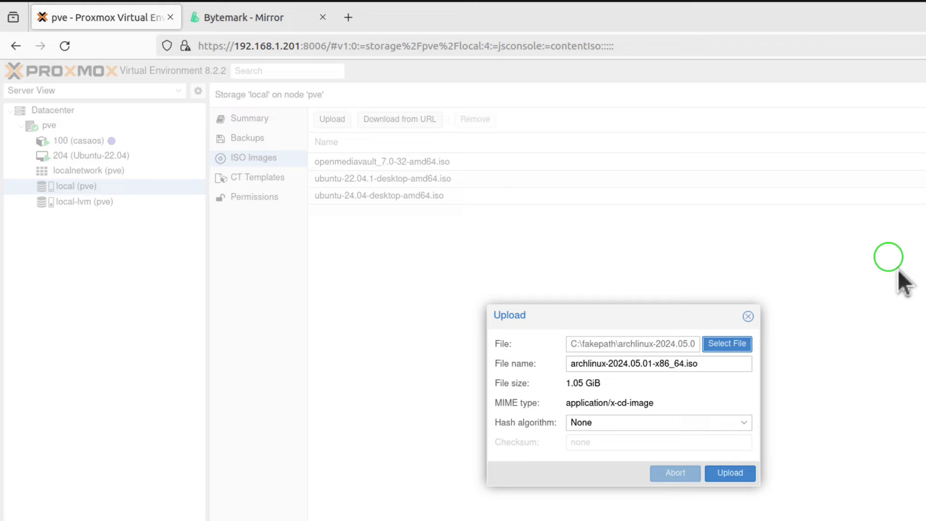
pyautogui.click(729, 472)
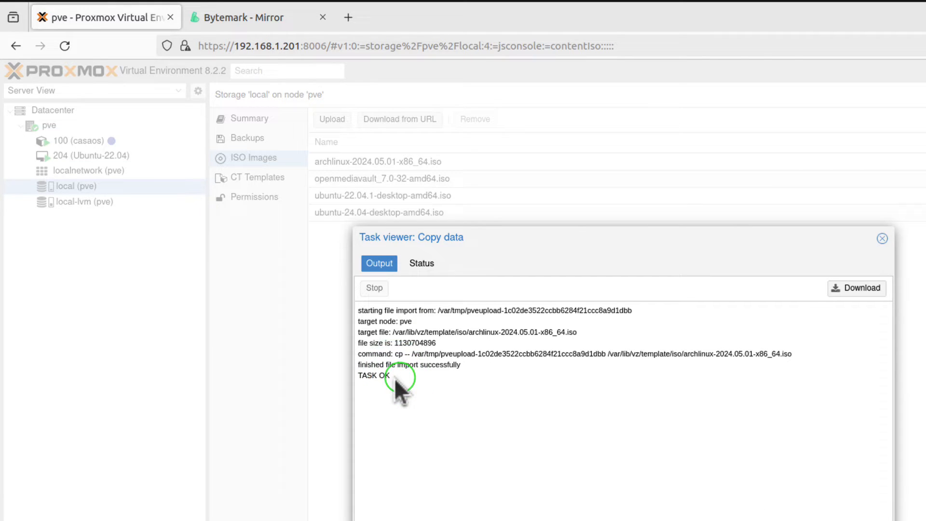
pyautogui.moveTo(883, 238)
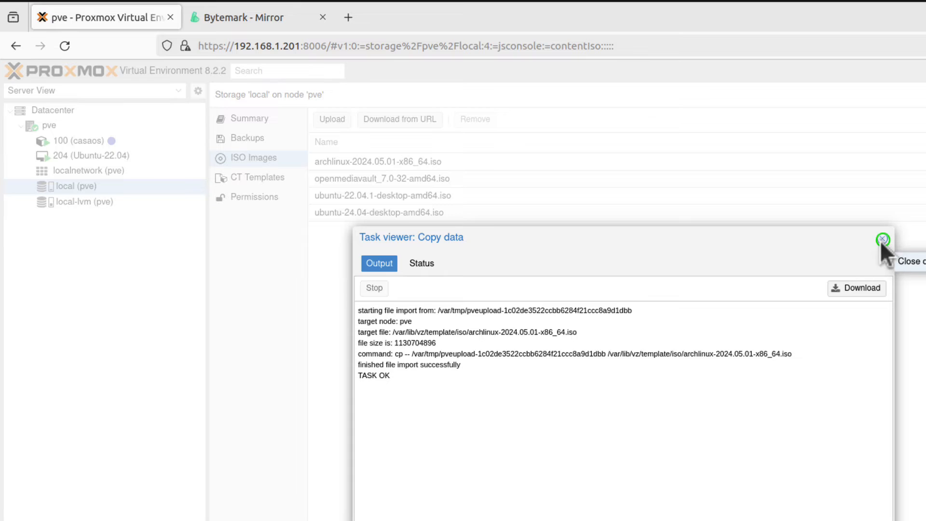
pyautogui.click(883, 240)
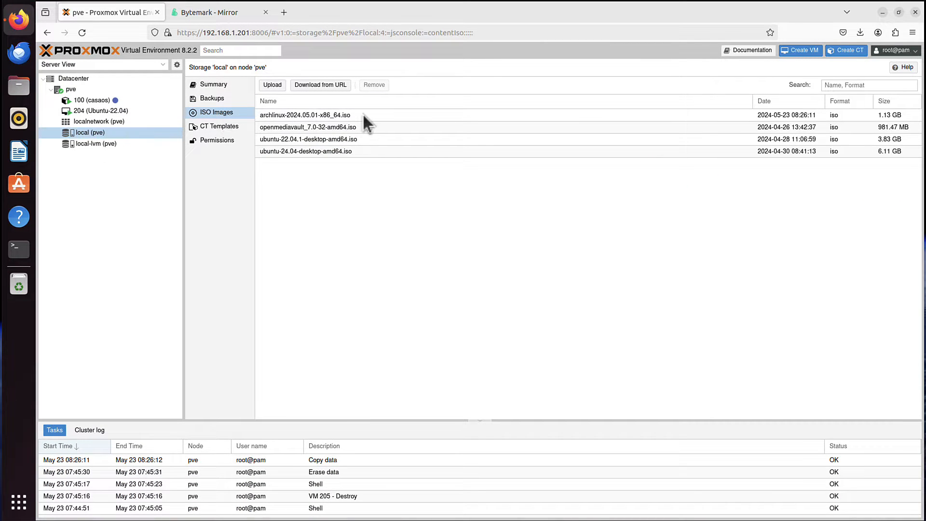
pyautogui.click(305, 115)
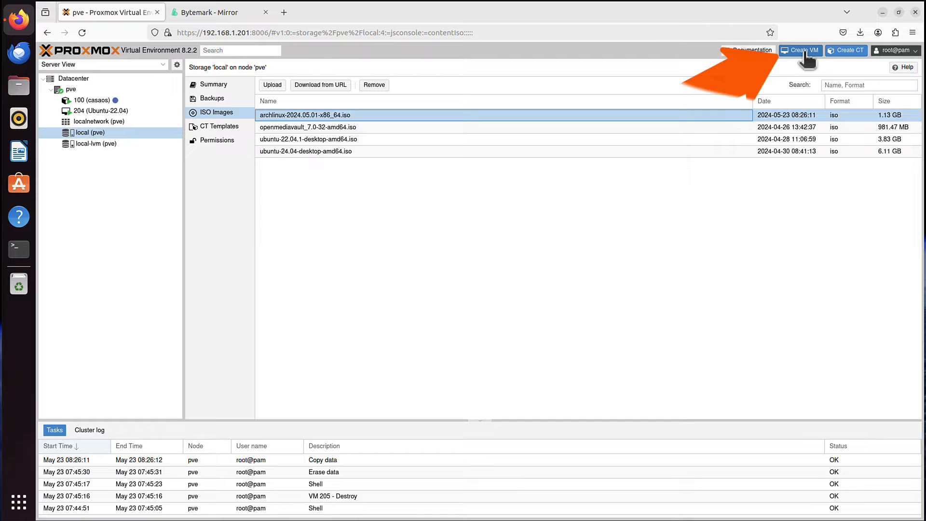
# - Start a new VM with ID 205 and name ArchLinux
pyautogui.click(801, 51)
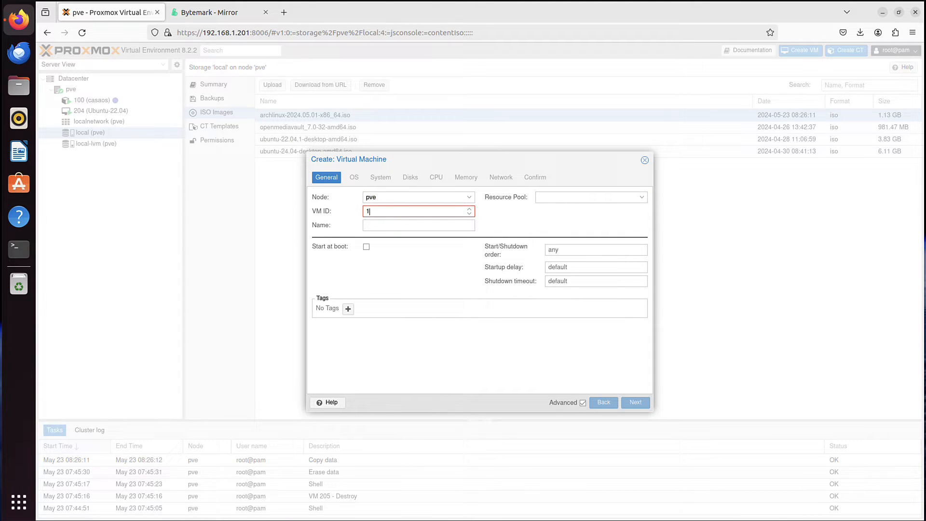
pyautogui.write('205')
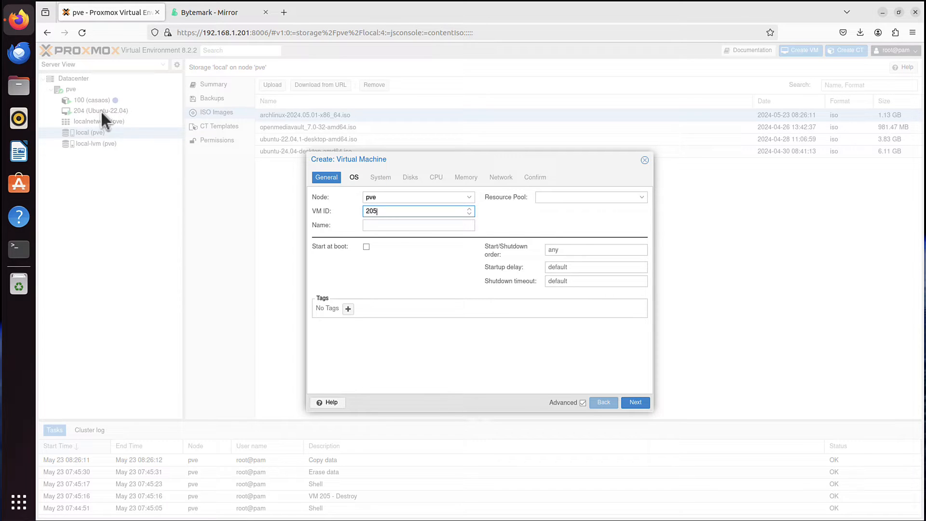
pyautogui.moveTo(103, 110)
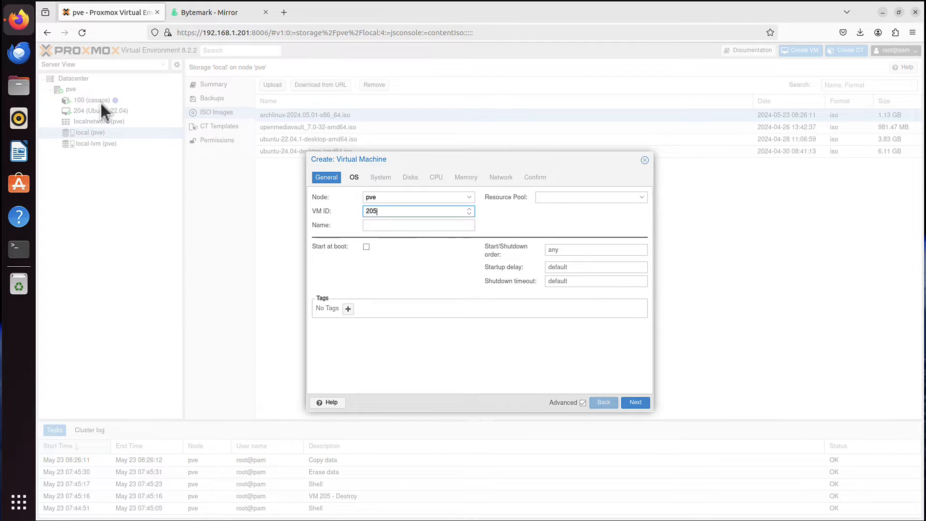
pyautogui.moveTo(171, 154)
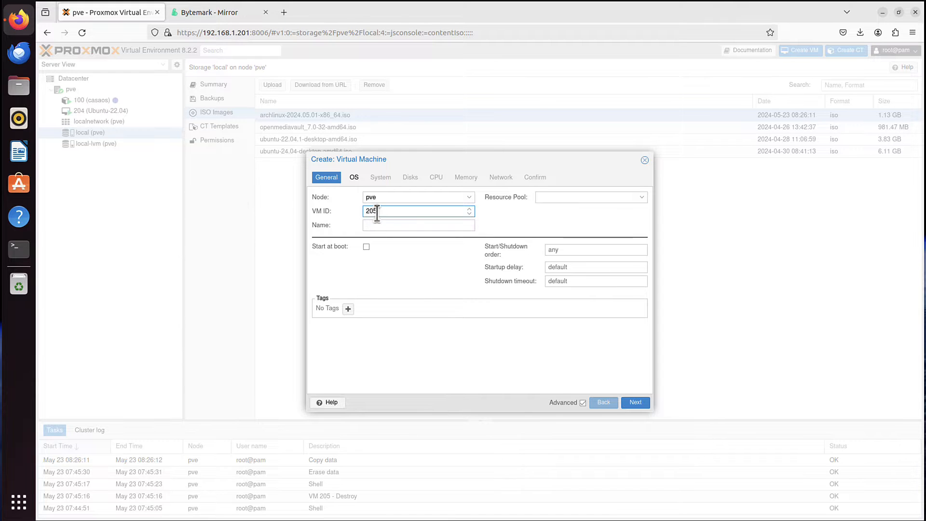
pyautogui.write('A')
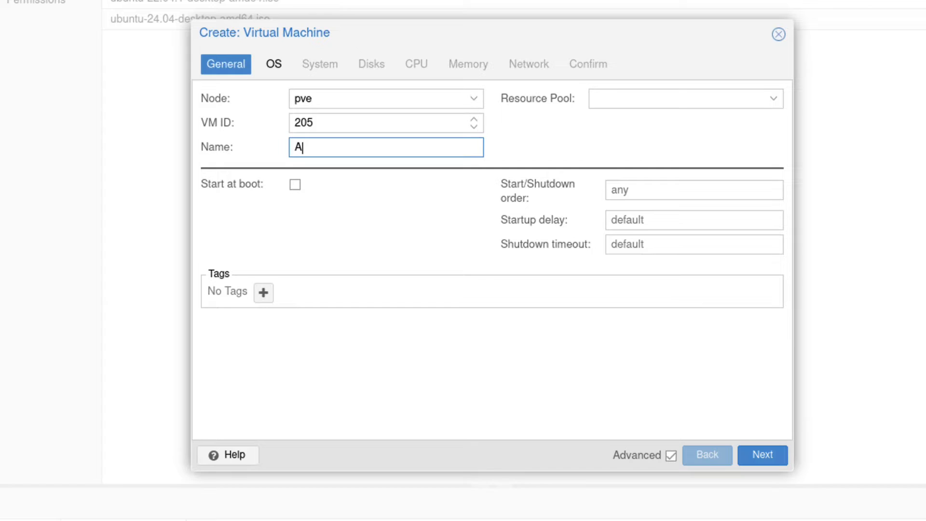
pyautogui.write('rchLinux')
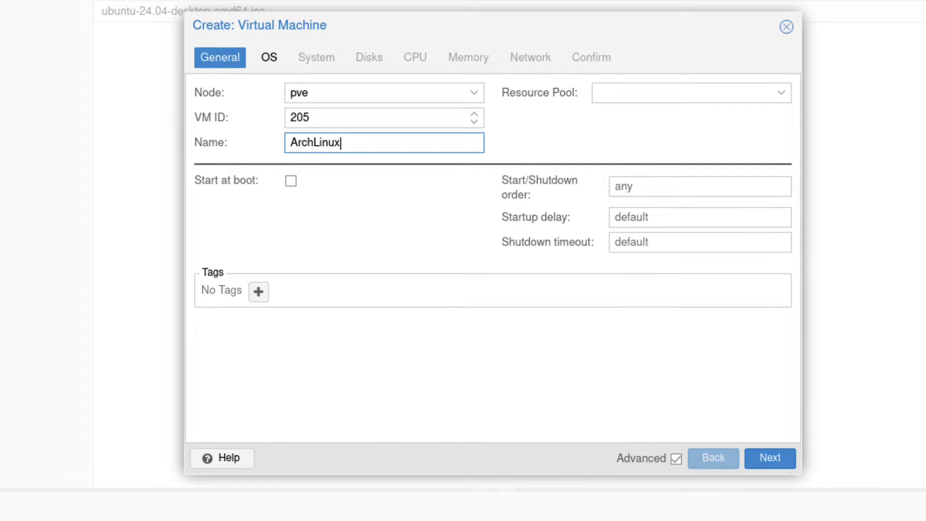
pyautogui.click(770, 458)
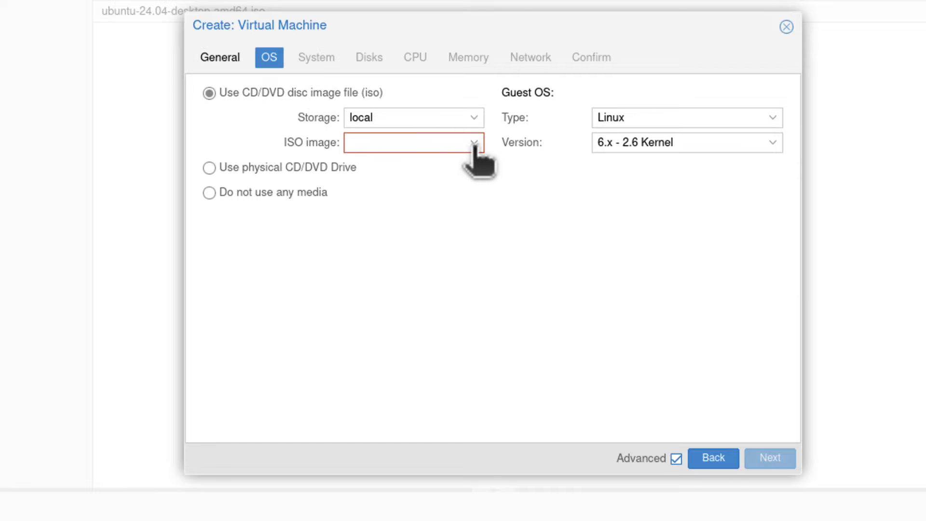
# - Attach the archlinux 2024.05.01 ISO as install media and enable the QEMU guest agent
pyautogui.click(472, 143)
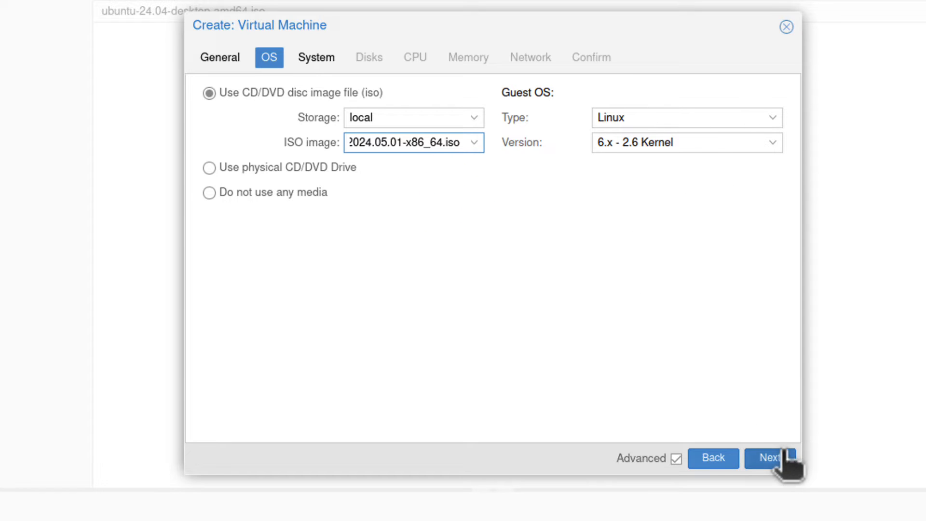
pyautogui.click(770, 457)
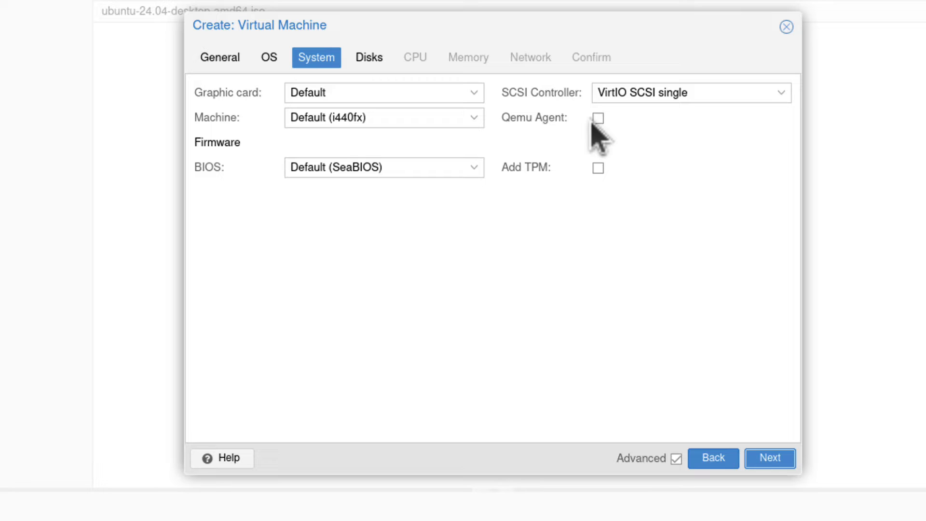
pyautogui.click(598, 117)
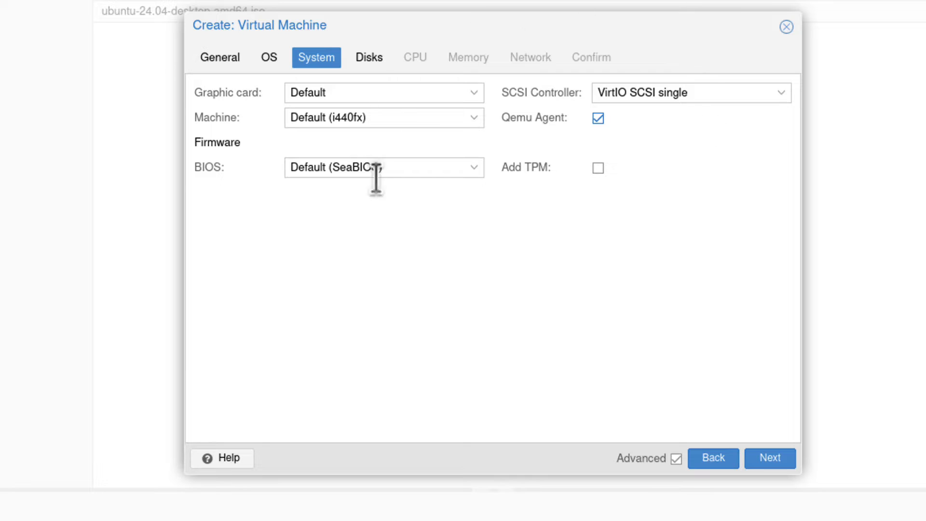
pyautogui.click(770, 459)
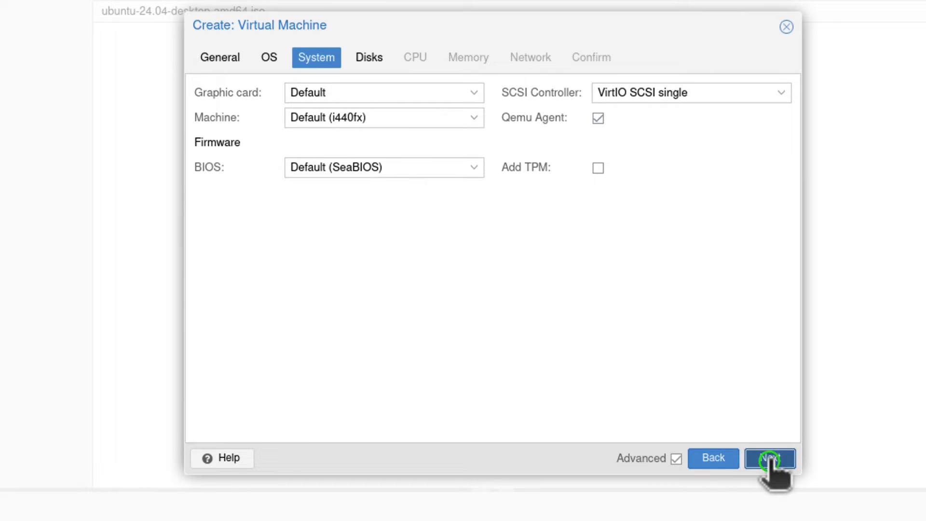
# - Give the VM a 20 GiB disk with Discard and SSD emulation enabled
pyautogui.click(770, 457)
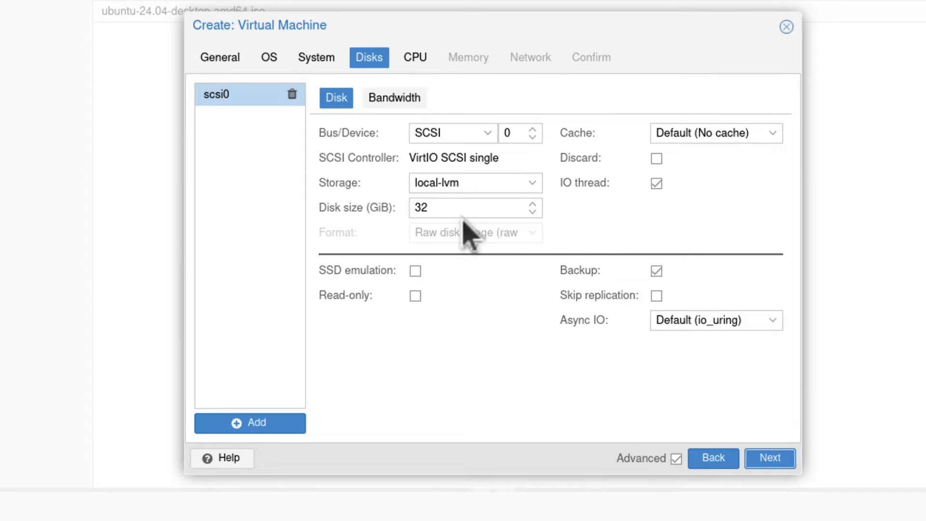
pyautogui.write('2')
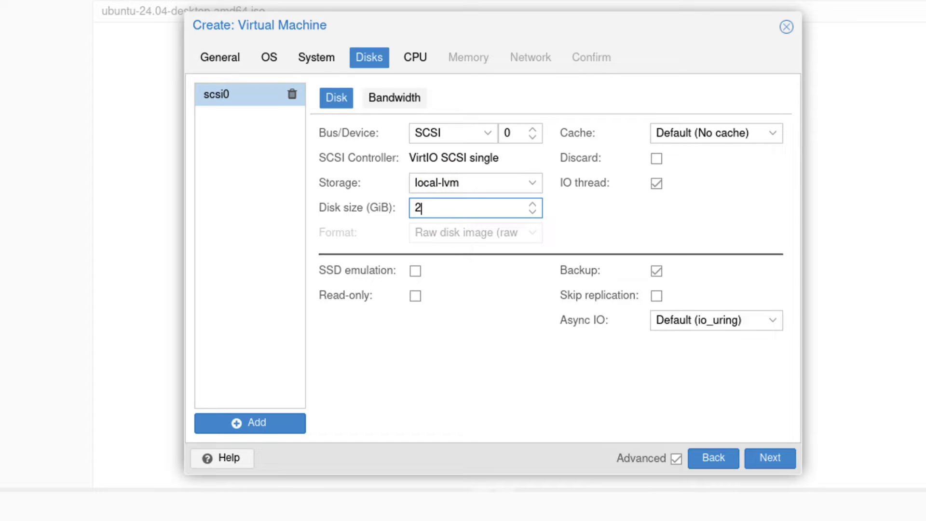
pyautogui.write('0')
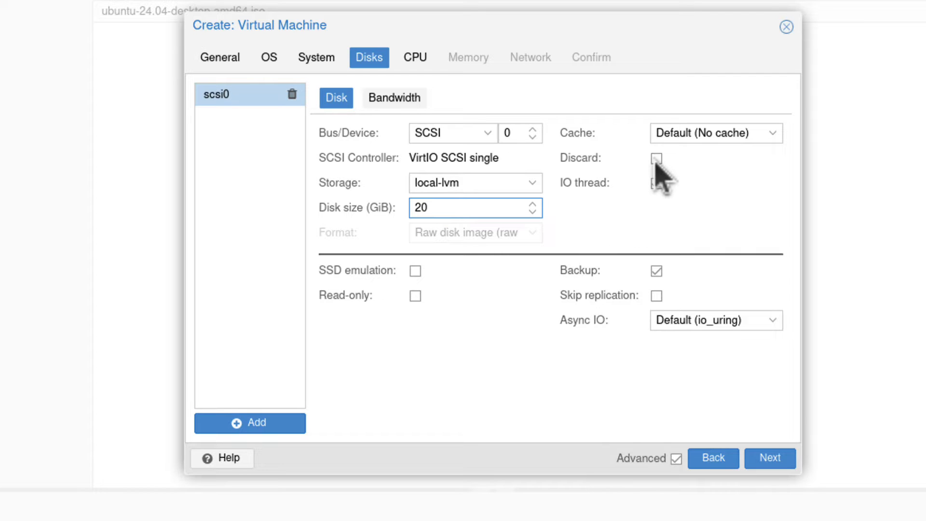
pyautogui.click(656, 158)
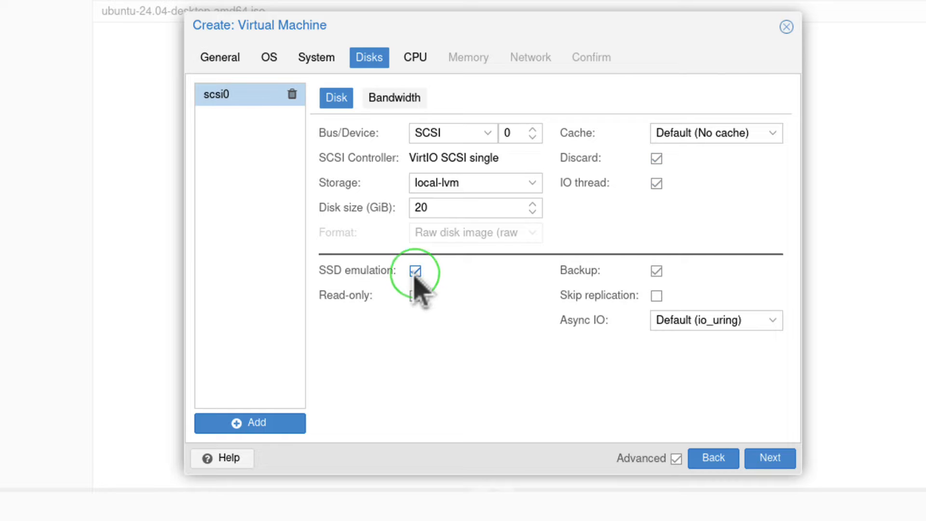
pyautogui.click(415, 270)
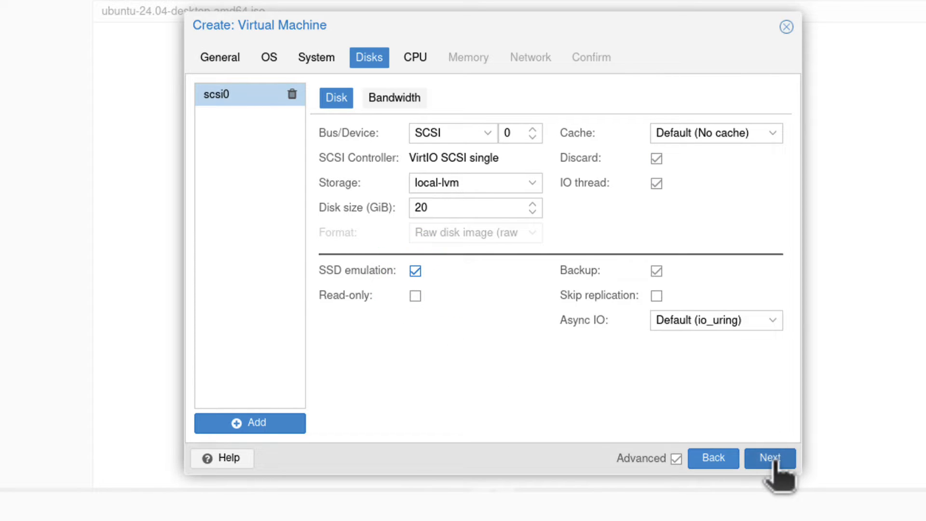
pyautogui.click(770, 457)
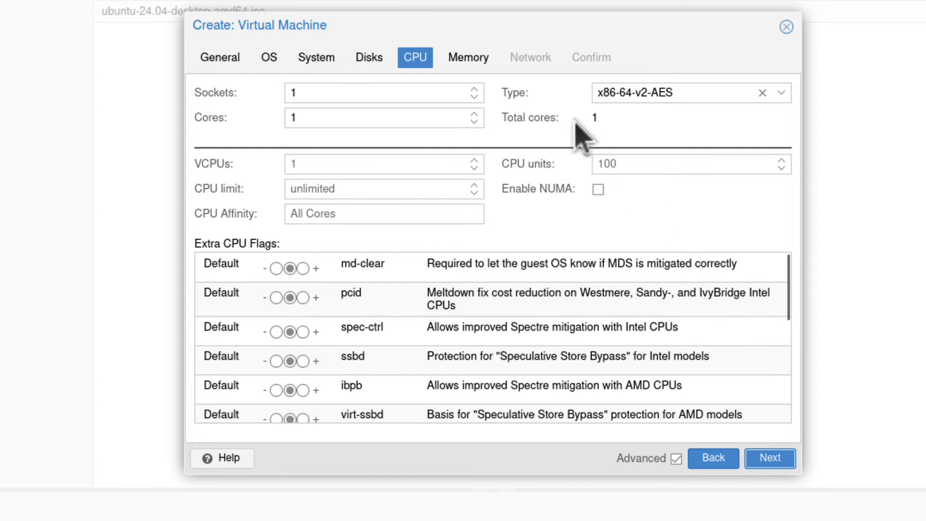
# - Set the VM's CPU type to host
pyautogui.click(781, 93)
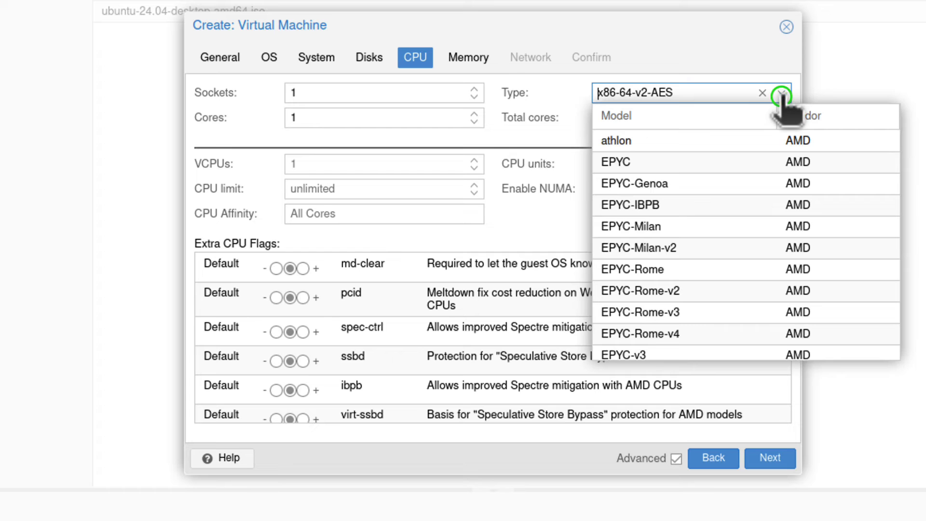
pyautogui.scroll(-3)
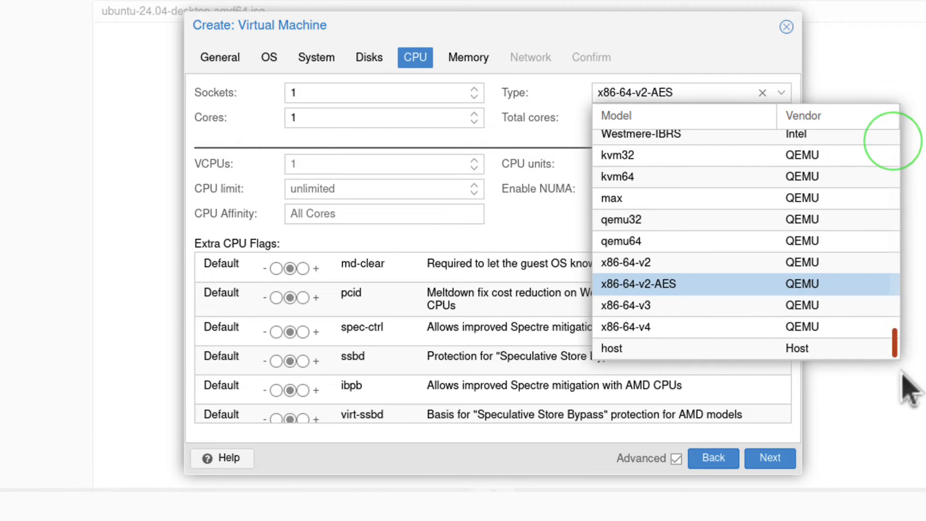
pyautogui.click(611, 348)
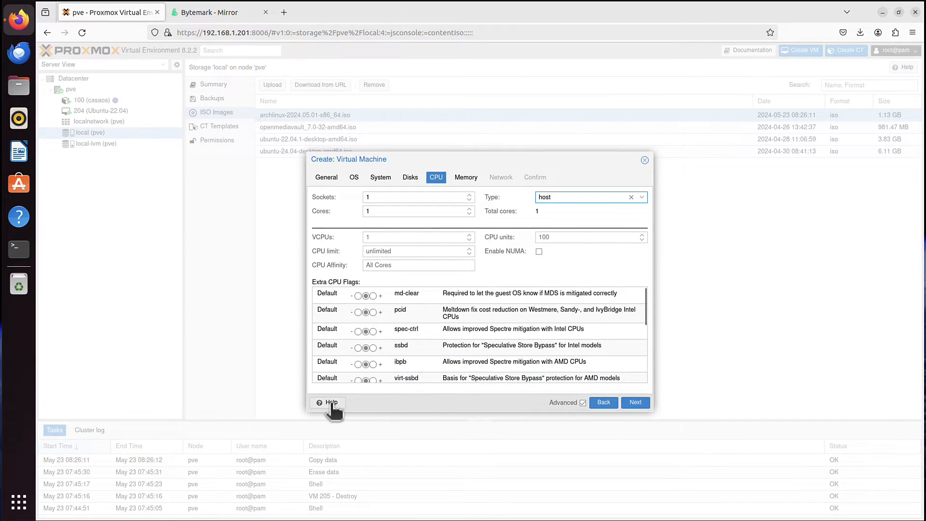
# - Open the wizard Help docs at CPU Type and highlight the host maximum-performance sentence
pyautogui.click(329, 402)
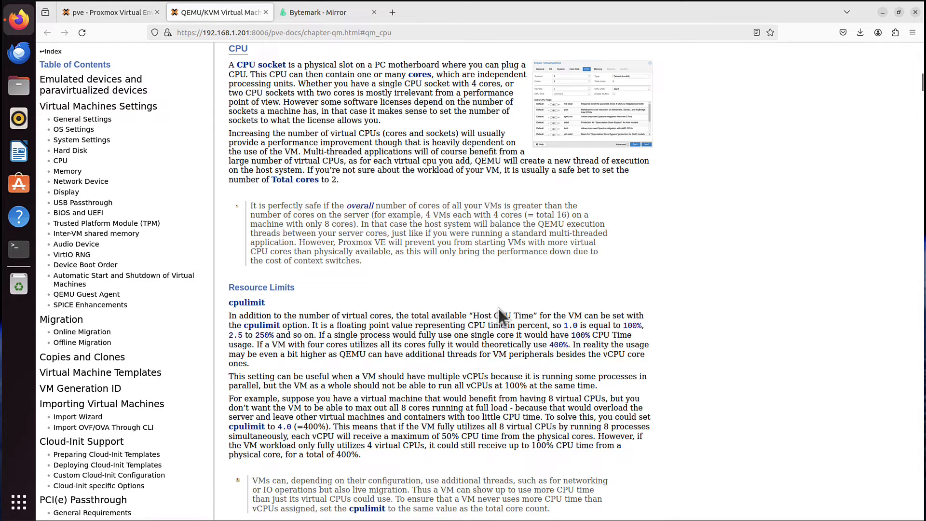
pyautogui.scroll(-3)
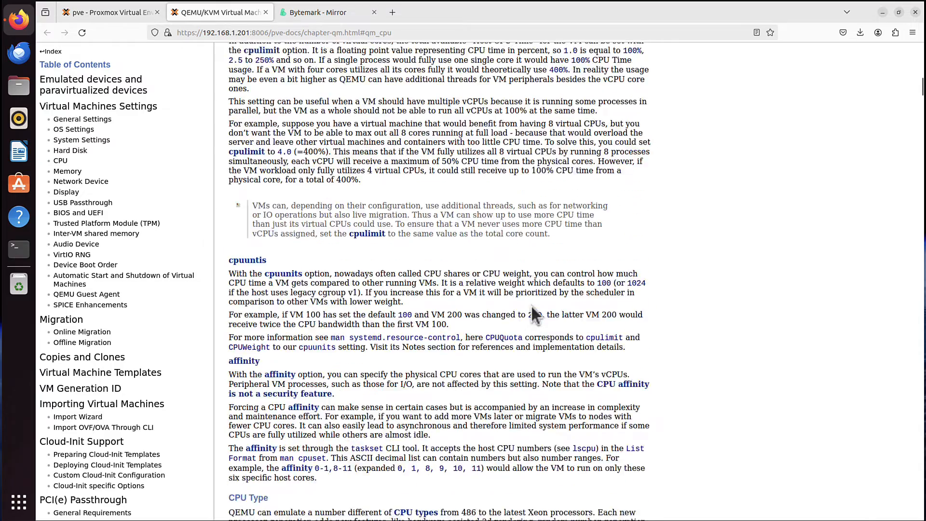
pyautogui.scroll(-3)
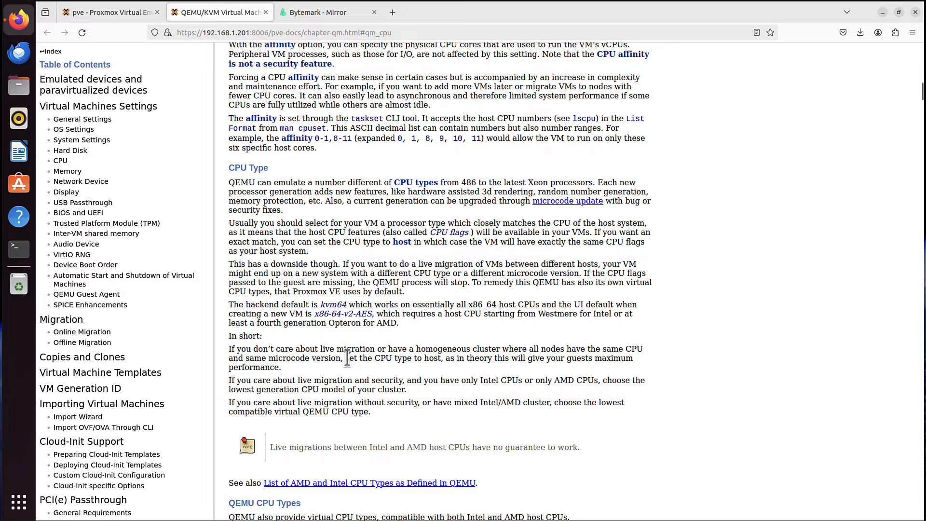
pyautogui.moveTo(346, 358); pyautogui.dragTo(440, 357)
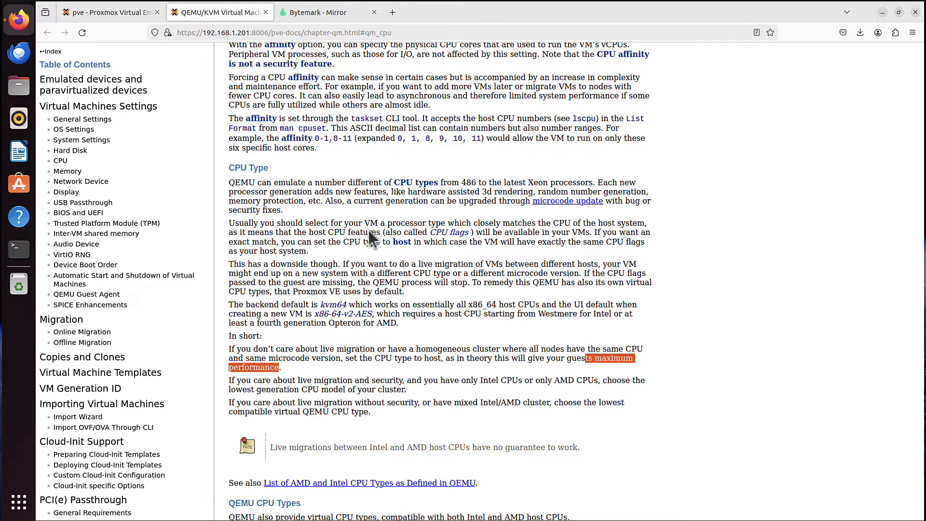
pyautogui.moveTo(461, 228)
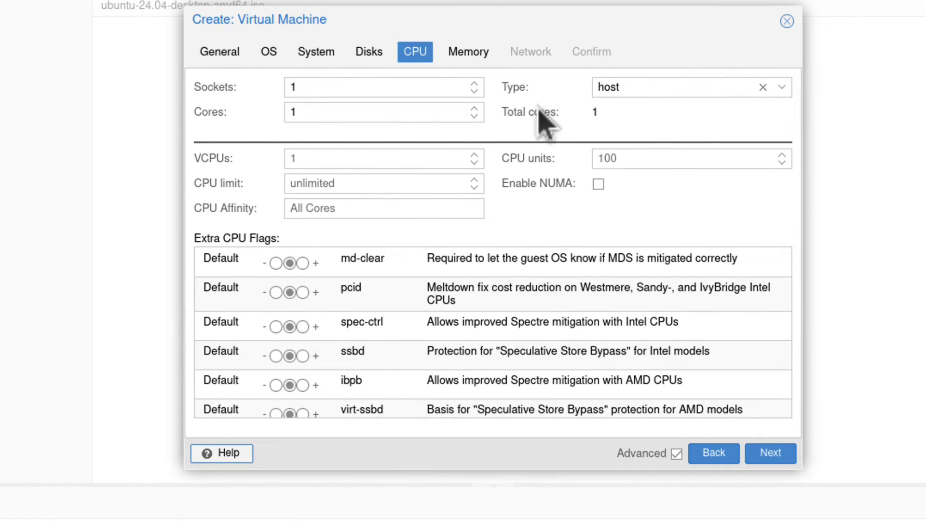
# - Set Cores to 2 and turn the pdpe1gb flag On (+), then continue to Memory
pyautogui.write('2')
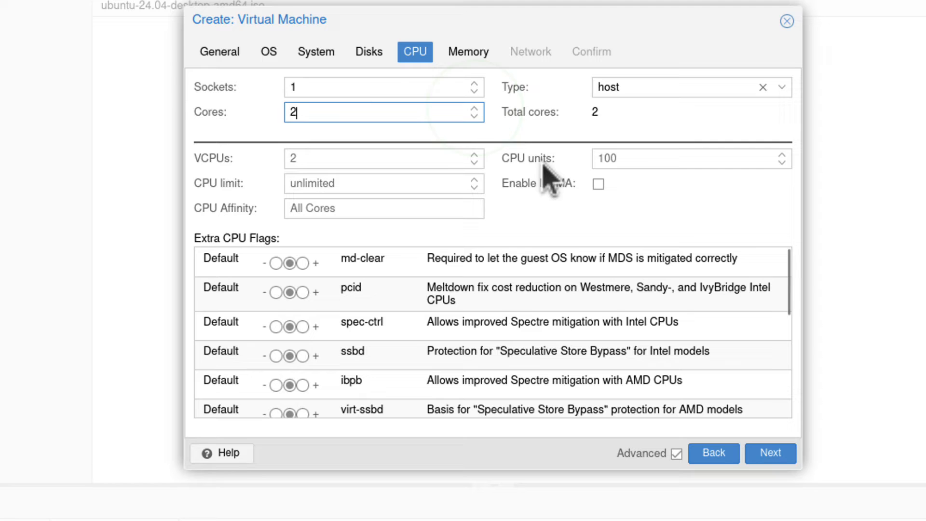
pyautogui.scroll(-3)
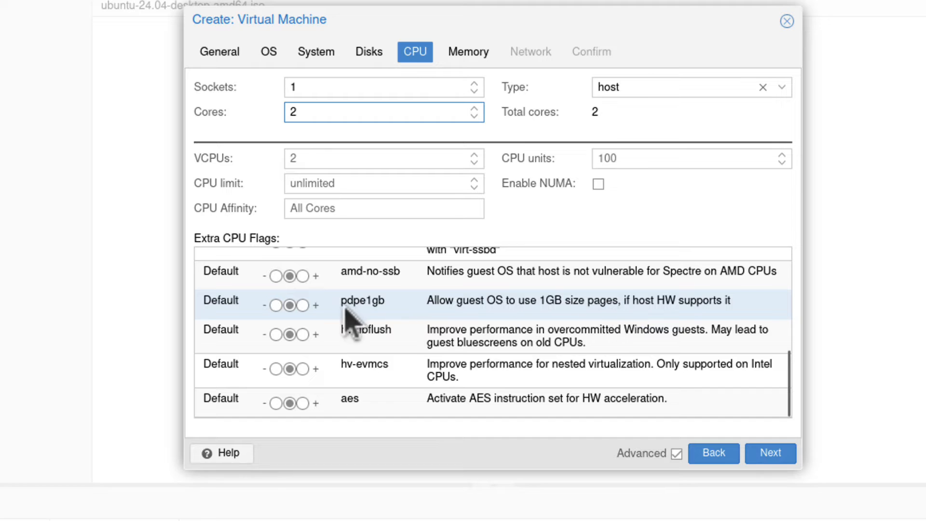
pyautogui.click(303, 304)
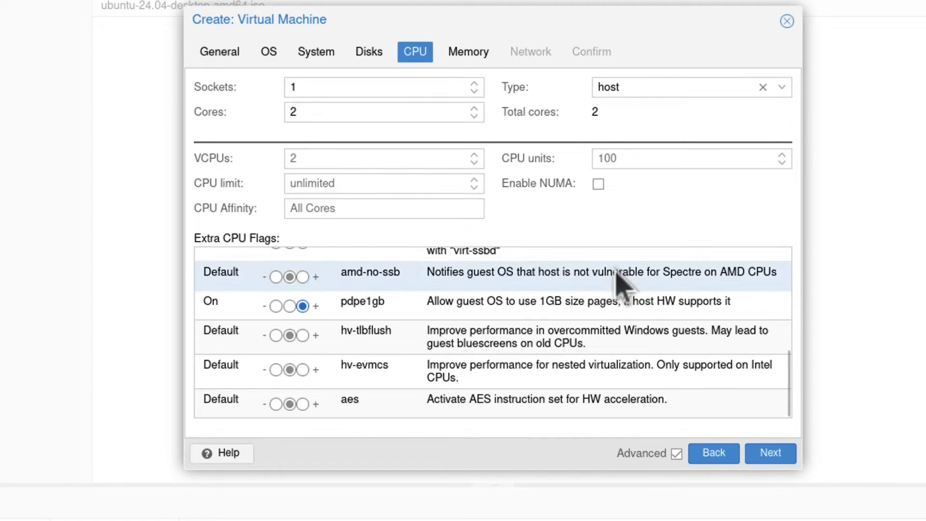
pyautogui.click(770, 453)
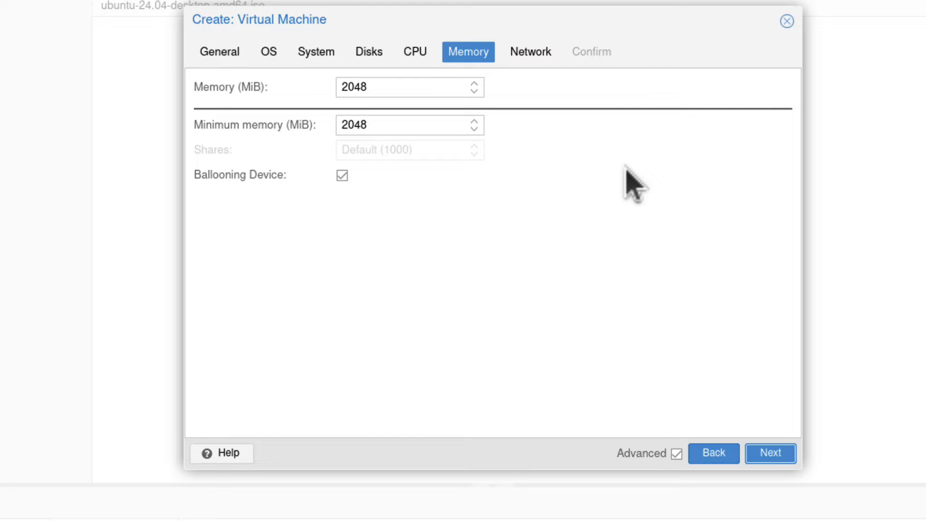
pyautogui.moveTo(583, 235)
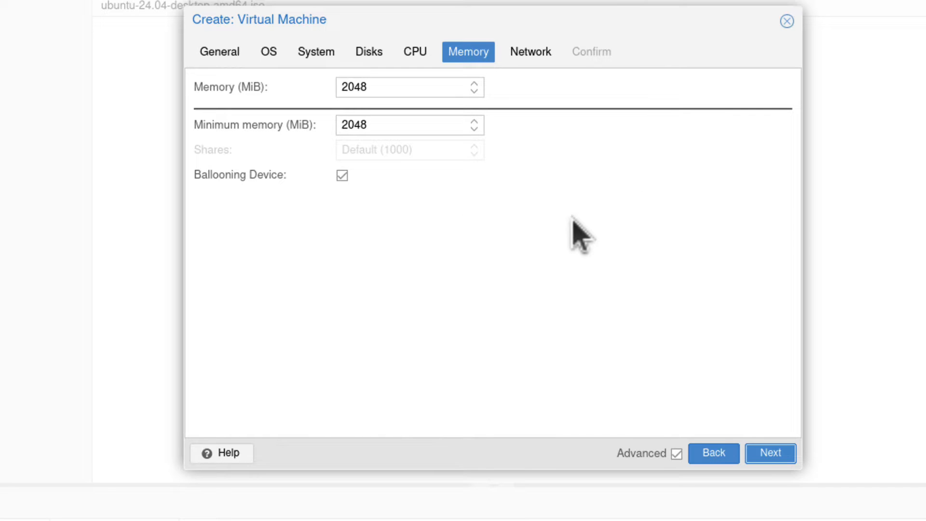
# - Set Minimum memory to 1024 MiB, keep the default network and reach the Confirm summary
pyautogui.click(677, 453)
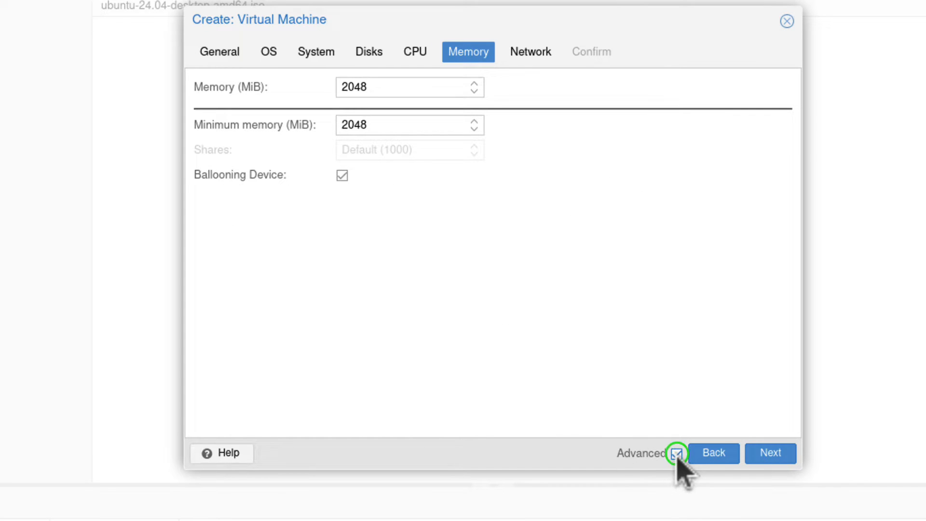
pyautogui.click(675, 454)
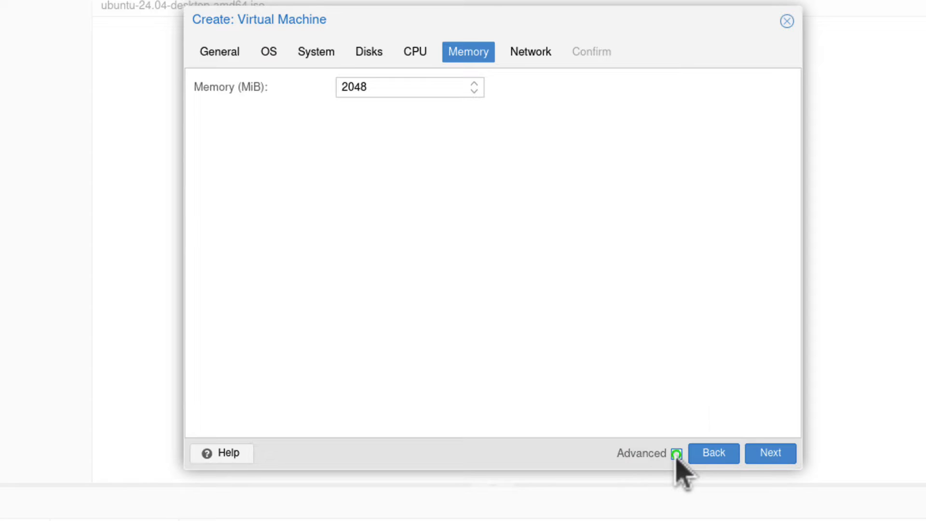
pyautogui.click(676, 453)
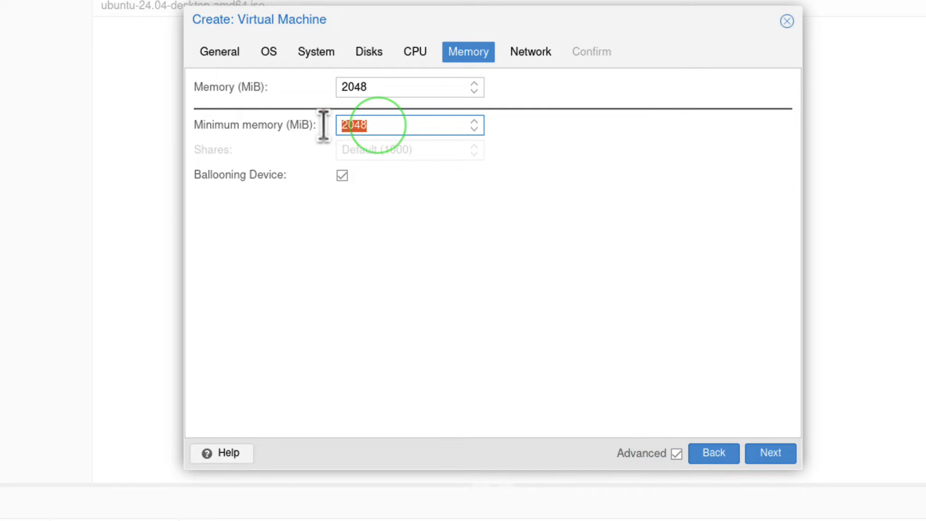
pyautogui.write('1024')
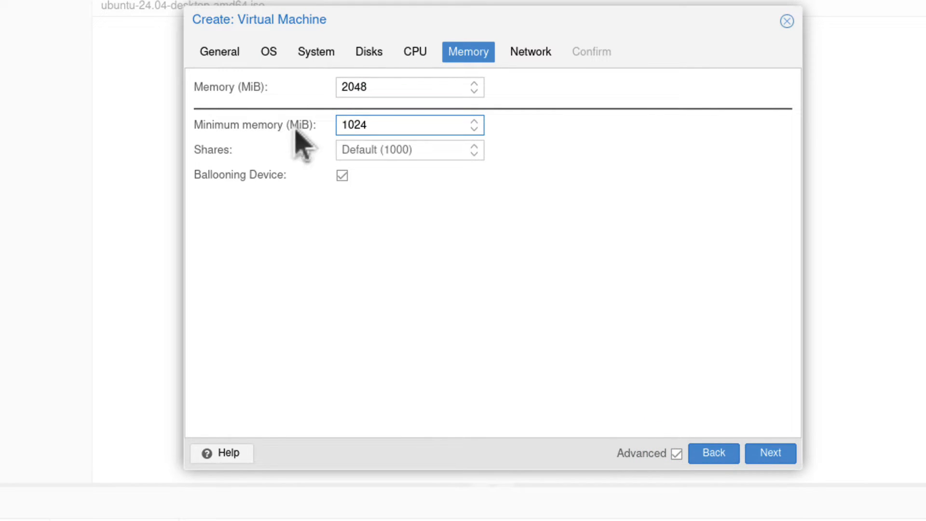
pyautogui.tripleClick(410, 86)
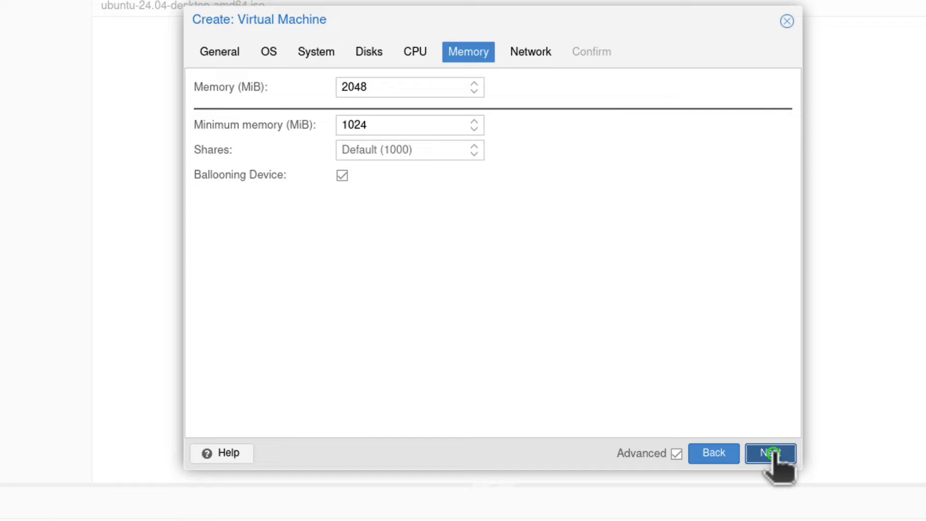
pyautogui.click(771, 454)
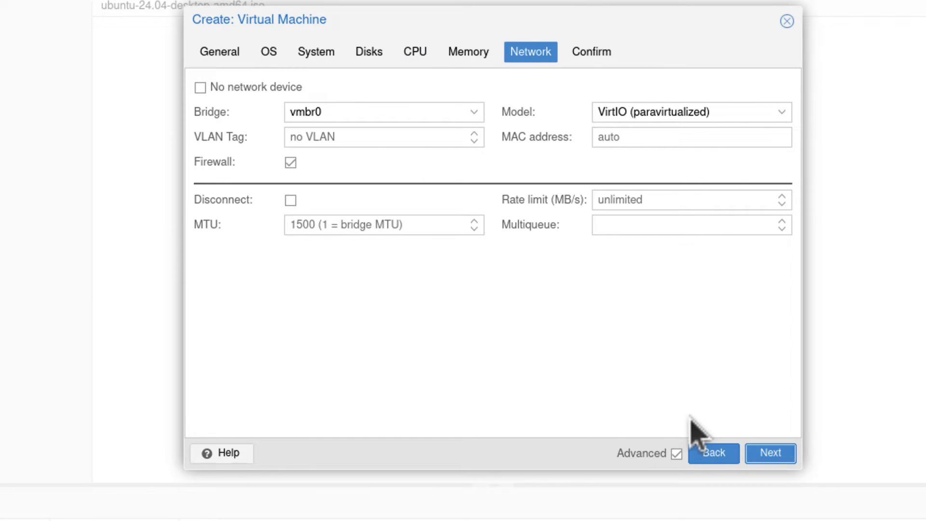
pyautogui.click(770, 453)
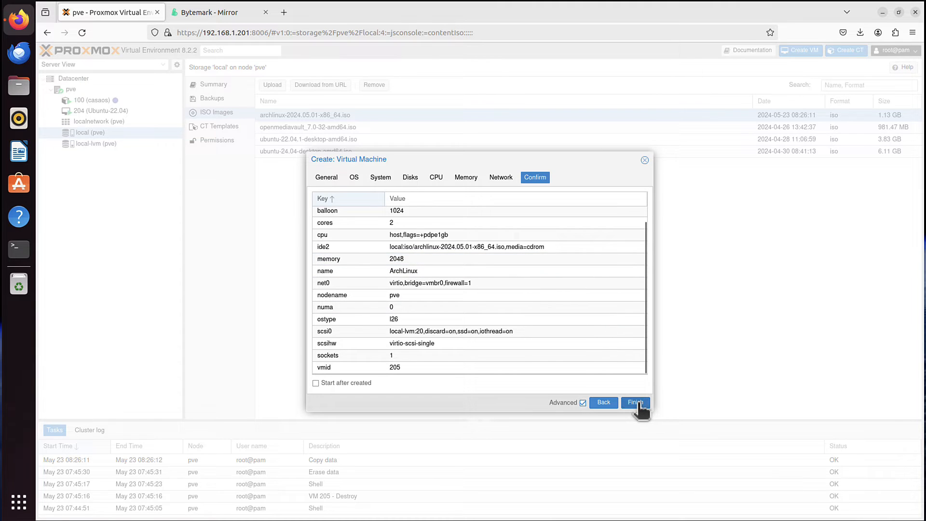
# - Create VM 205 ArchLinux, start it from the server tree and open its console
pyautogui.click(635, 403)
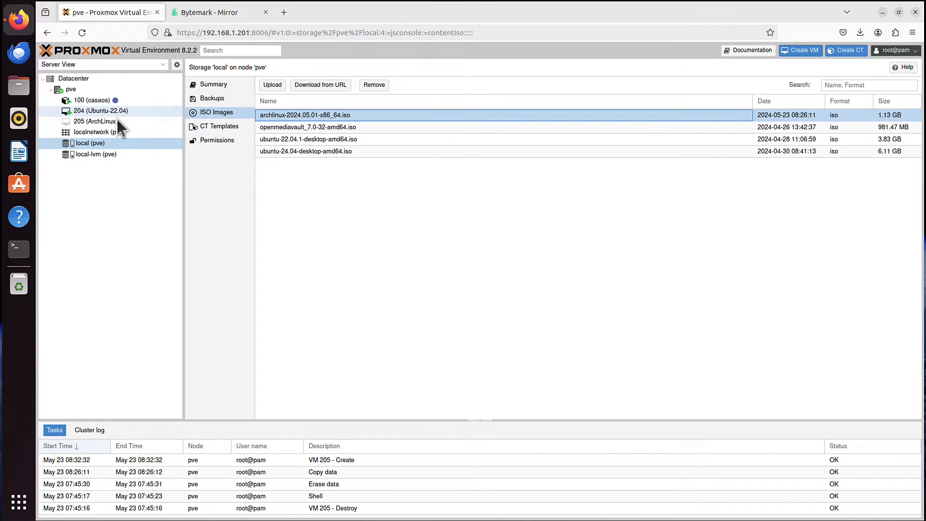
pyautogui.click(96, 121)
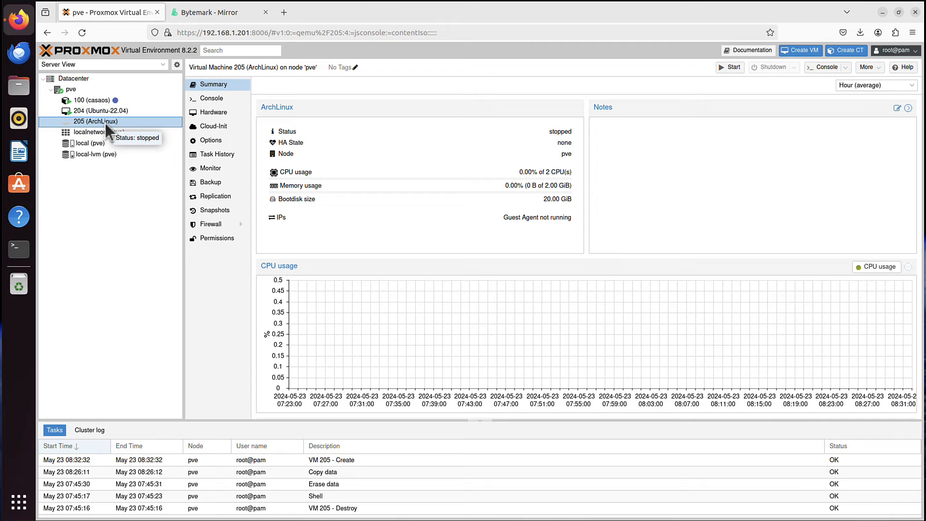
pyautogui.rightClick(96, 121)
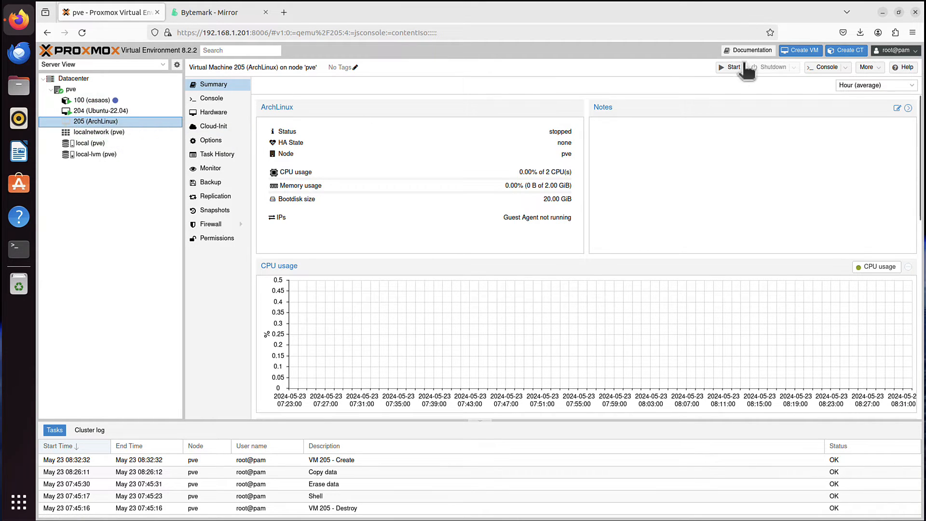
pyautogui.click(731, 67)
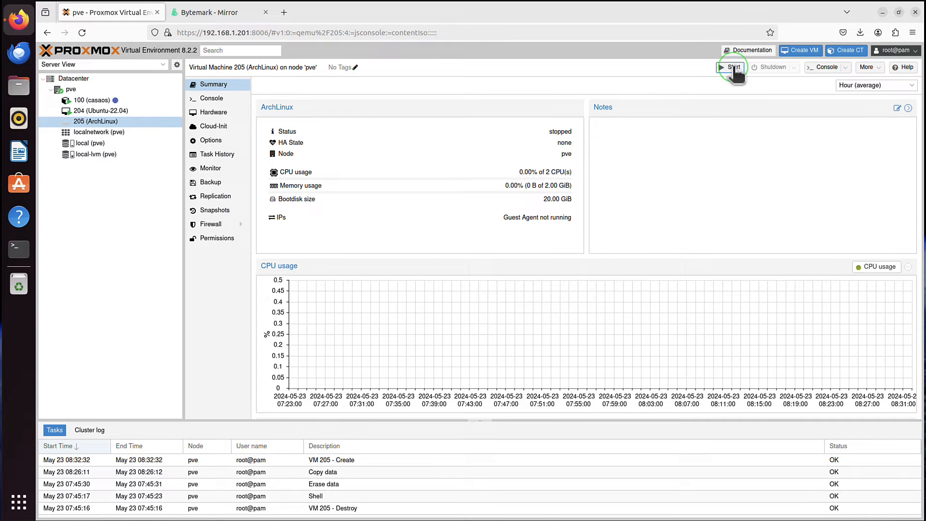
pyautogui.click(731, 66)
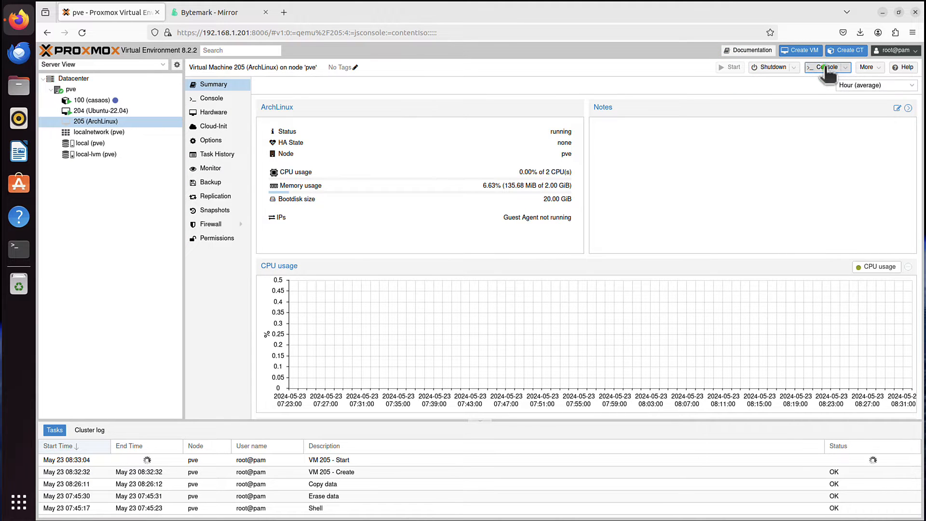
pyautogui.click(826, 67)
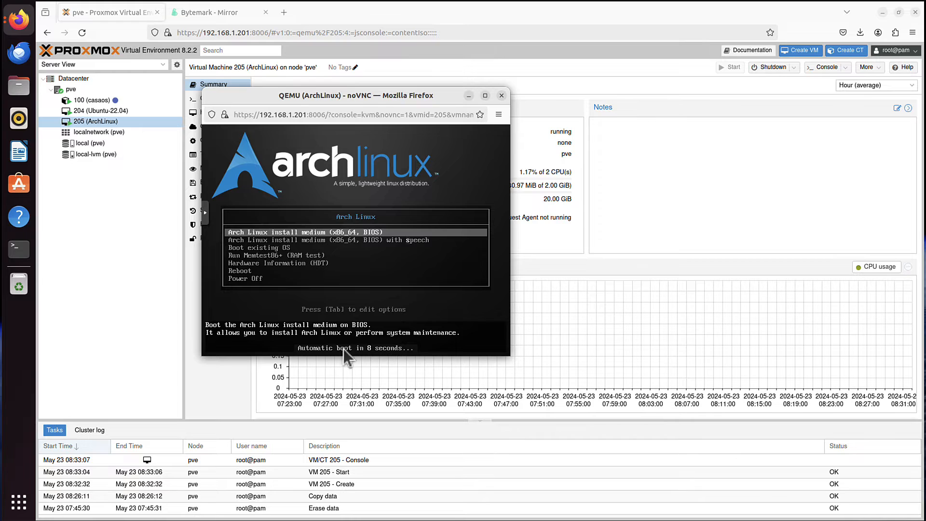
pyautogui.moveTo(375, 238)
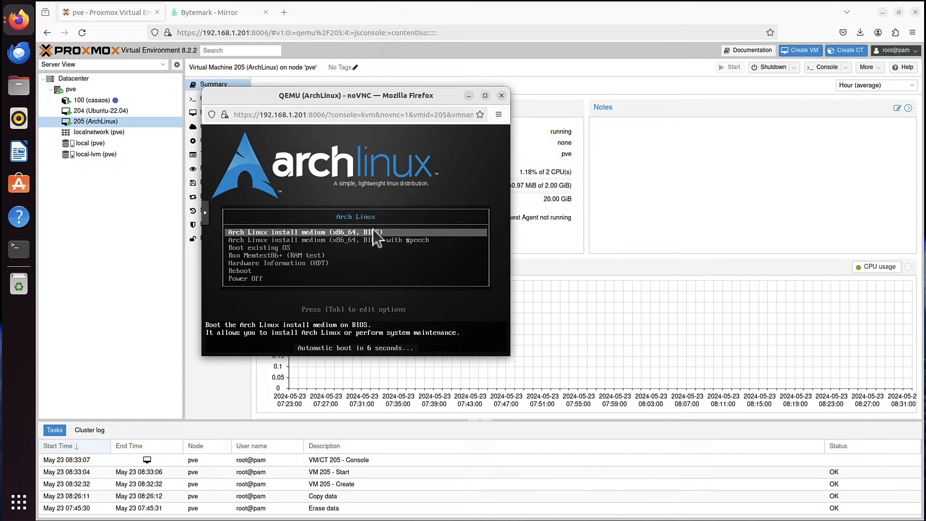
# - Choose the Arch Linux install medium entry in the boot menu
pyautogui.press('Down')
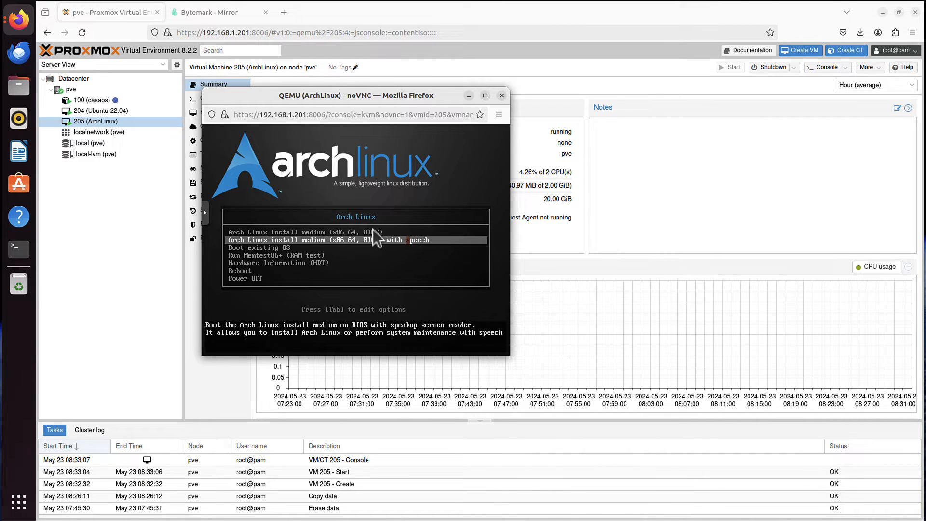
pyautogui.press('Up')
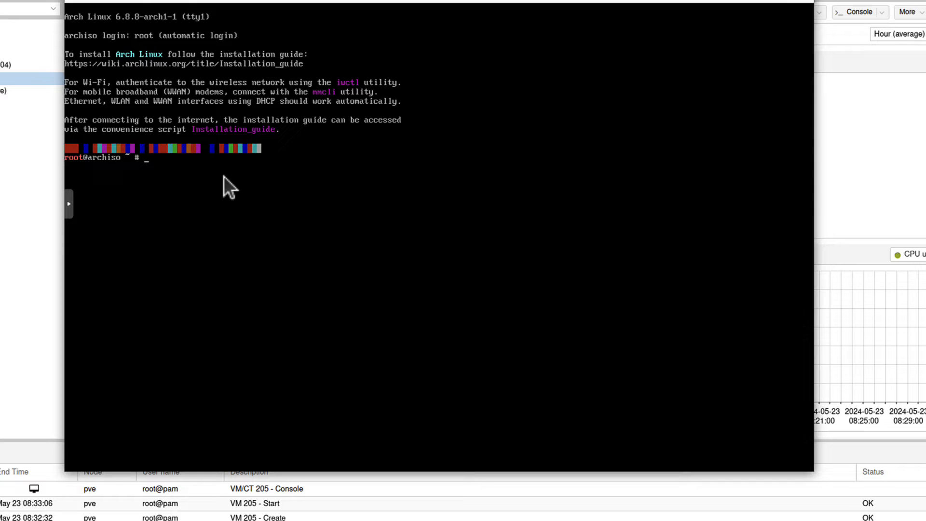
pyautogui.moveTo(109, 84)
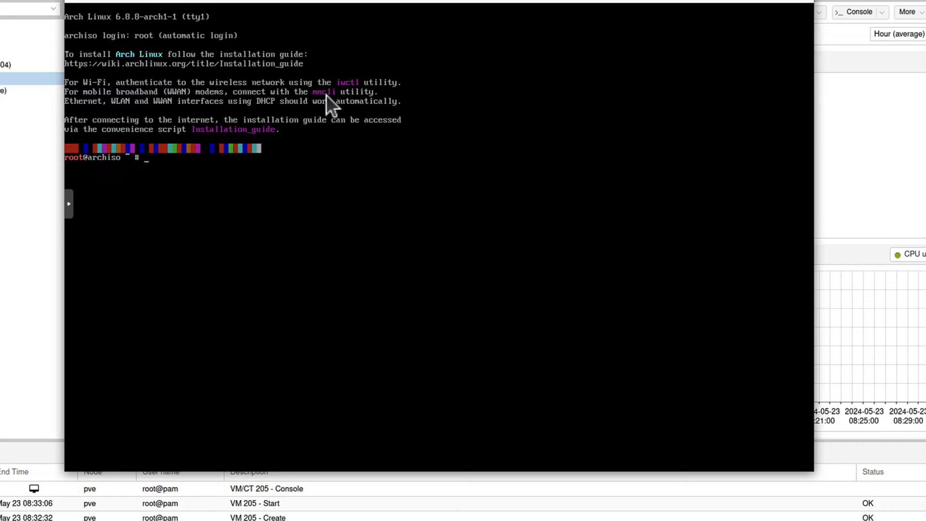
pyautogui.moveTo(324, 245)
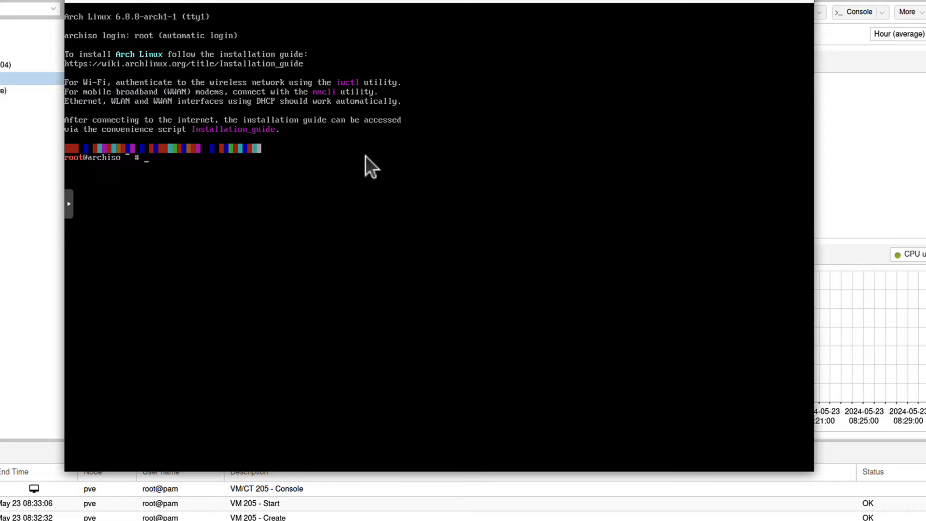
pyautogui.moveTo(419, 177)
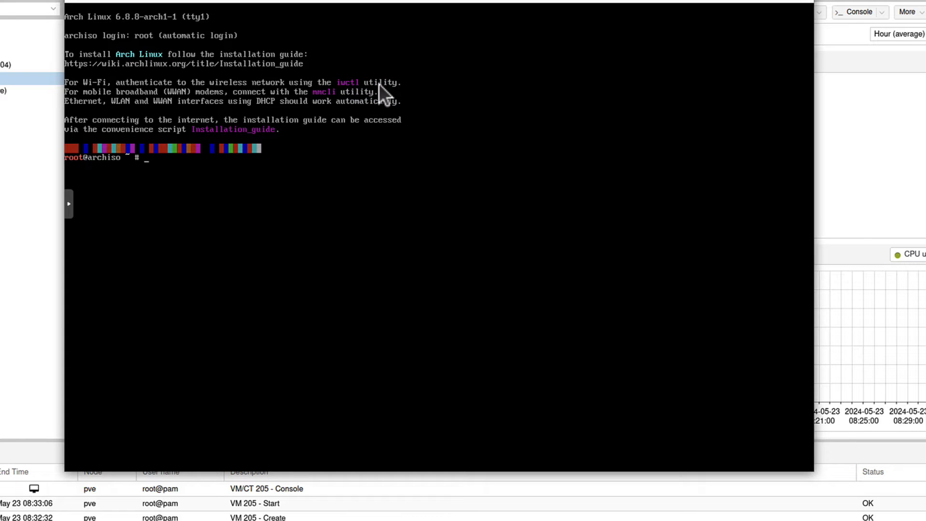
# - Compose the iwctl example: --passphrase "your_password" station wlan0 connect myhomenetwork
pyautogui.click(309, 175)
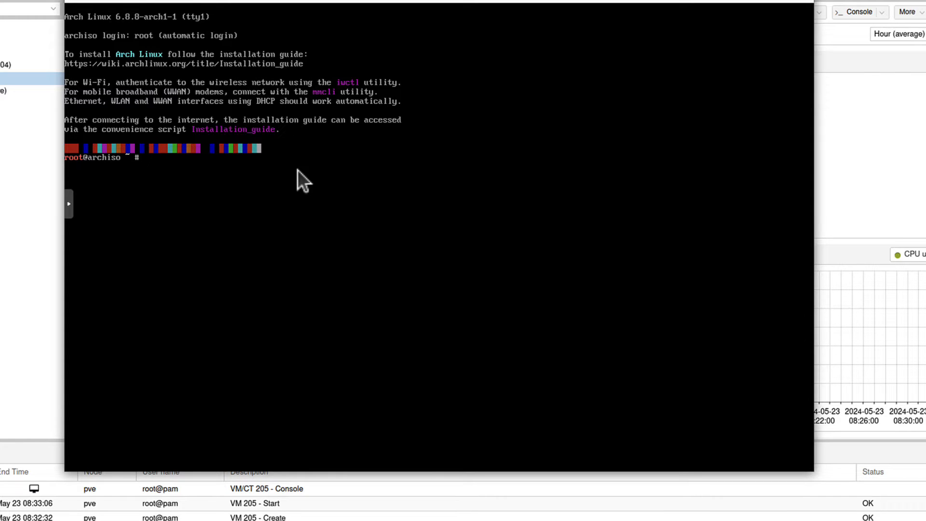
pyautogui.write('iwctl --')
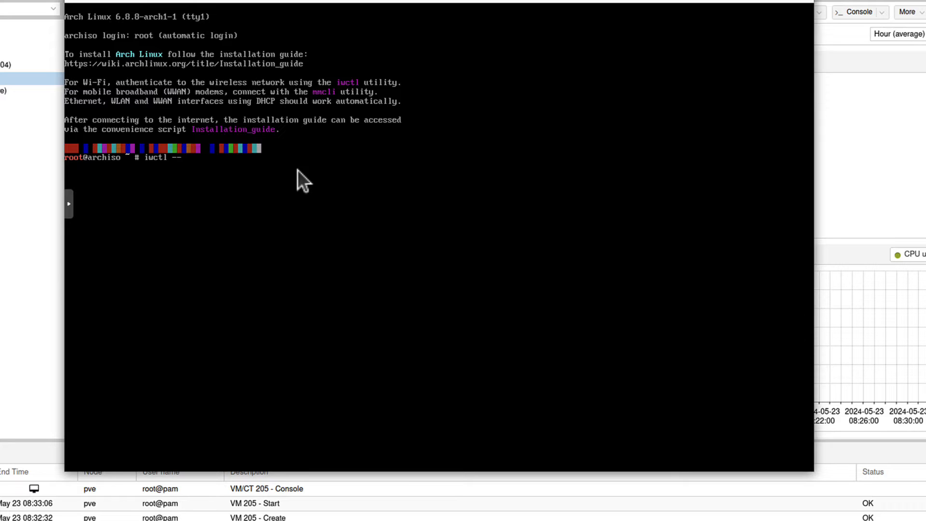
pyautogui.write('passphrase')
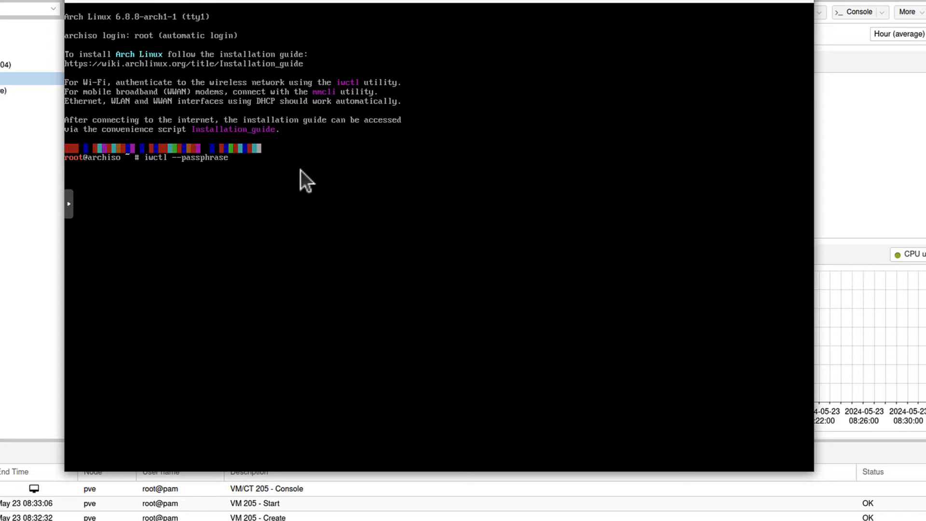
pyautogui.write('""')
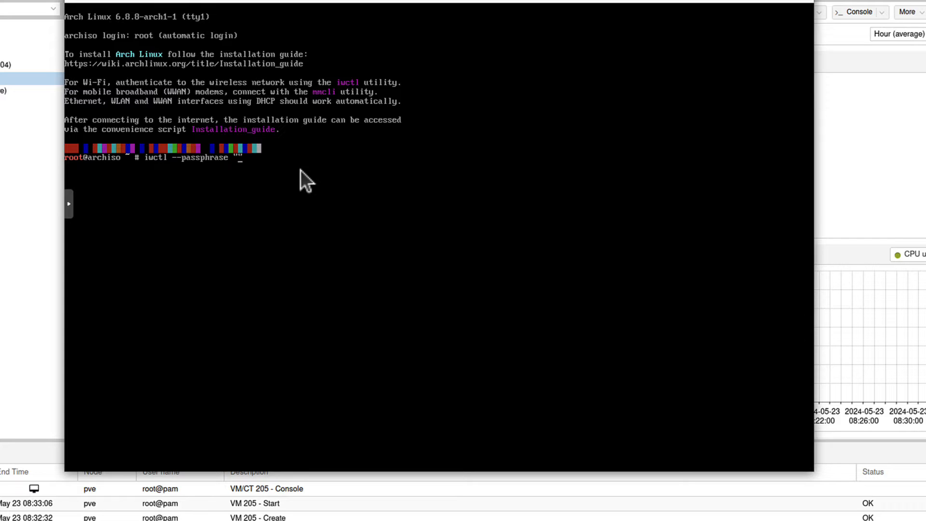
pyautogui.write('your_password')
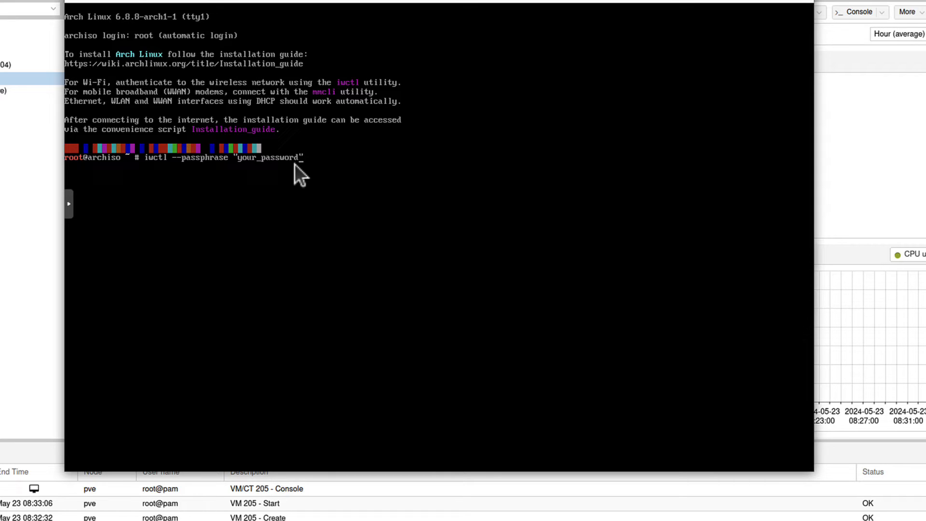
pyautogui.moveTo(302, 176)
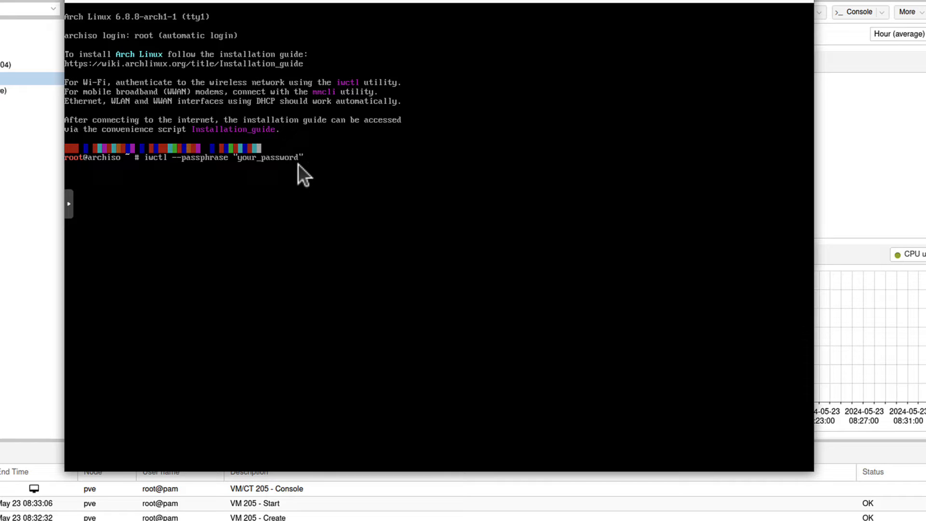
pyautogui.write('station')
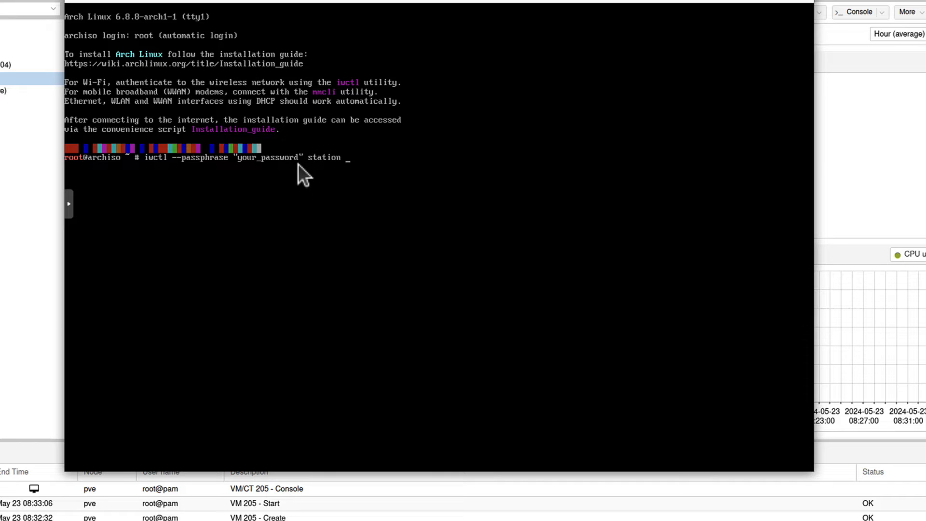
pyautogui.write('wlan0 connect <>')
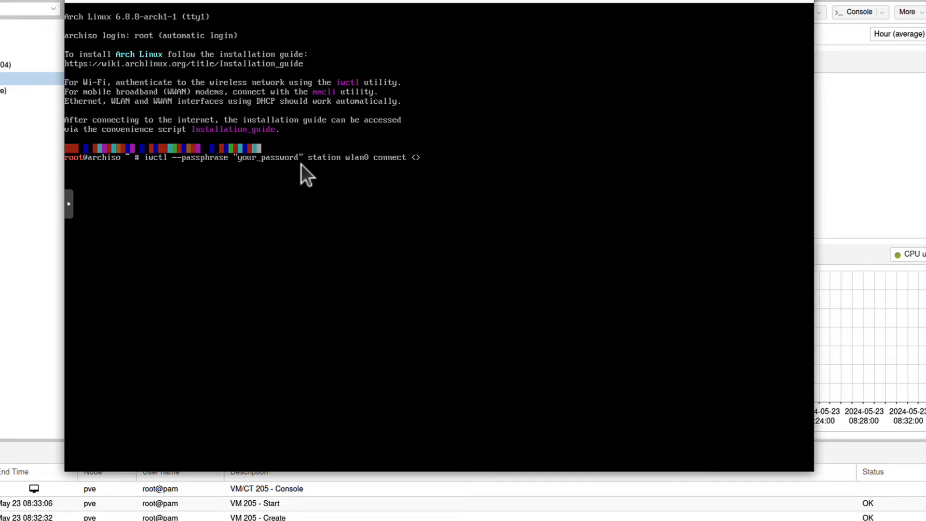
pyautogui.write('wifiss')
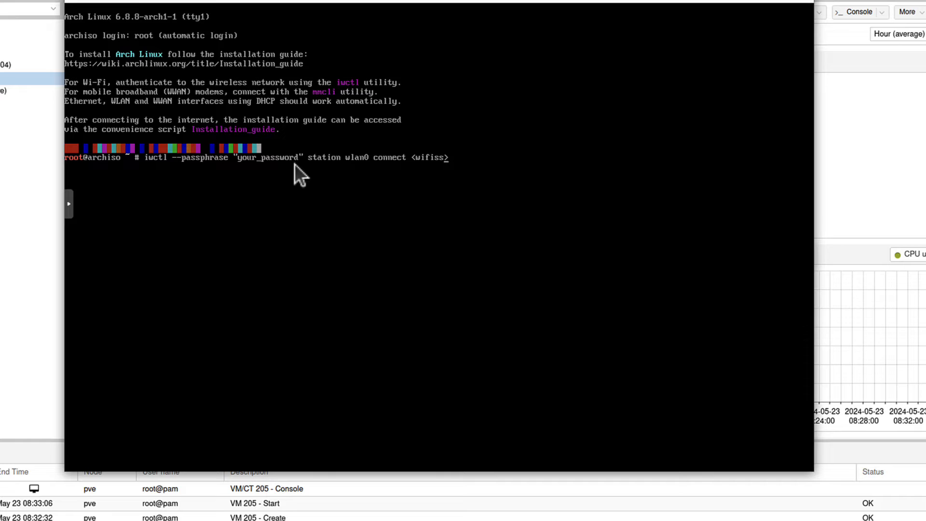
pyautogui.write('myhom')
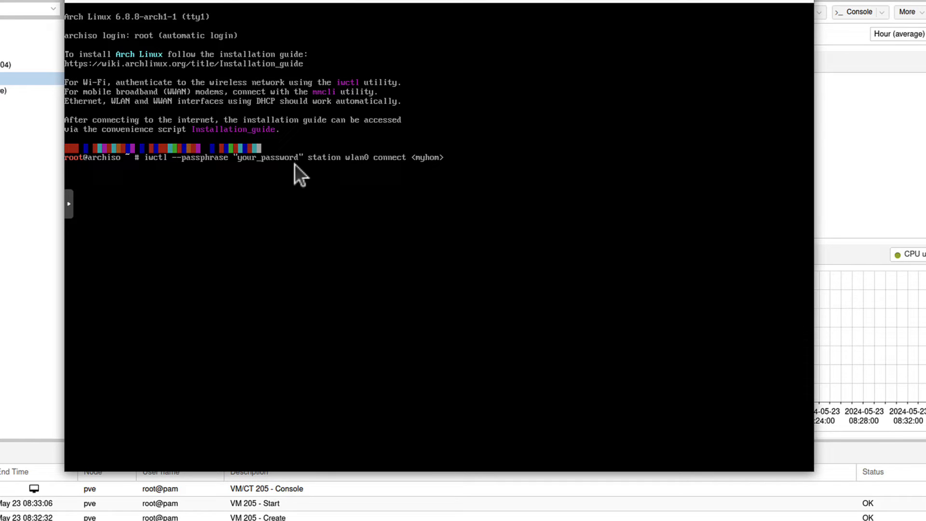
pyautogui.write('network')
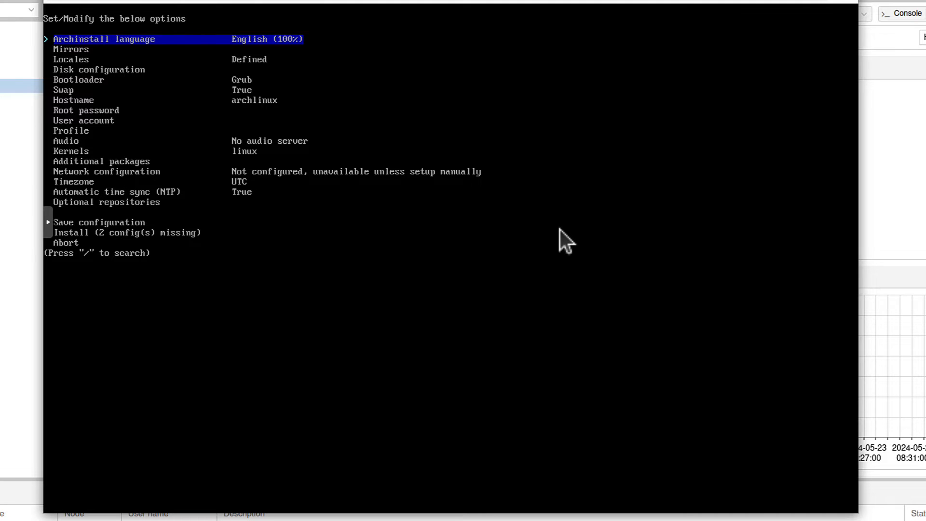
# - In Mirrors, mark United Kingdom as the package mirror region and confirm
pyautogui.press('Down')
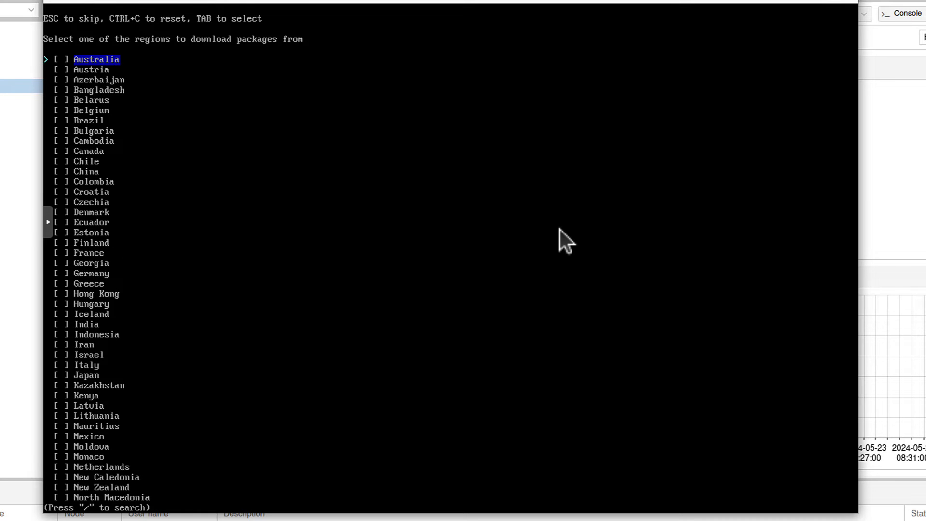
pyautogui.press('Down')
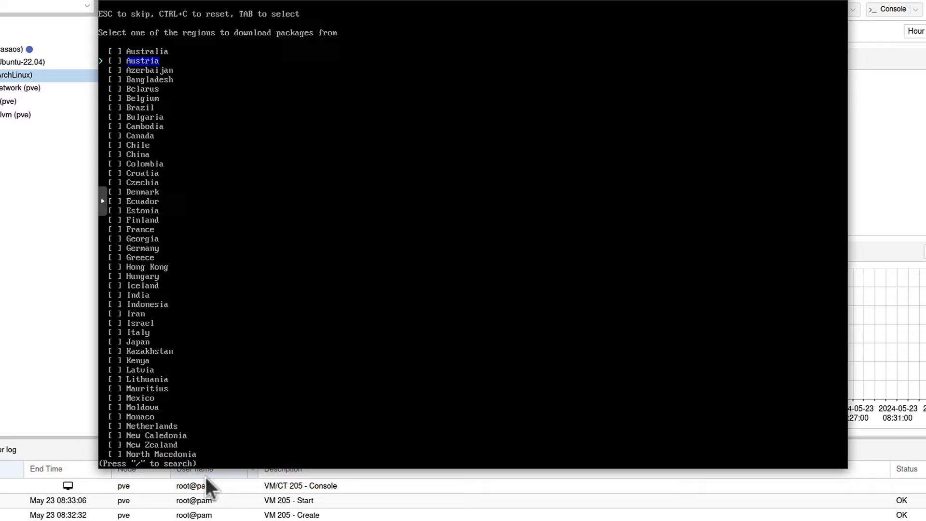
pyautogui.moveTo(444, 460)
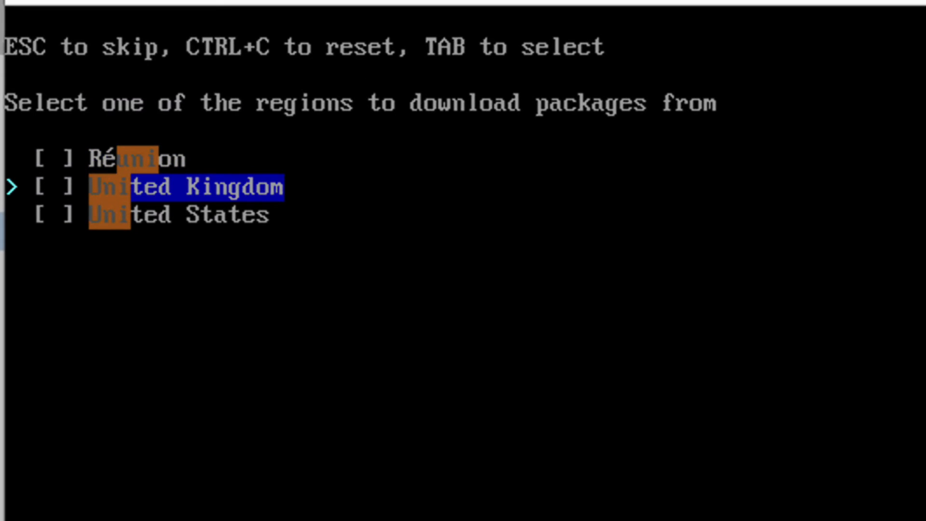
pyautogui.press('Down')
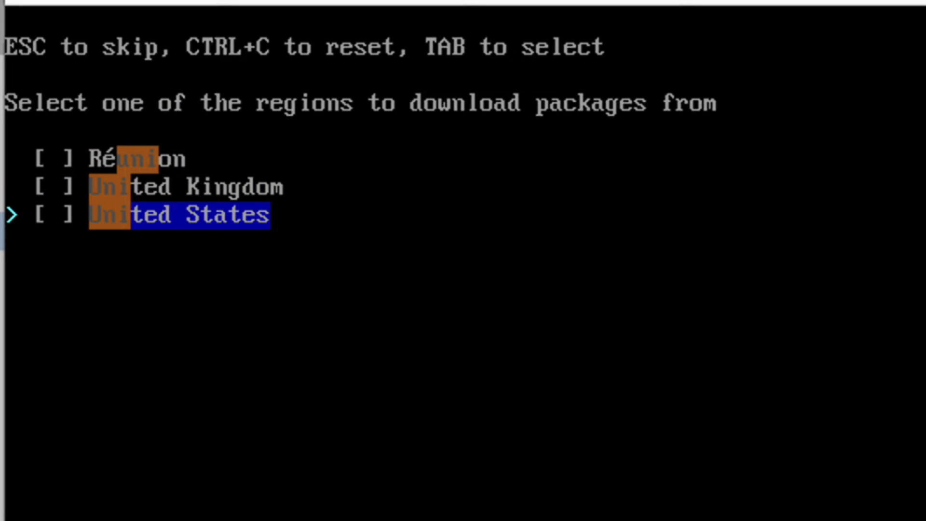
pyautogui.press('up')
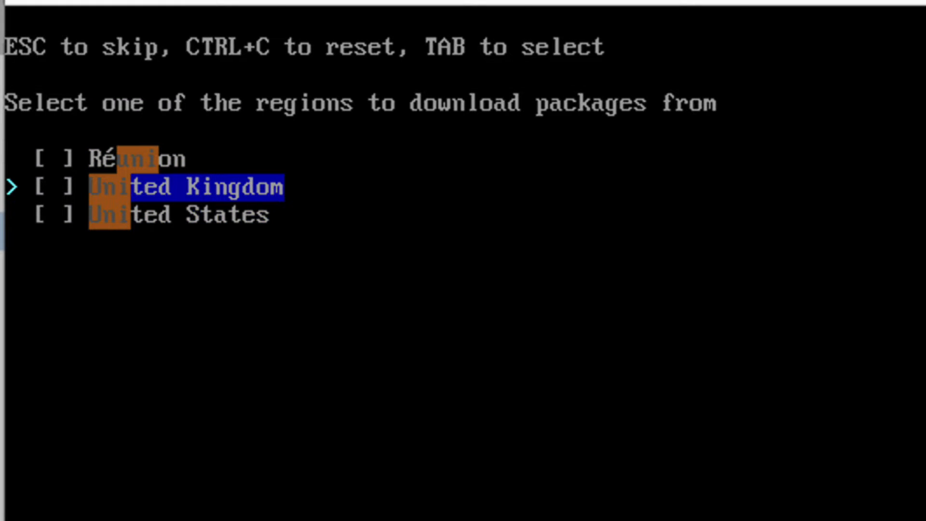
pyautogui.press('Tab')
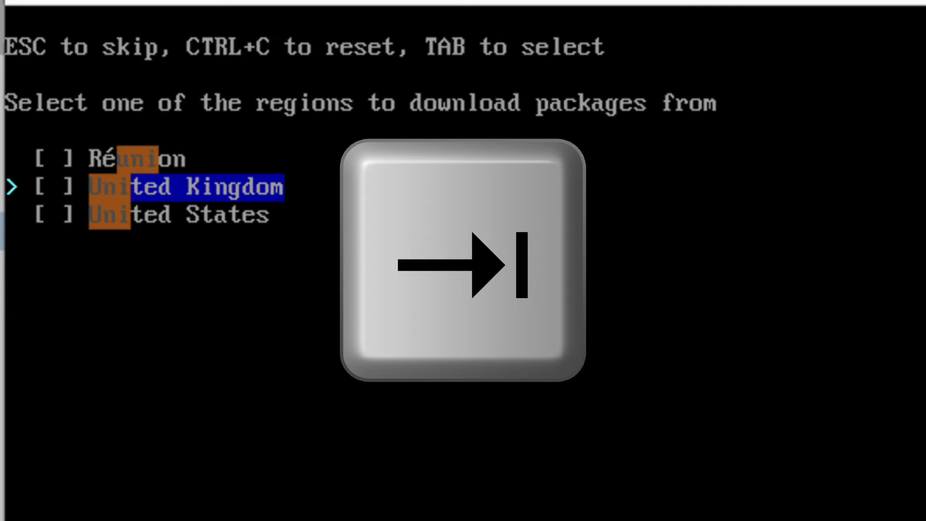
pyautogui.press('tab')
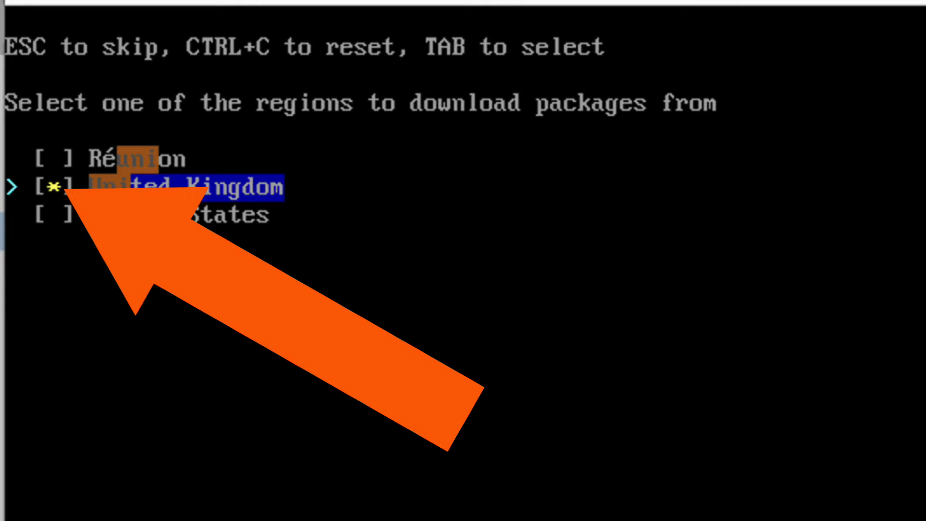
pyautogui.press('space')
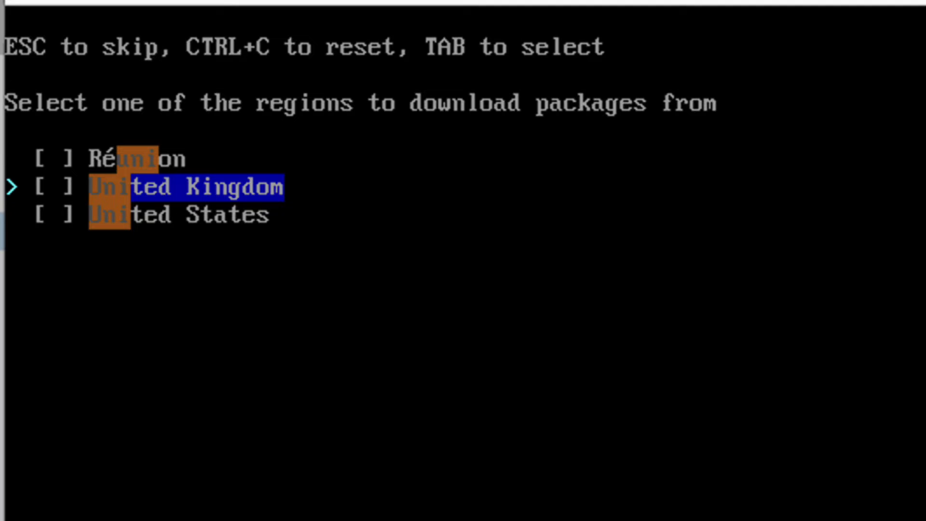
pyautogui.press('space')
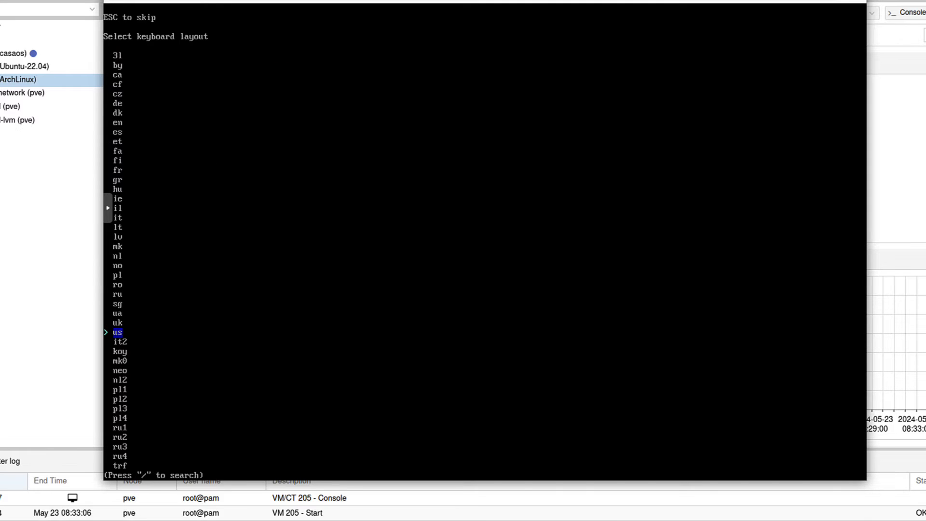
# - Confirm the keyboard layout, choose en_GB as locale language, then move on to disk configuration
pyautogui.press('Up')
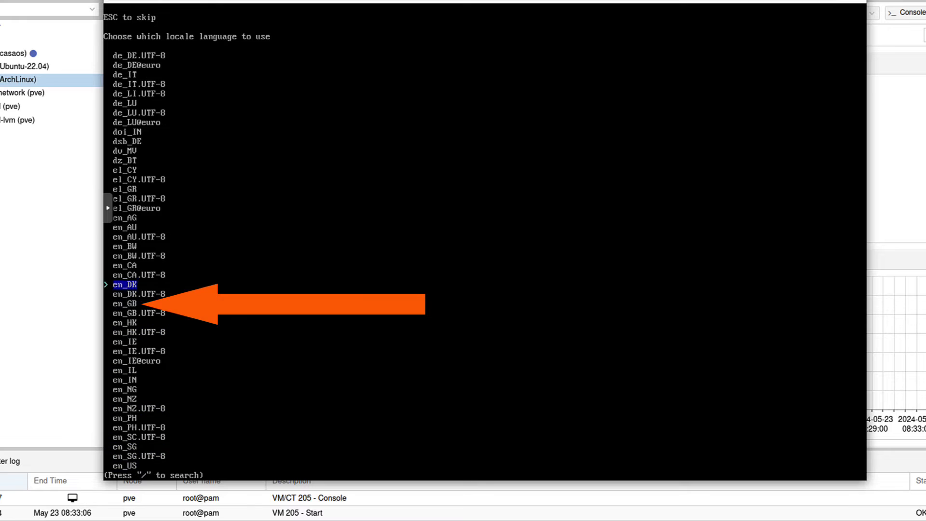
pyautogui.press('Down')
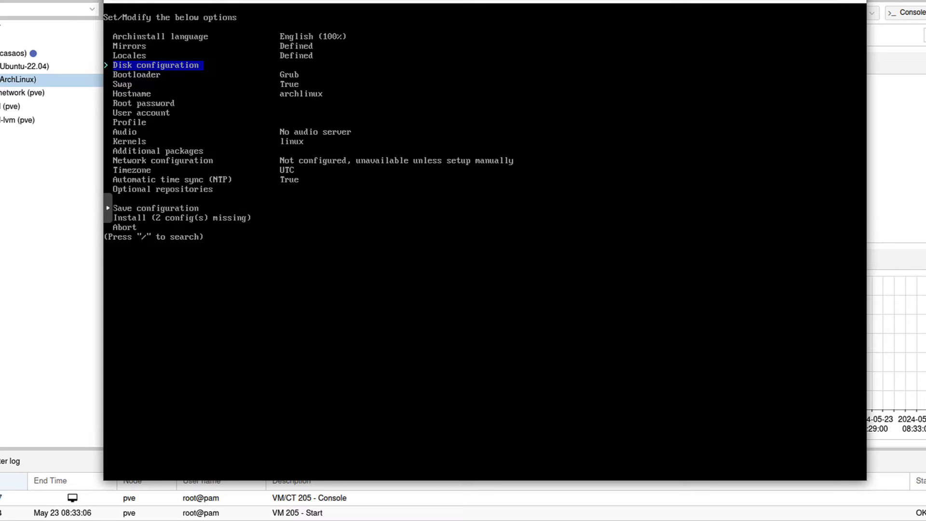
pyautogui.press('Up')
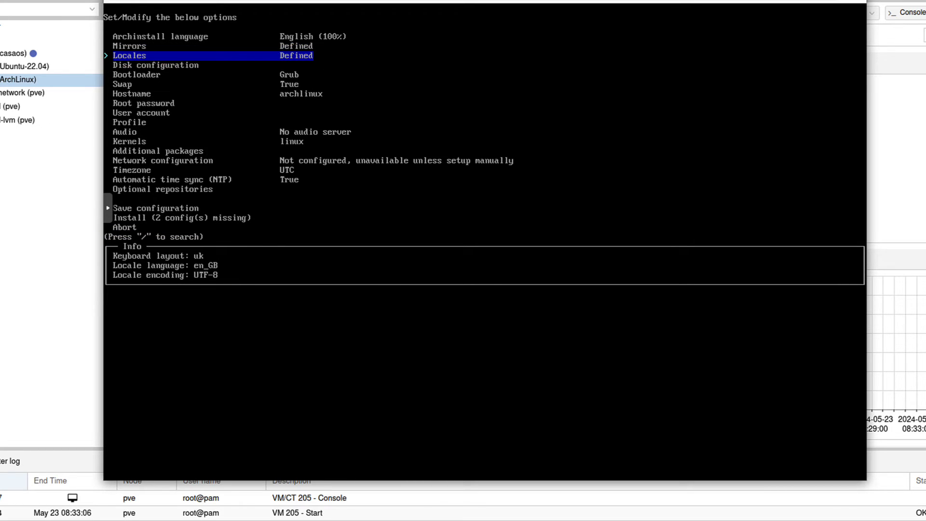
pyautogui.press('up')
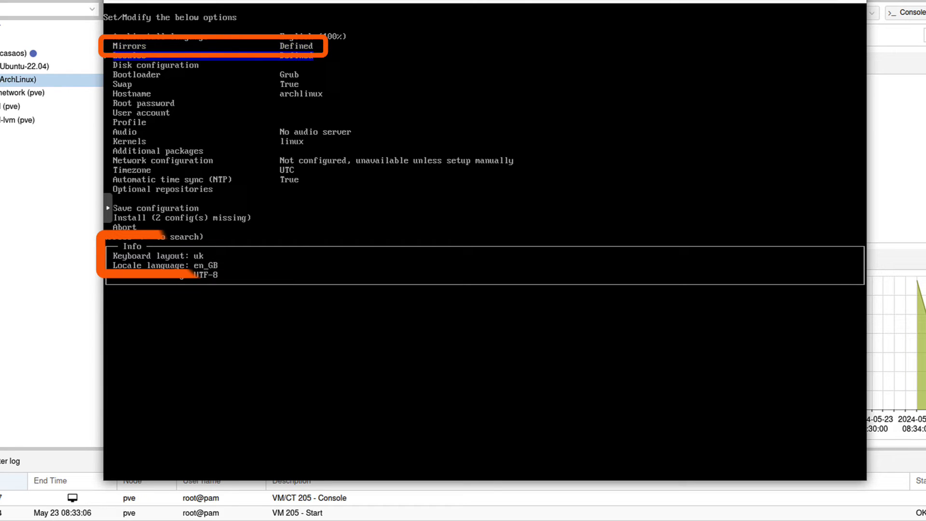
pyautogui.press('Down')
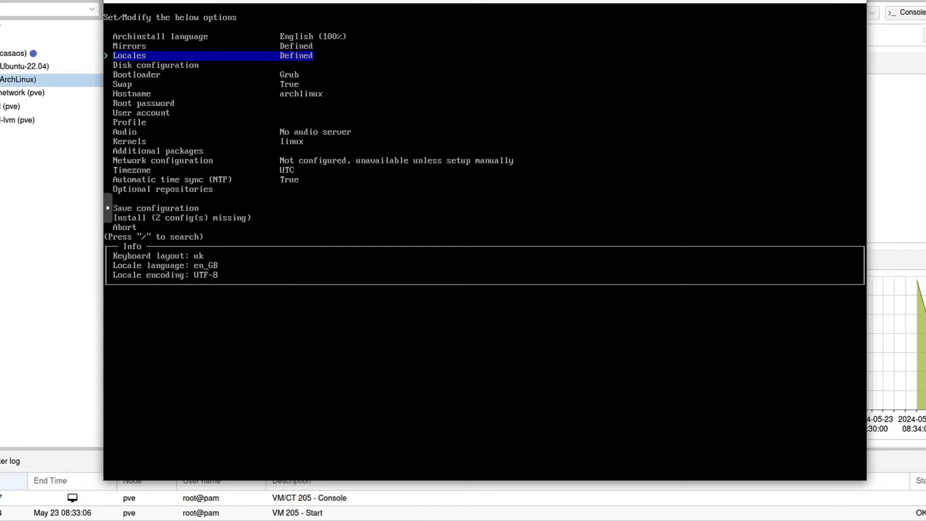
pyautogui.press('Down')
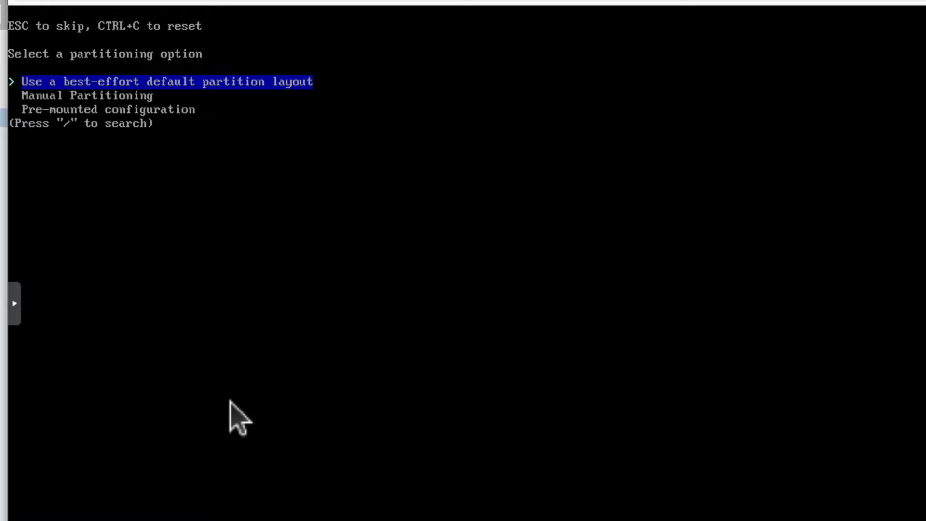
# - Use the best-effort default layout and keep btrfs for the main partition after browsing ext4 and xfs
pyautogui.press('Down')
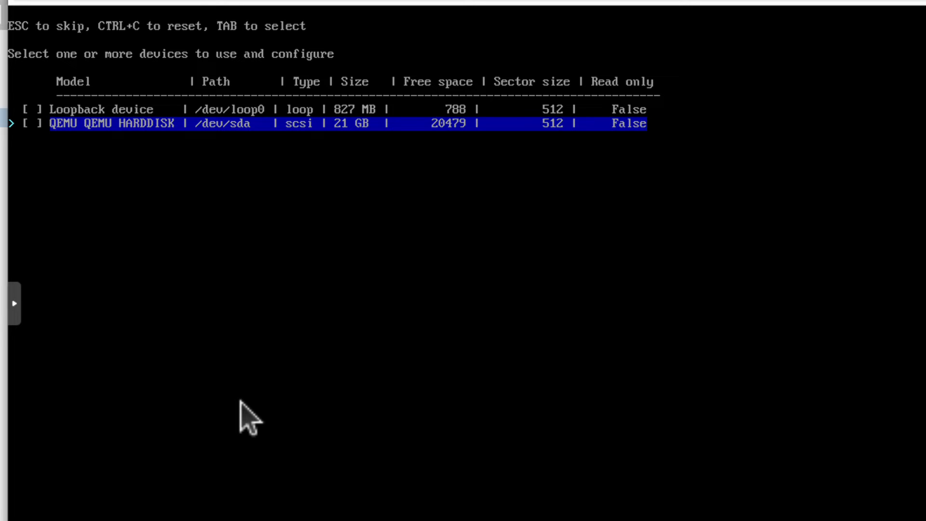
pyautogui.moveTo(156, 151)
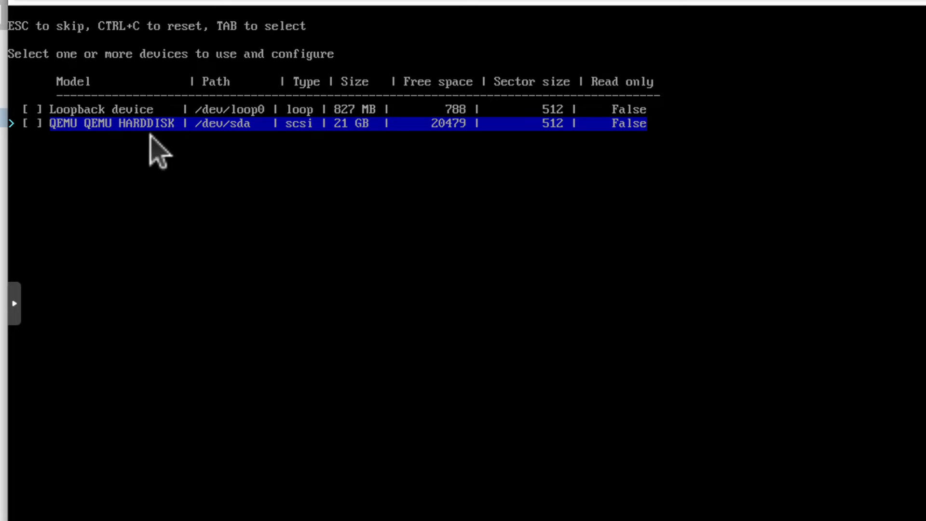
pyautogui.moveTo(206, 168)
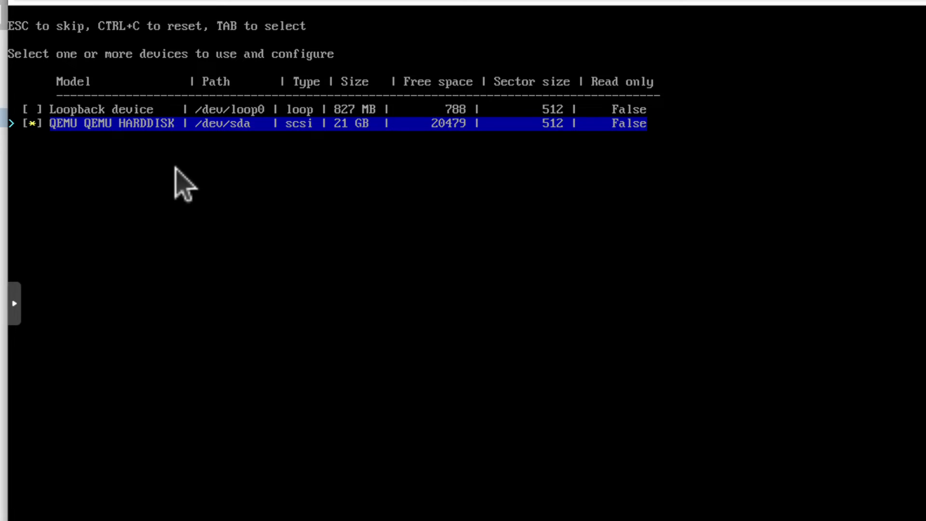
pyautogui.moveTo(445, 269)
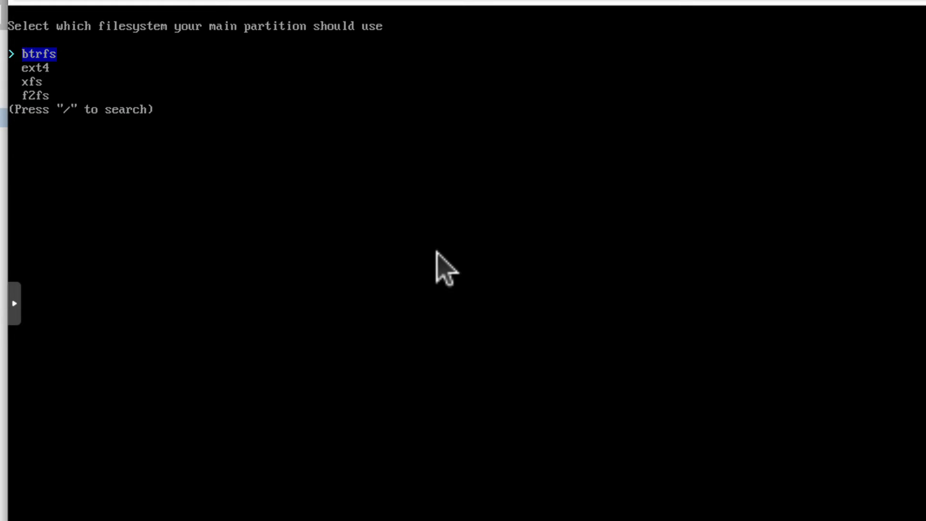
pyautogui.press('Down')
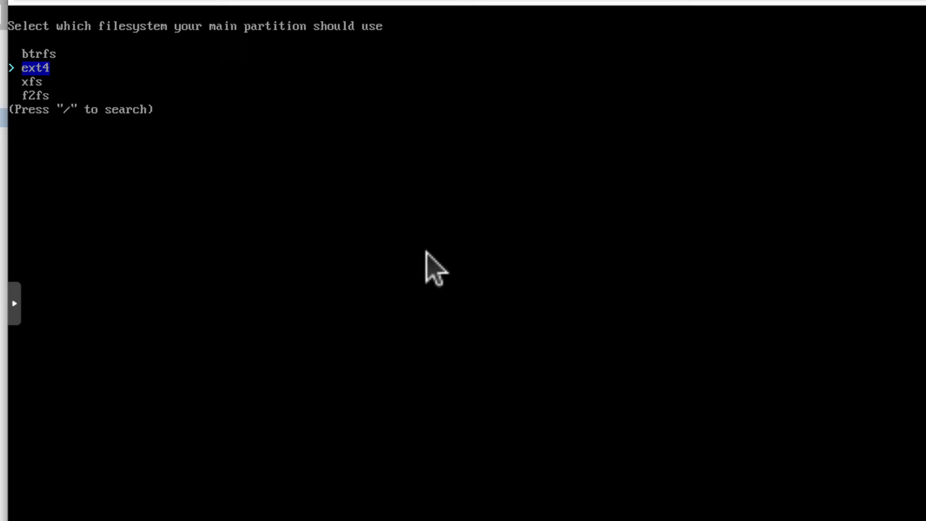
pyautogui.press('Down')
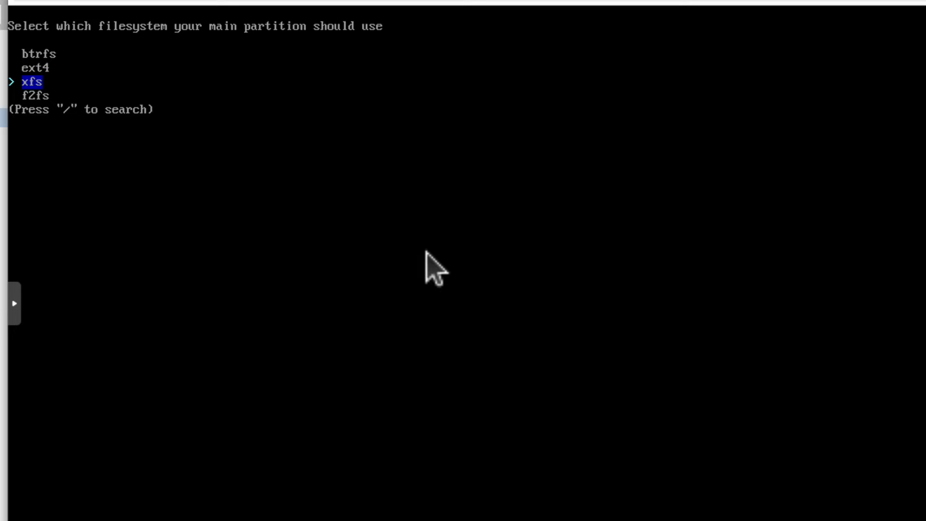
pyautogui.press('up')
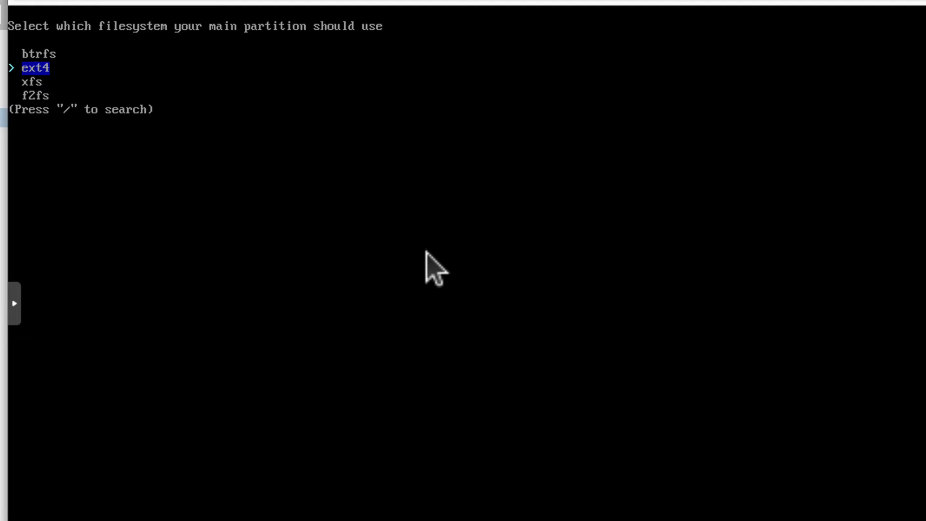
pyautogui.press('Up')
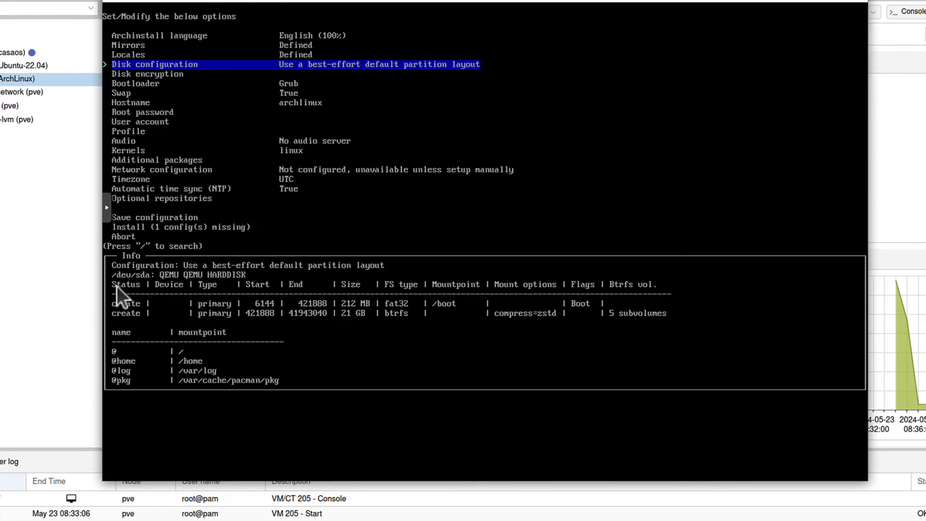
pyautogui.moveTo(387, 357)
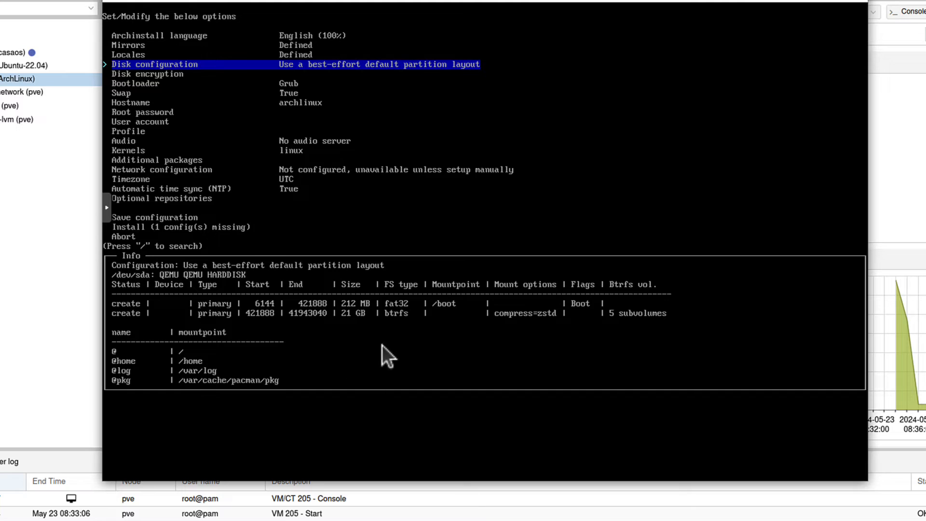
pyautogui.moveTo(384, 312)
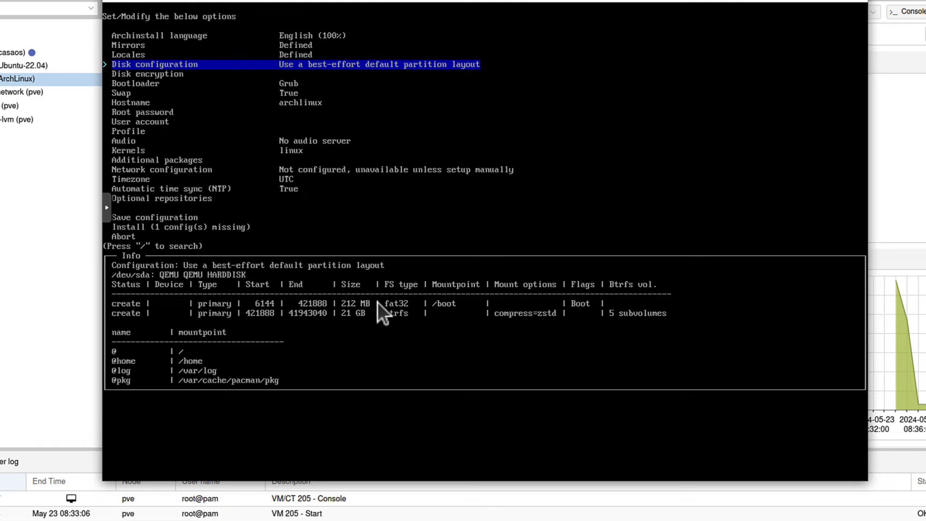
pyautogui.moveTo(452, 319)
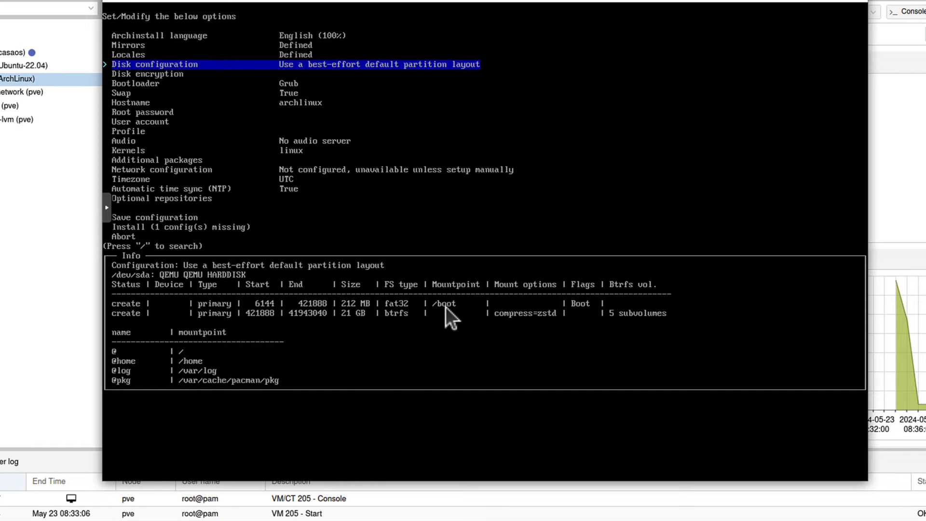
pyautogui.moveTo(312, 324)
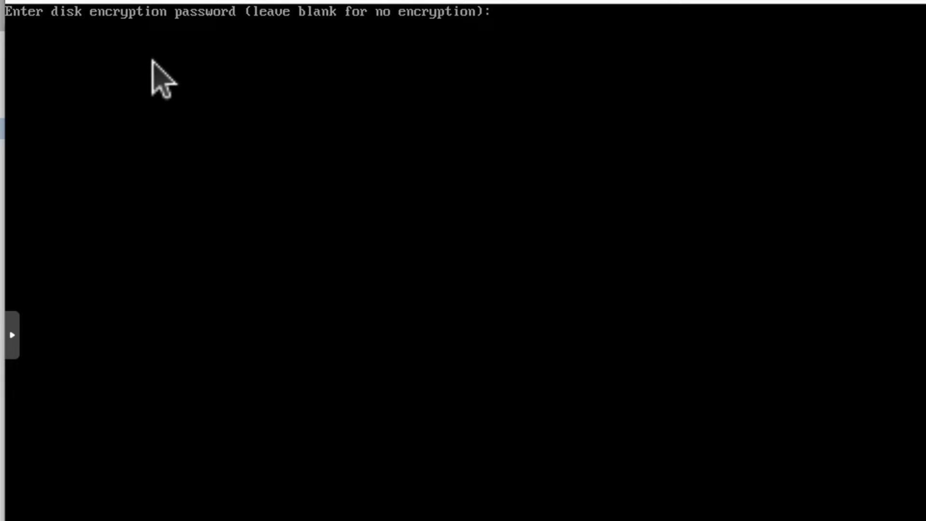
pyautogui.moveTo(376, 48)
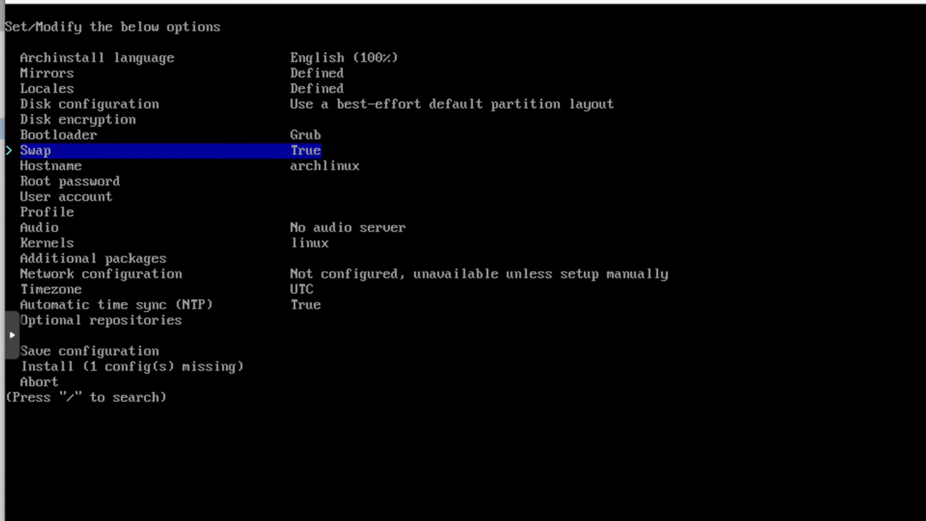
# - Go to Hostname and confirm archlinux as the system hostname
pyautogui.press('Down')
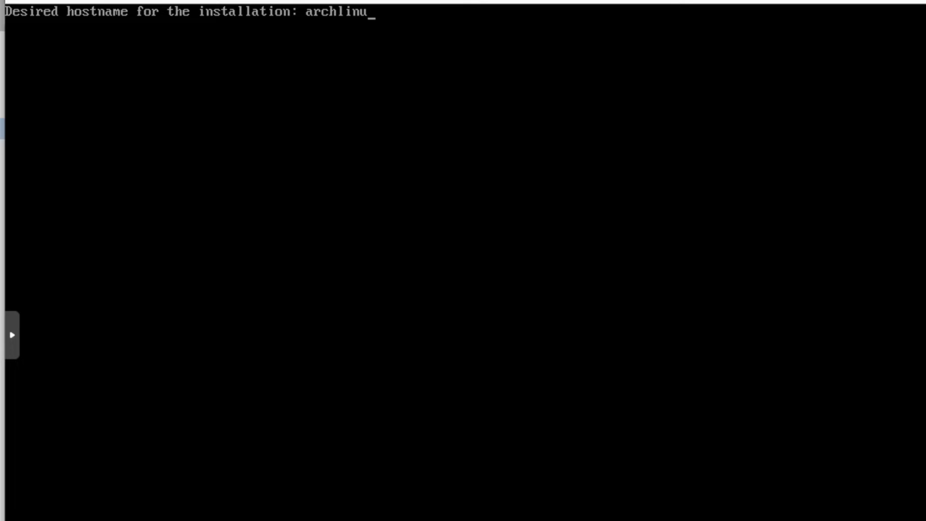
pyautogui.write('x')
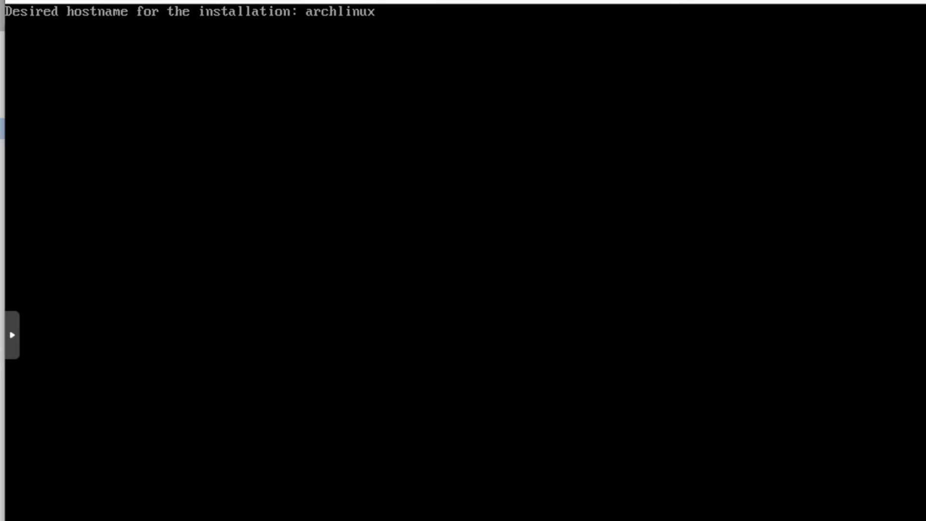
pyautogui.press('Enter')
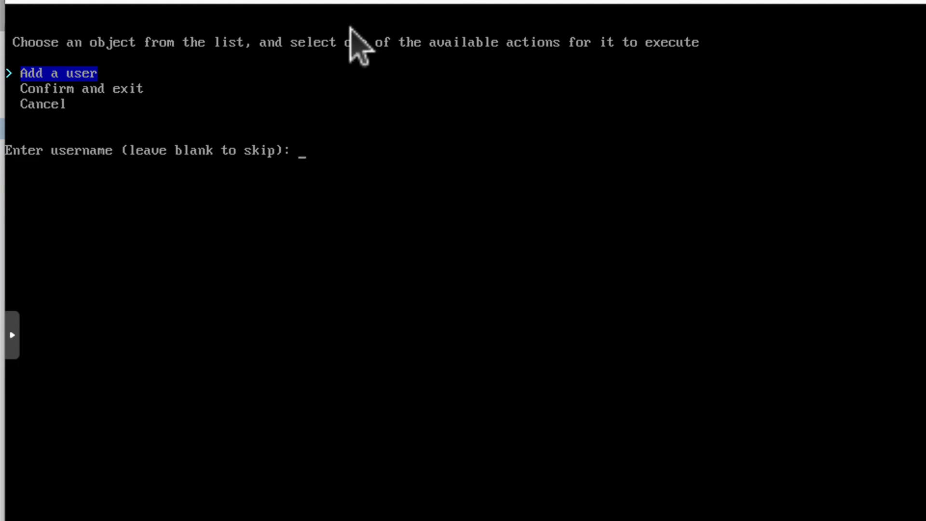
# - Enter marek as the username for the new user account
pyautogui.write('marek')
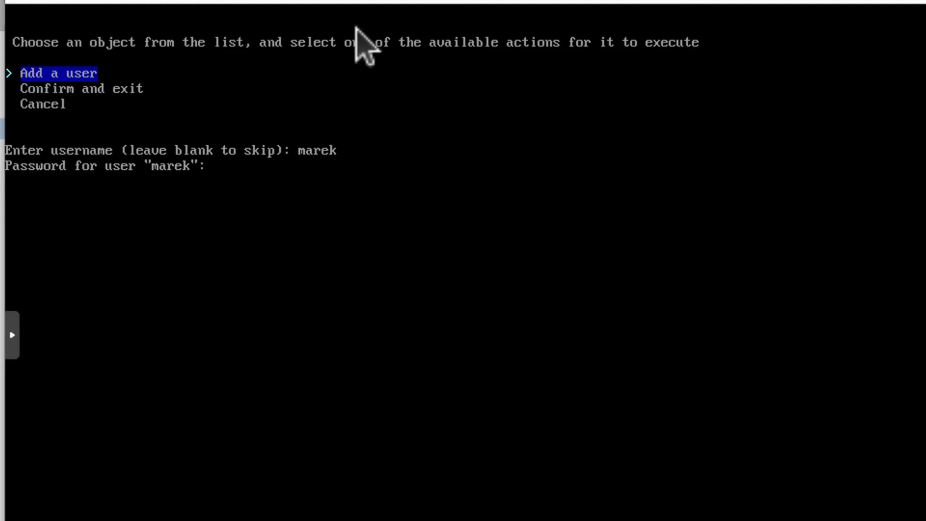
pyautogui.click(219, 164)
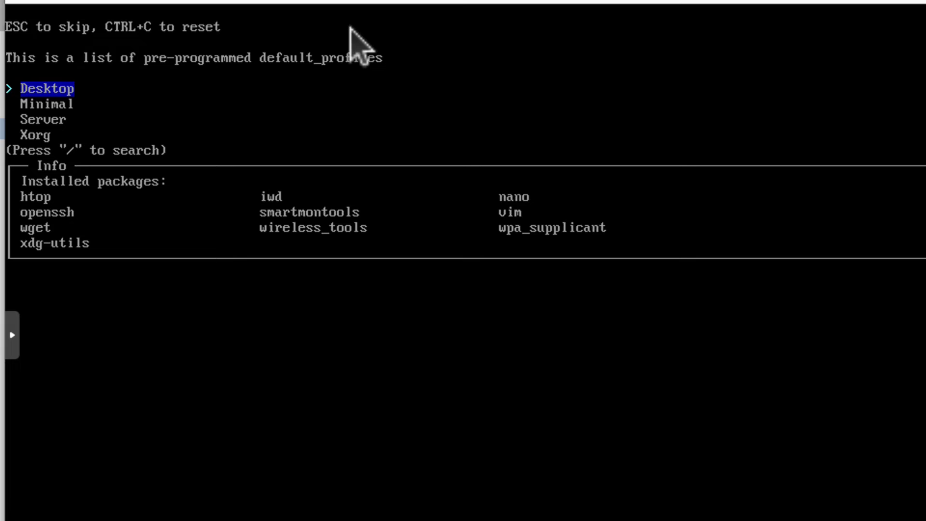
# - Choose the Desktop profile and confirm Gnome as the desktop environment instead of Kde
pyautogui.press('Down')
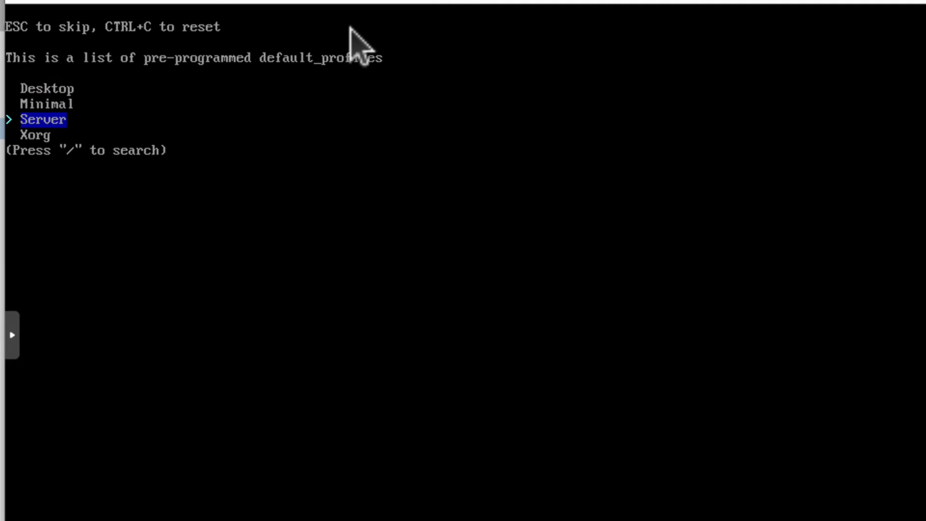
pyautogui.press('up')
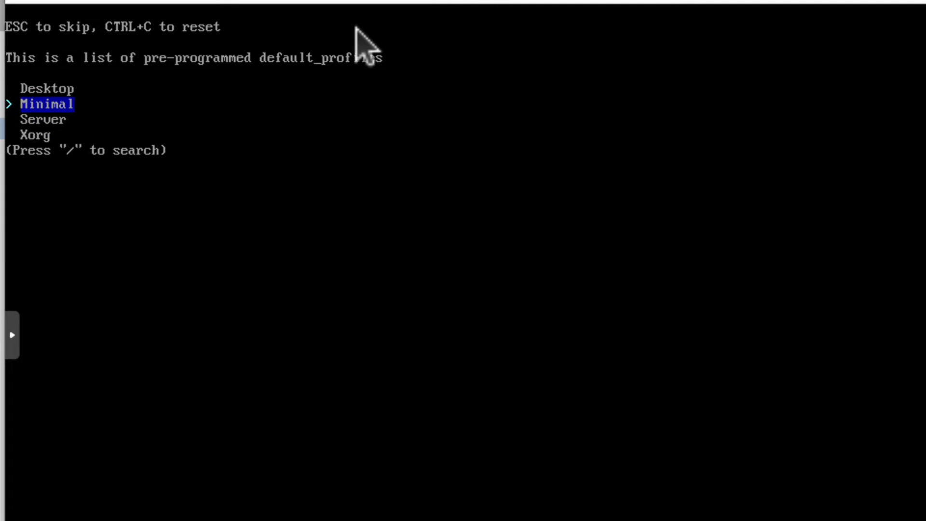
pyautogui.press('Up')
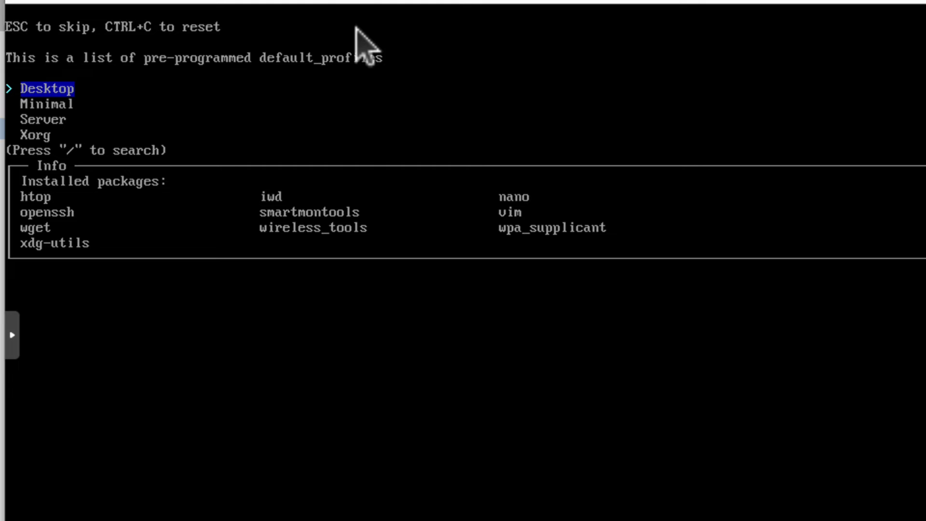
pyautogui.moveTo(552, 242)
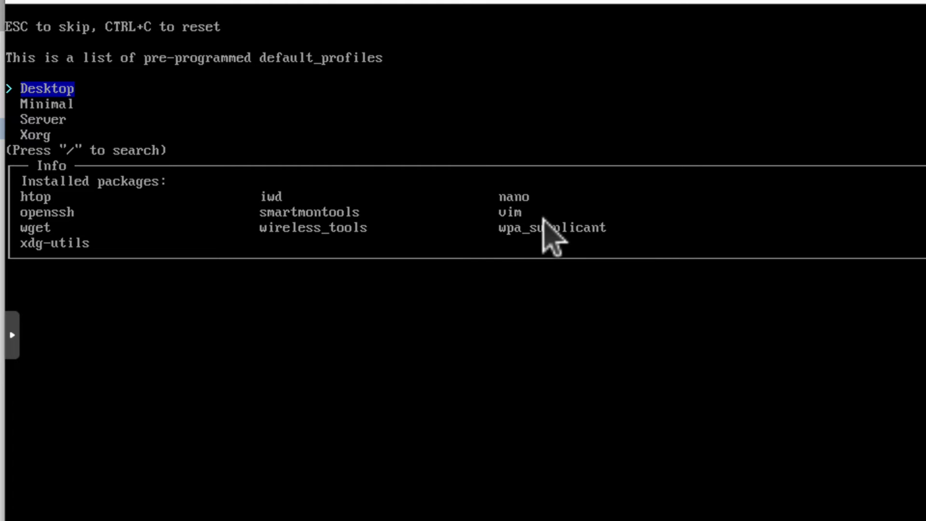
pyautogui.moveTo(223, 148)
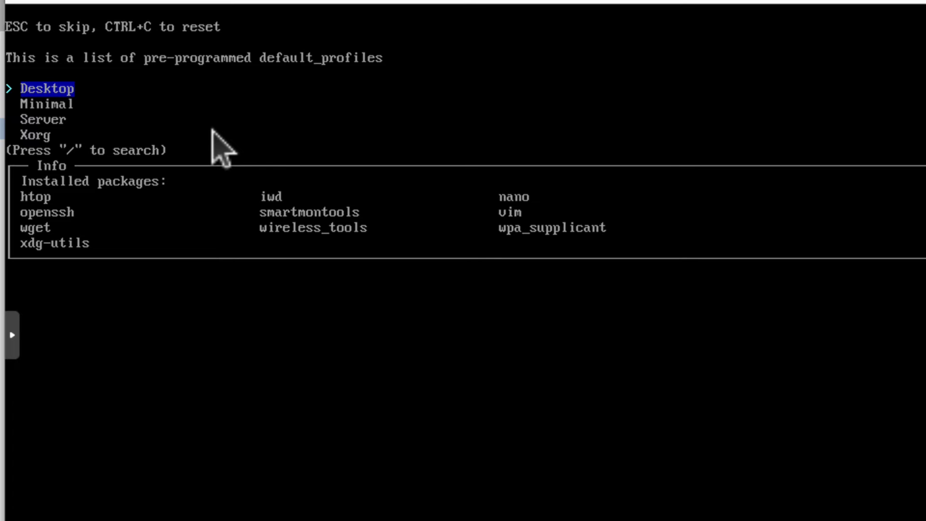
pyautogui.moveTo(212, 153)
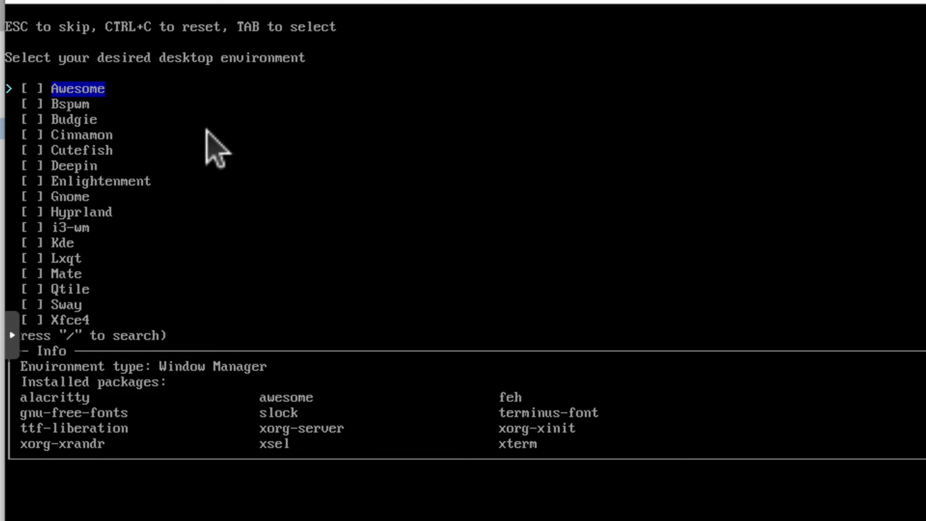
pyautogui.press('Down')
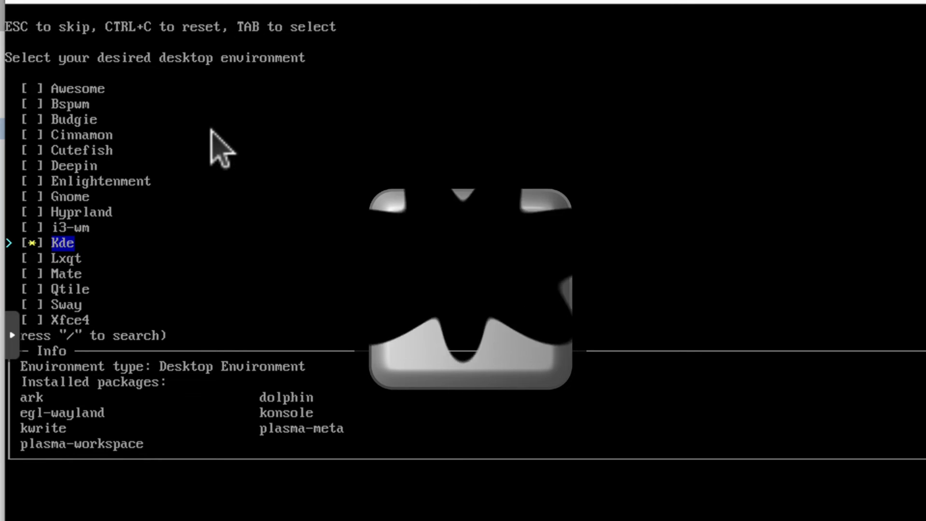
pyautogui.press('Up')
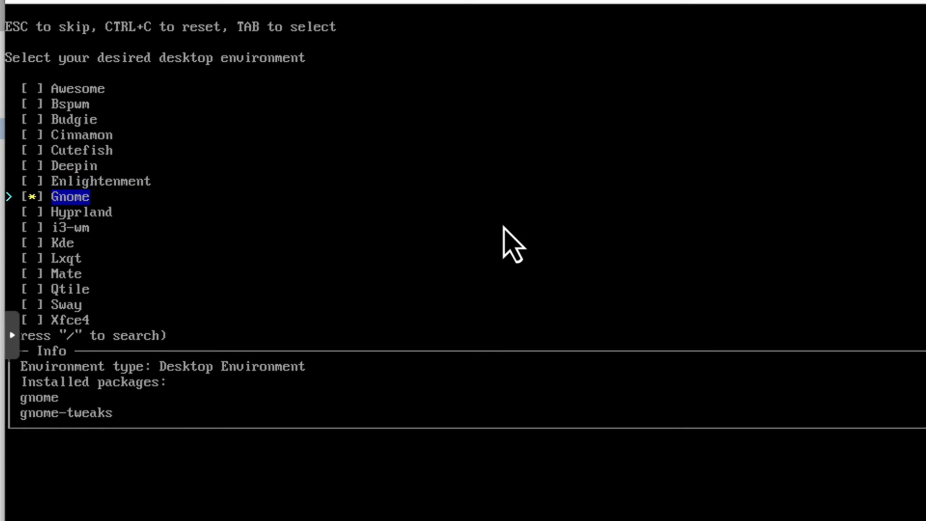
pyautogui.press('enter')
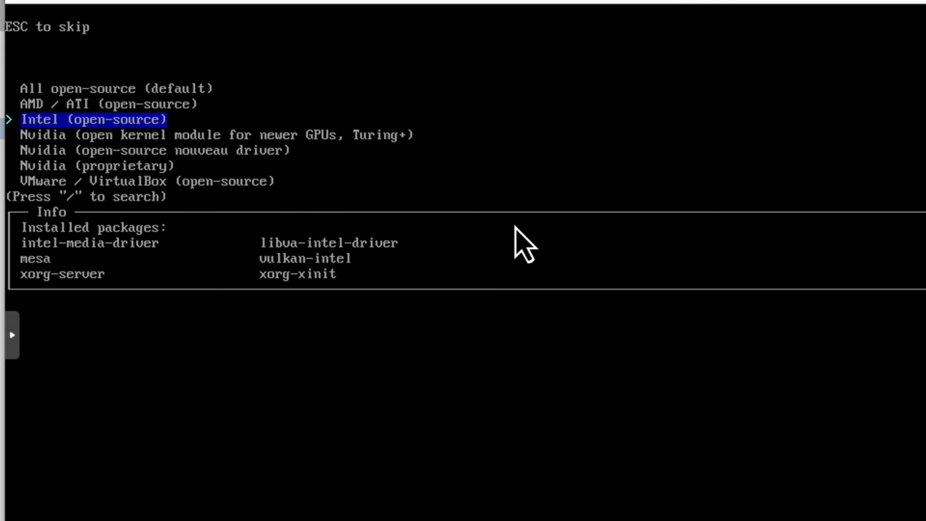
# - Keep All open-source graphics drivers and the gdm greeter after reviewing the alternatives
pyautogui.press('Down')
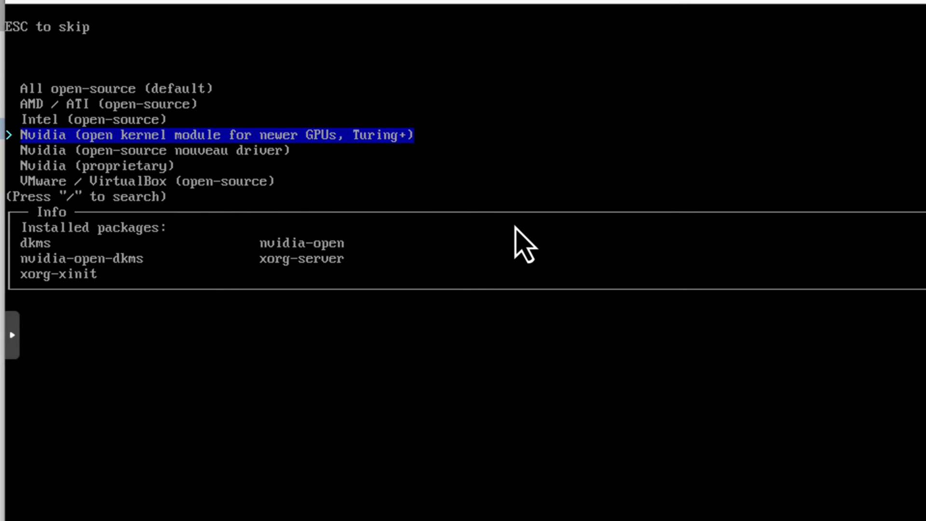
pyautogui.press('Down')
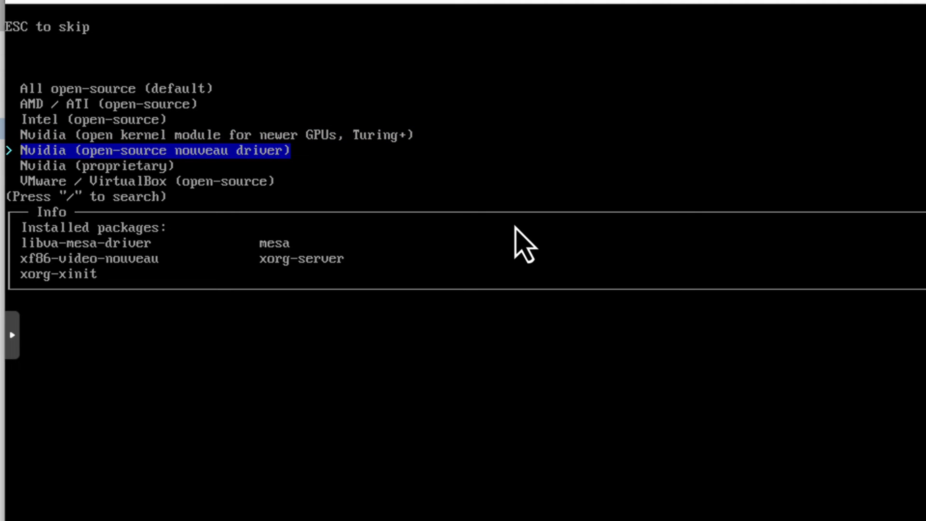
pyautogui.press('Up')
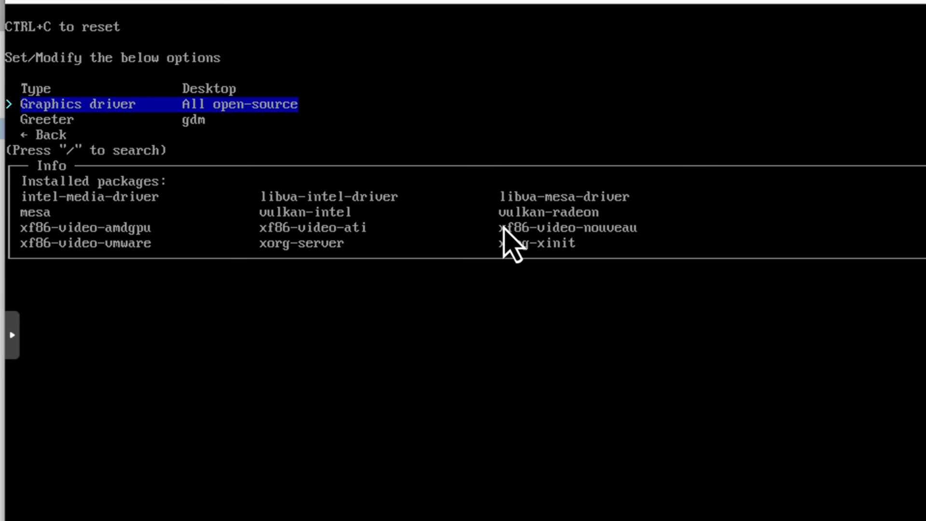
pyautogui.press('Down')
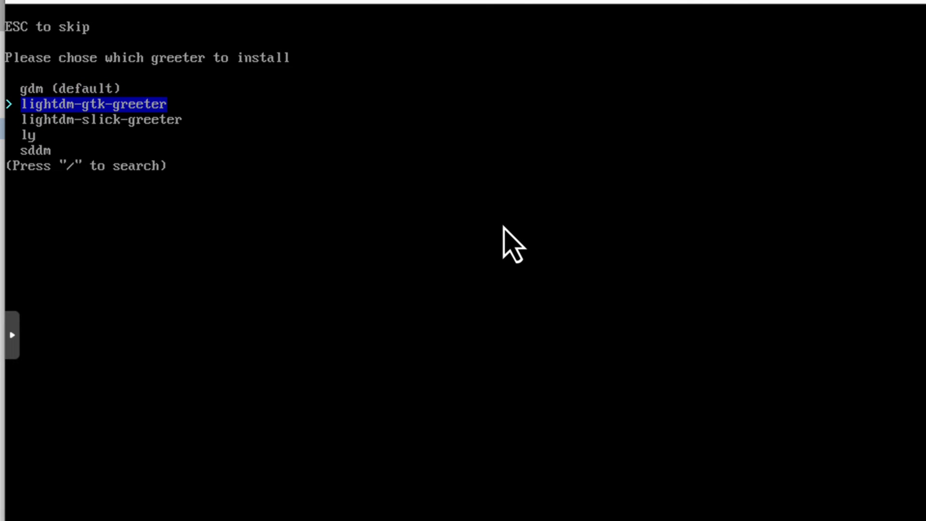
pyautogui.press('up')
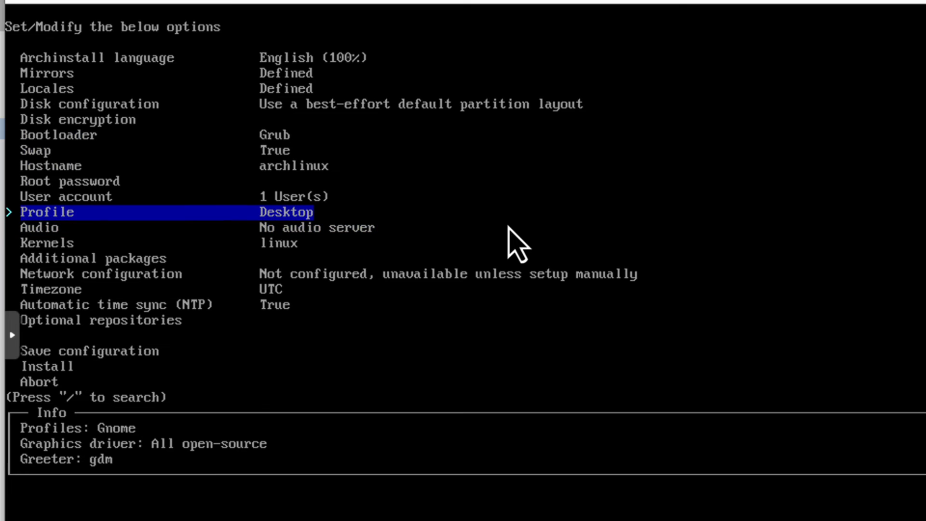
pyautogui.moveTo(334, 375)
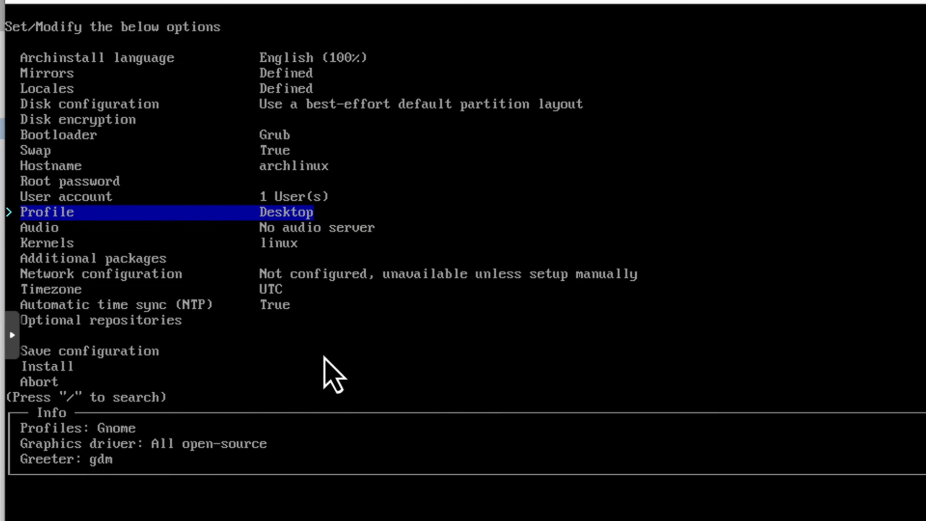
# - Choose Pipewire as the audio server in the Audio entry
pyautogui.press('Down')
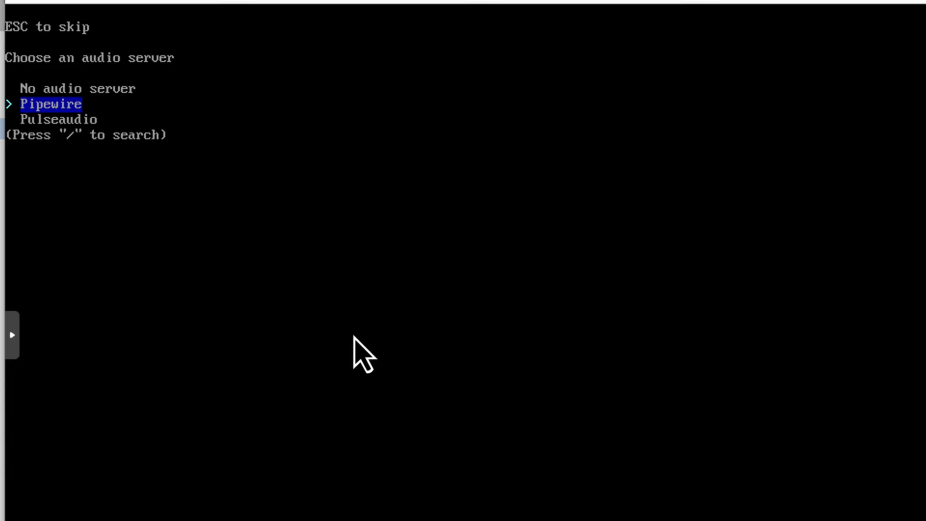
pyautogui.moveTo(354, 354)
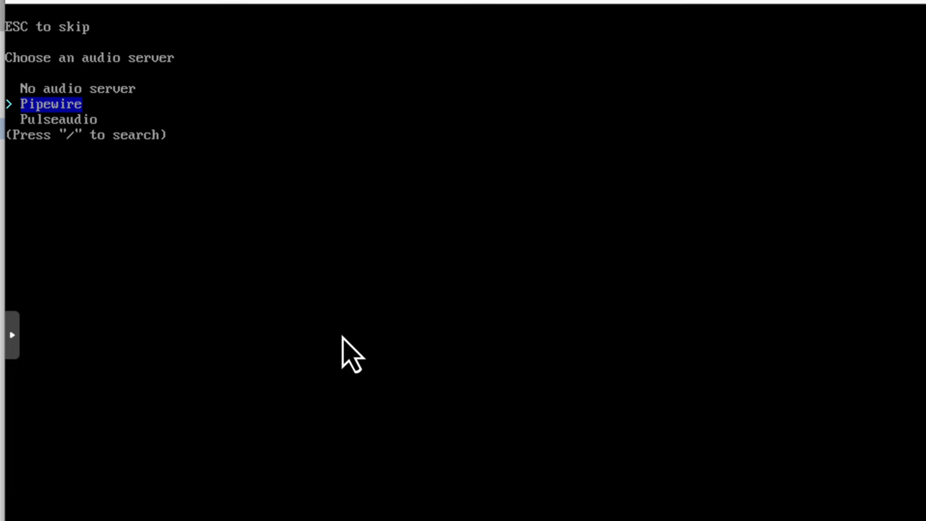
pyautogui.press('Down')
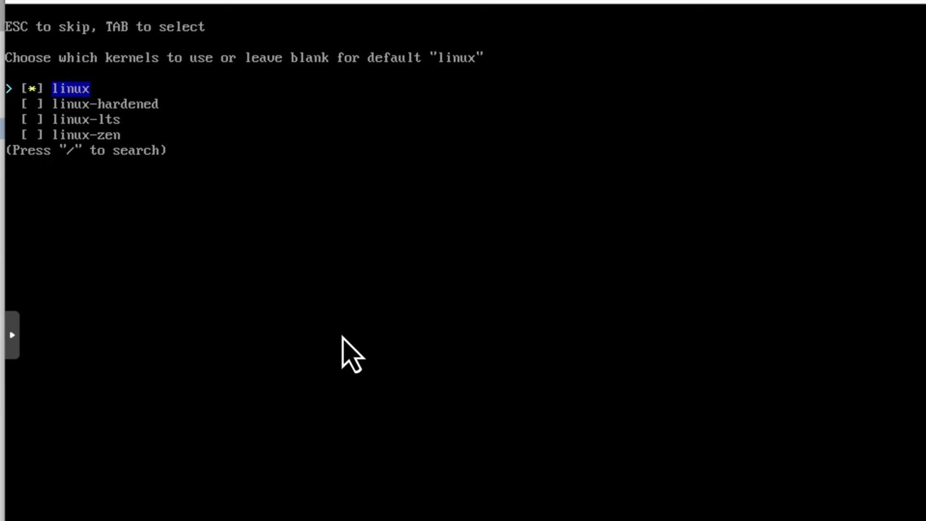
# - Browse linux-lts and return so only the standard linux kernel stays checked
pyautogui.press('Down')
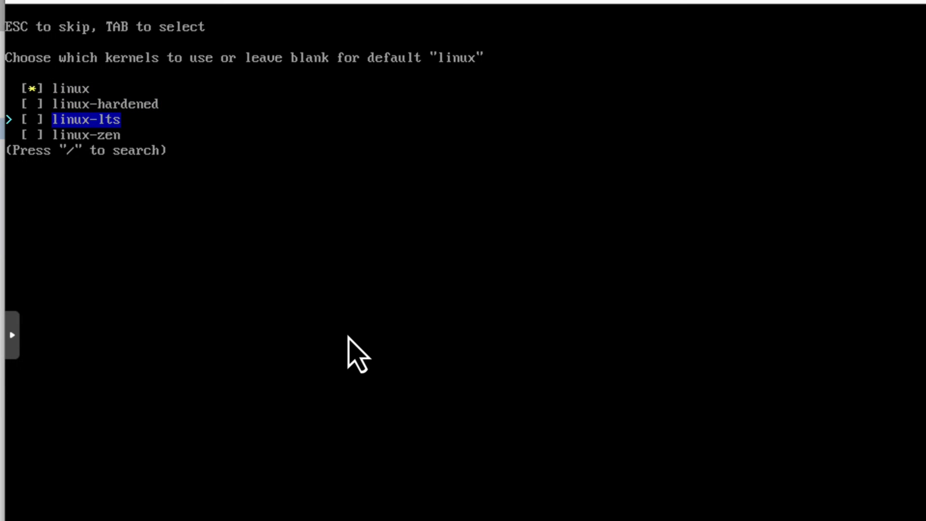
pyautogui.press('Up')
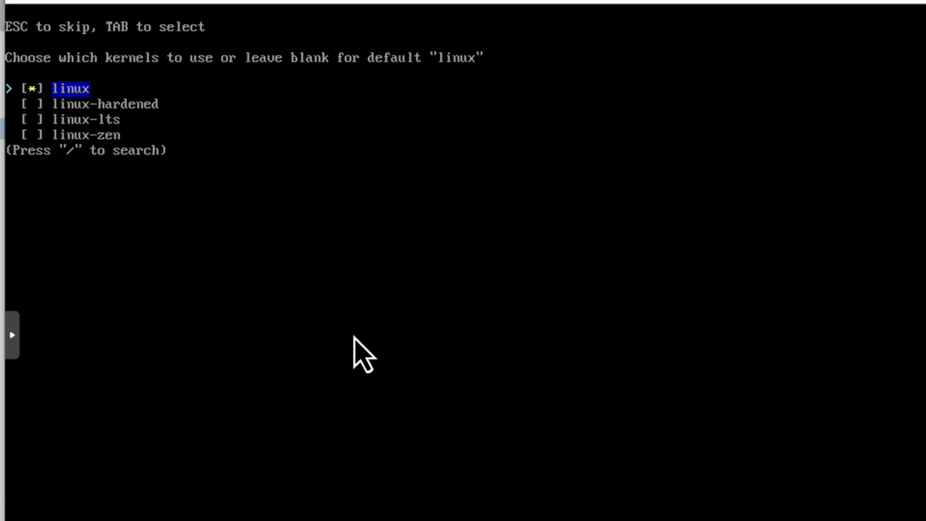
# - Enter firefox chromium at the Additional packages prompt
pyautogui.press('Enter')
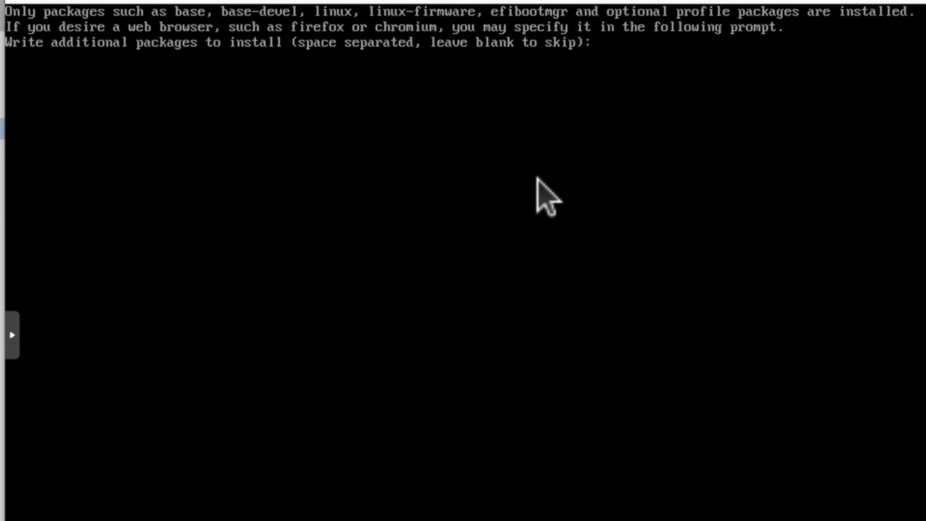
pyautogui.moveTo(496, 106)
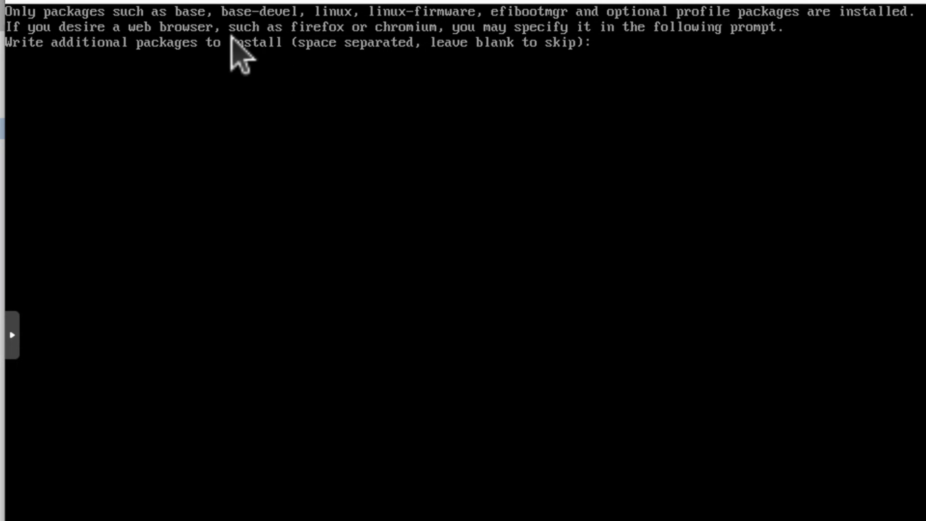
pyautogui.moveTo(248, 56)
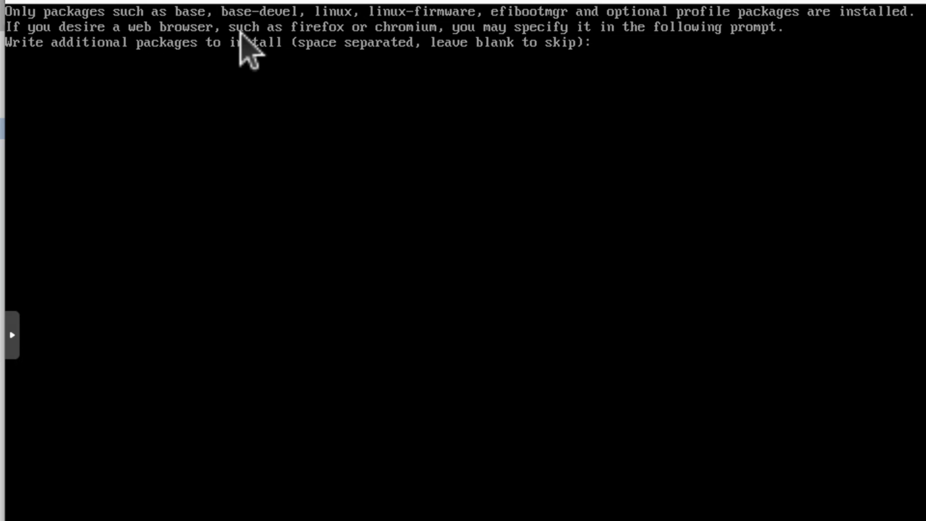
pyautogui.moveTo(567, 83)
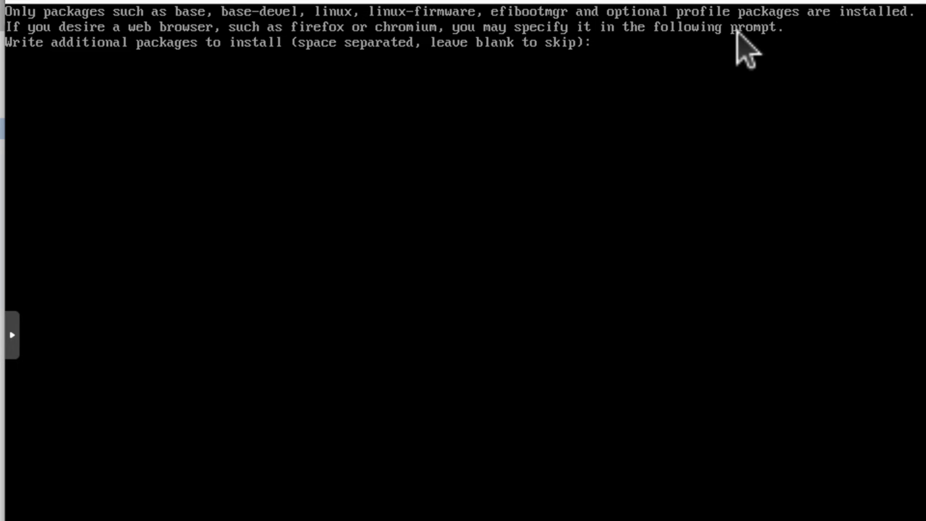
pyautogui.write('firefox chr')
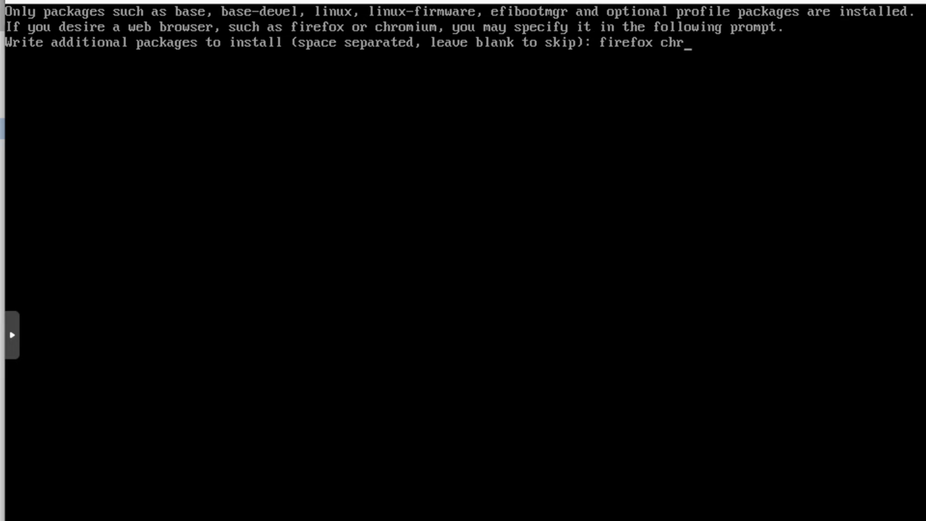
pyautogui.write('omium')
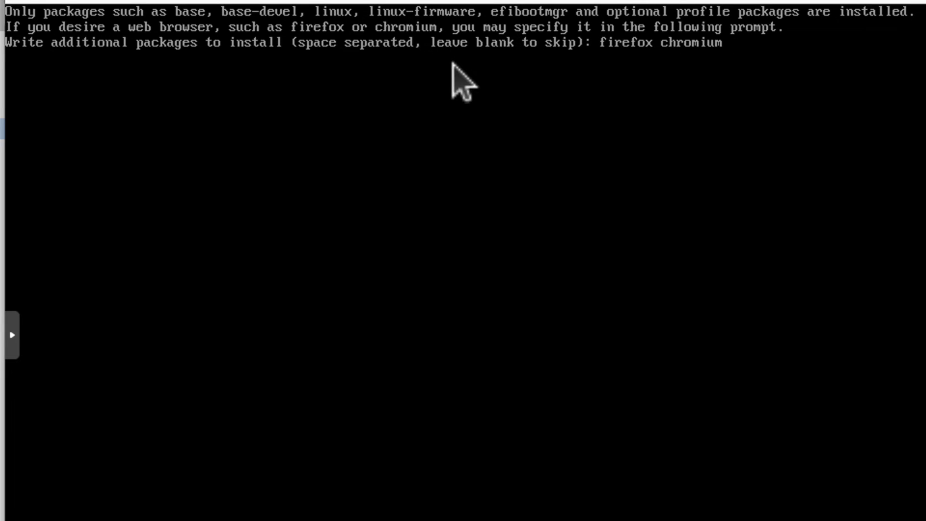
pyautogui.moveTo(661, 70)
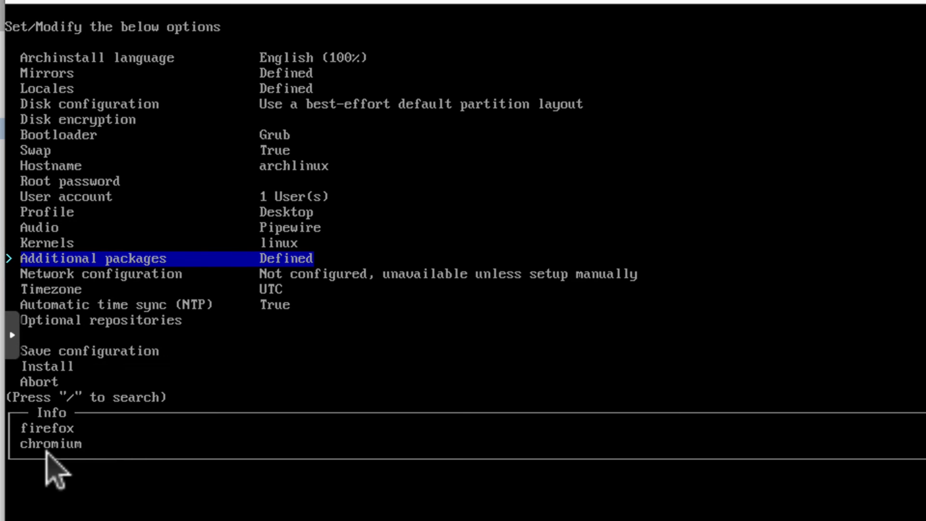
pyautogui.moveTo(58, 461)
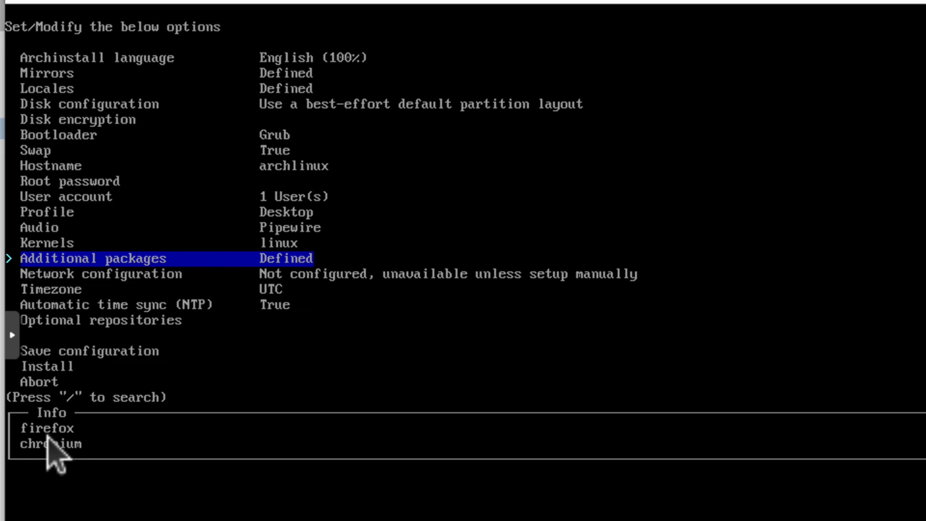
# - Choose manual network configuration and add the ens18 interface with static addressing
pyautogui.press('Down')
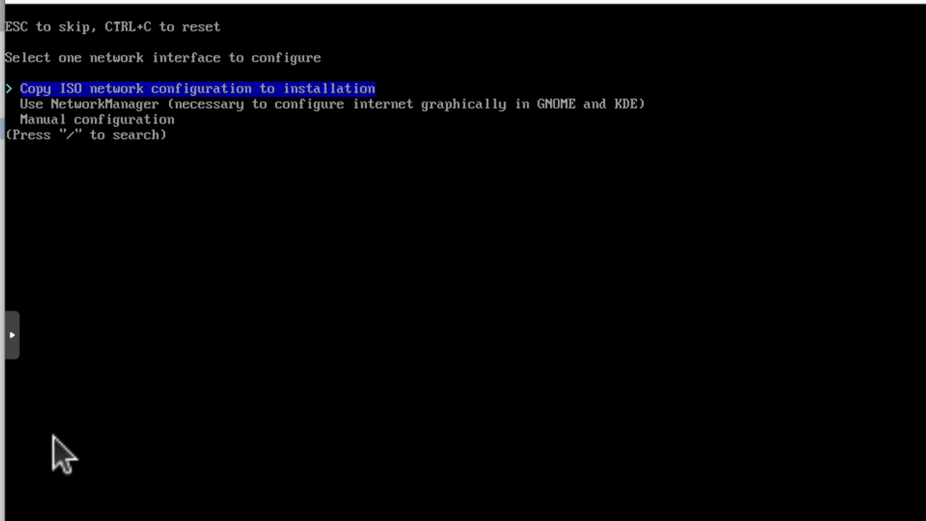
pyautogui.press('Down')
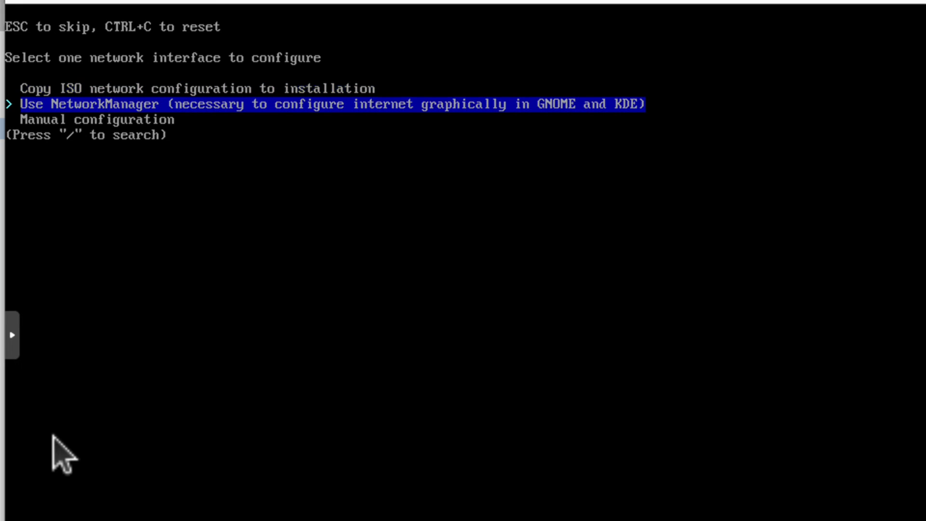
pyautogui.moveTo(319, 387)
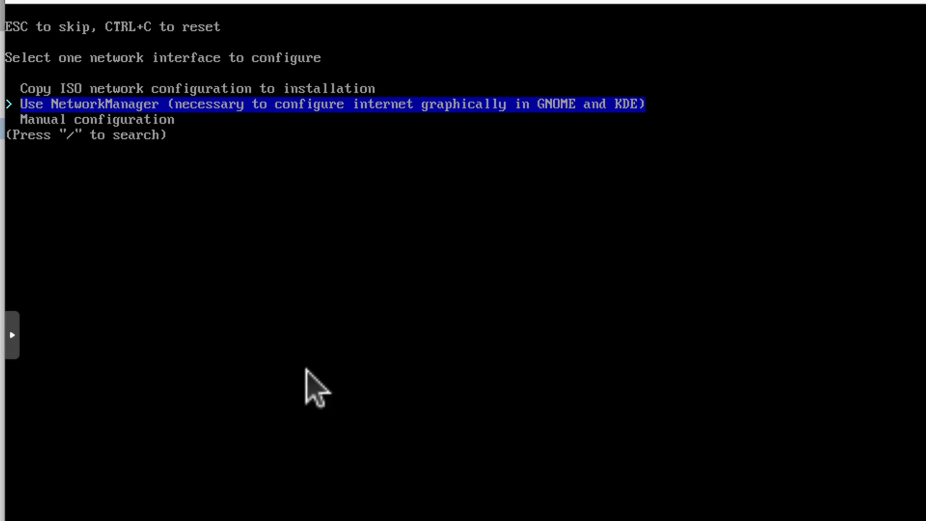
pyautogui.press('down')
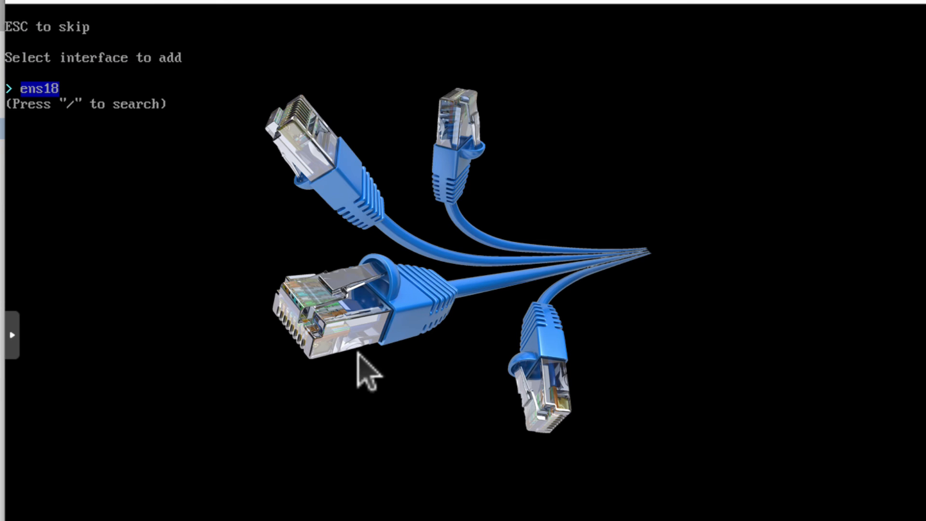
pyautogui.press('enter')
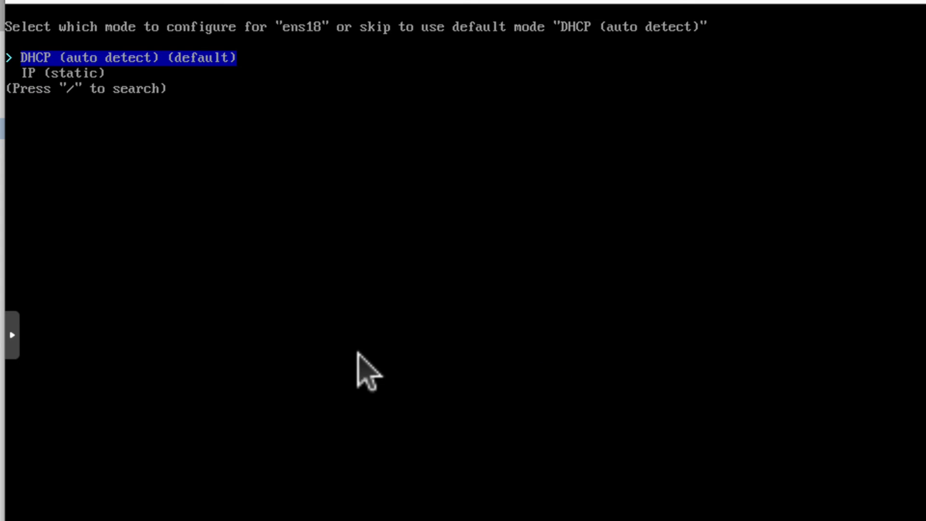
pyautogui.press('Down')
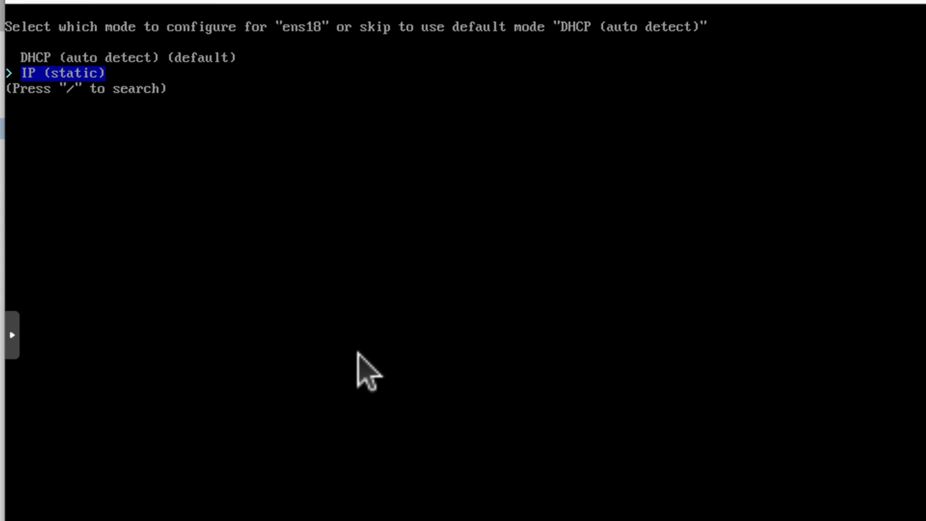
pyautogui.press('up')
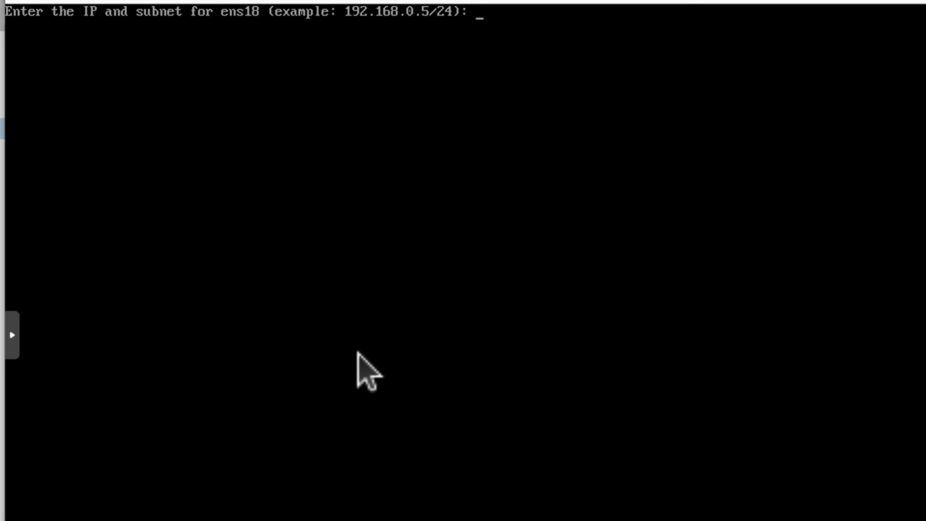
# - Give ens18 static IP 192.168.1.205/24 with gateway 192.168.1.1 and confirm the interface settings
pyautogui.write('192')
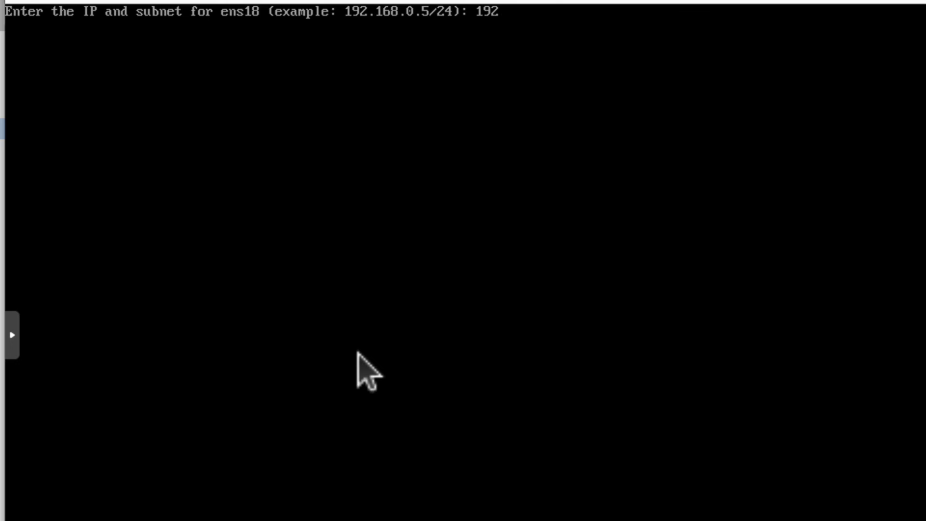
pyautogui.write('.168.1.')
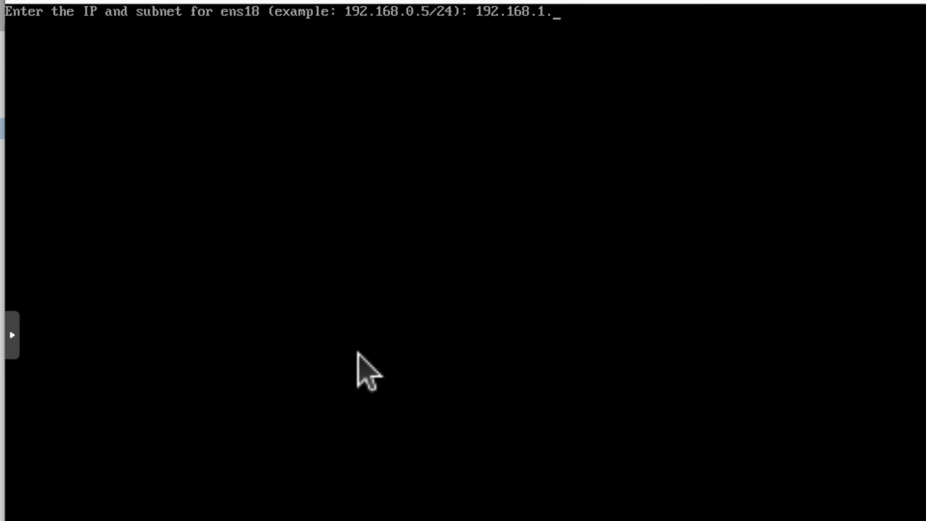
pyautogui.write('205/24')
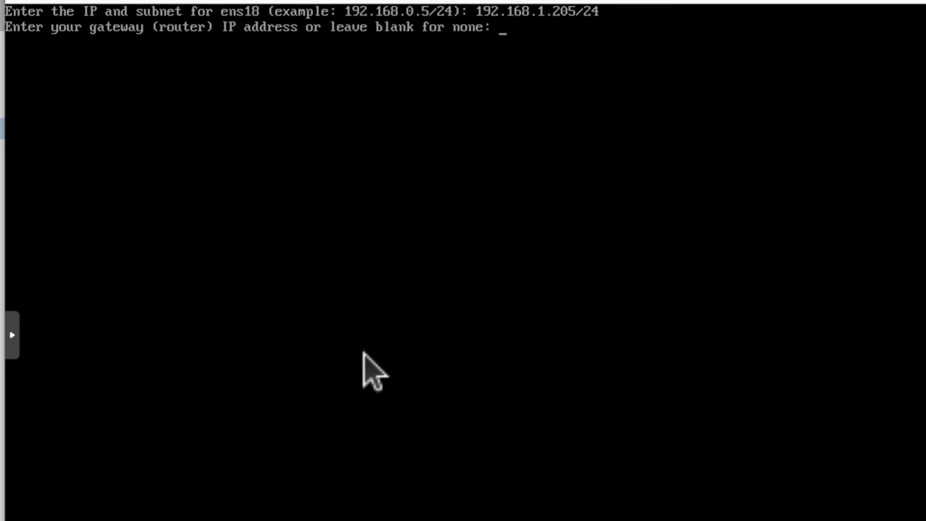
pyautogui.write('192.')
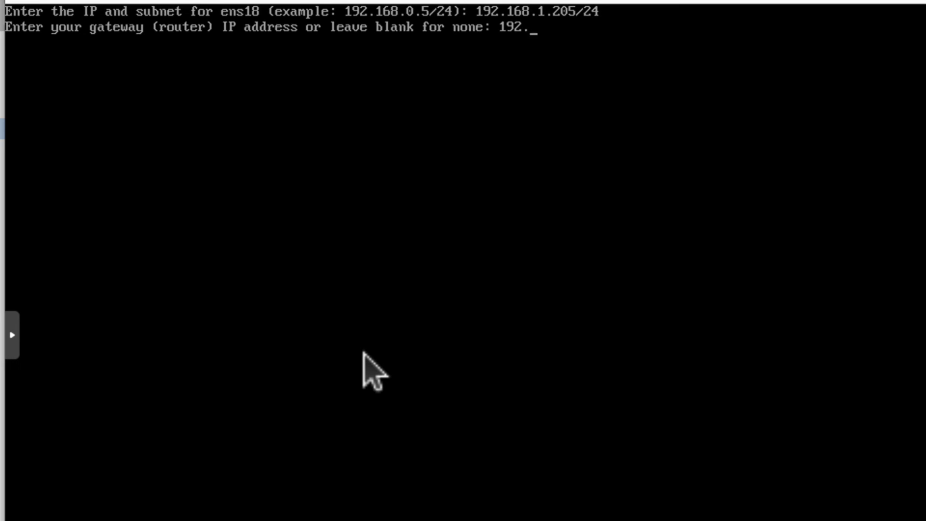
pyautogui.write('168.1.1')
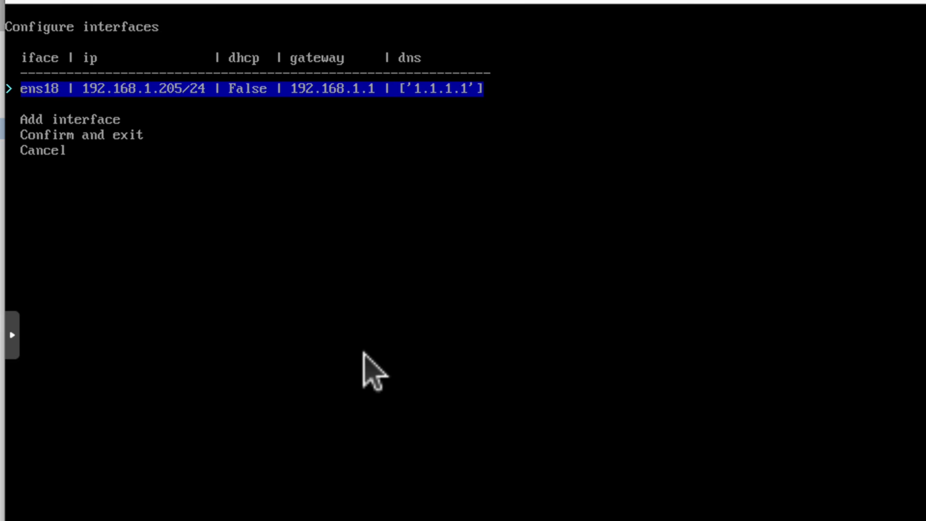
pyautogui.press('Down')
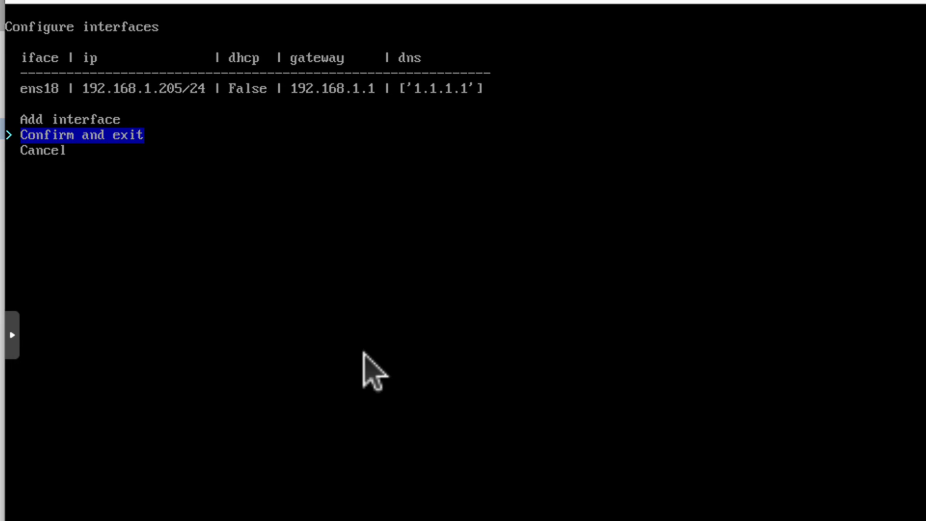
pyautogui.click(81, 135)
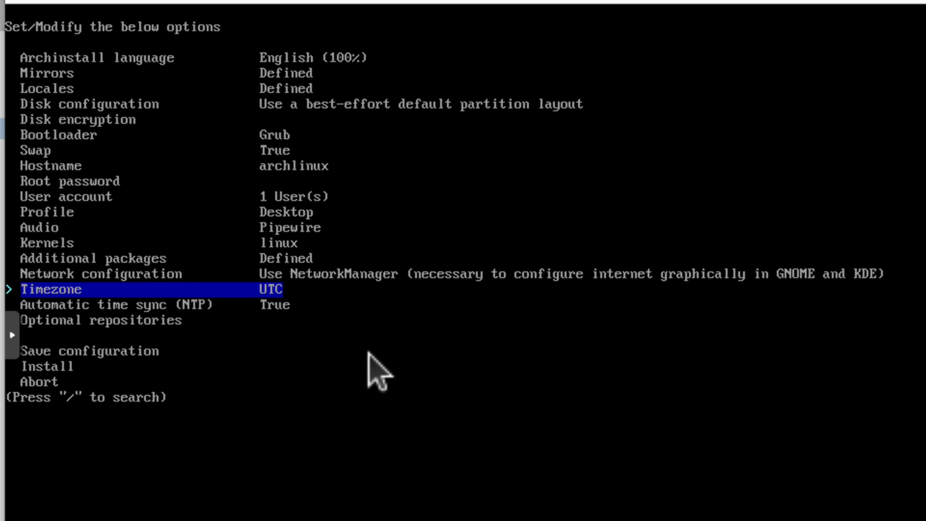
# - Set the timezone to Europe/London via a 'Lond' search and move down to Install
pyautogui.click(98, 273)
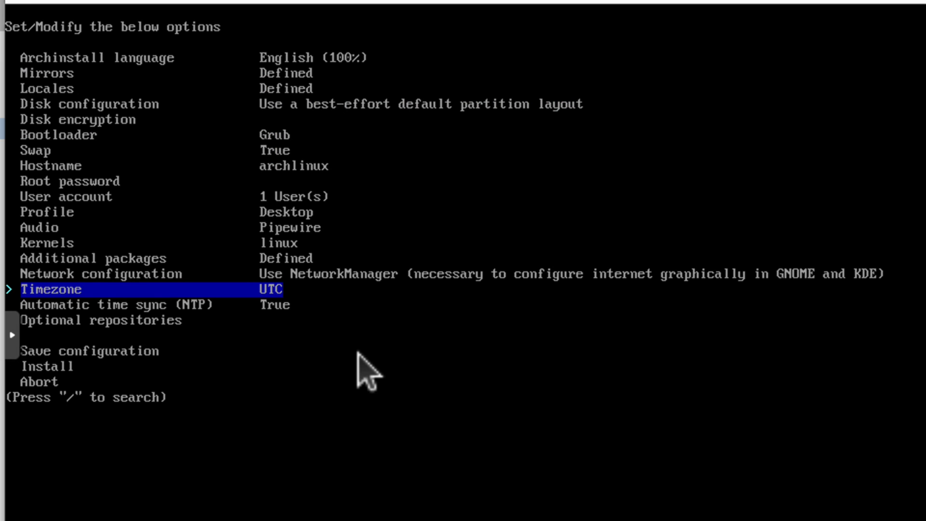
pyautogui.click(51, 288)
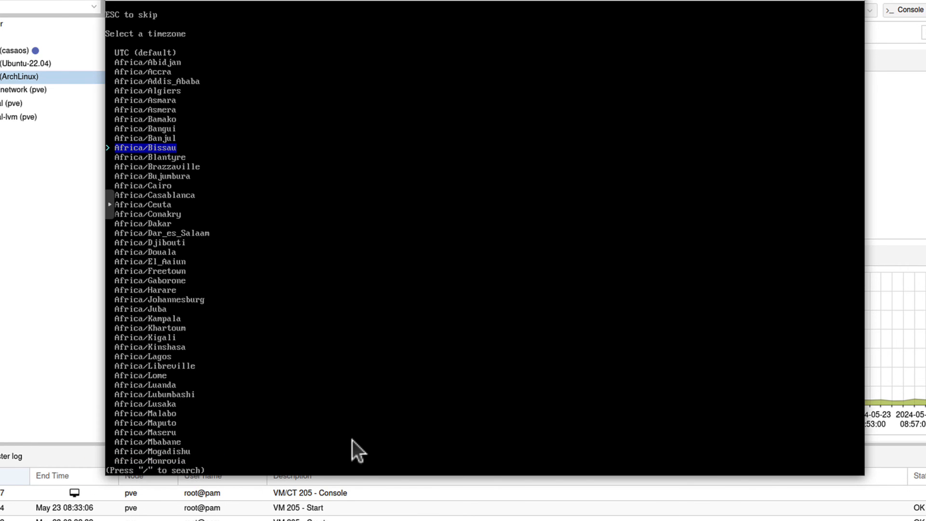
pyautogui.write('Lond')
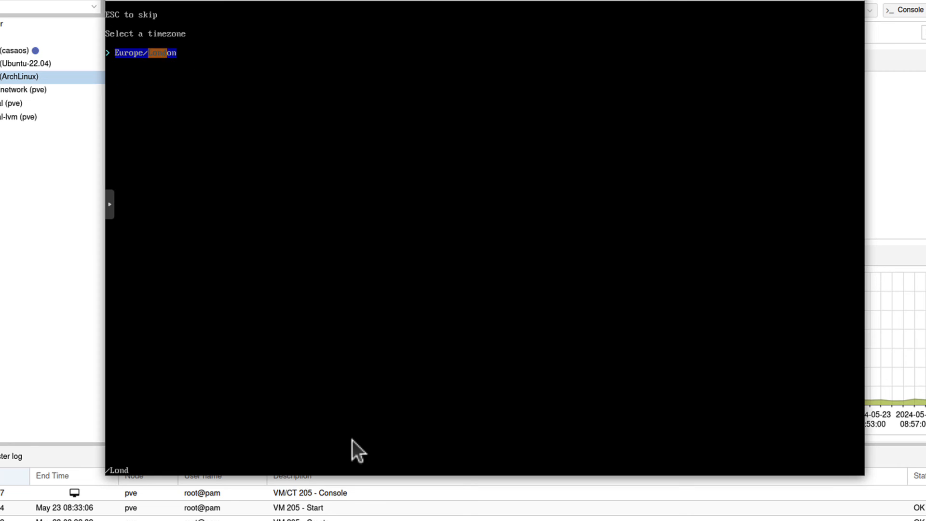
pyautogui.moveTo(194, 64)
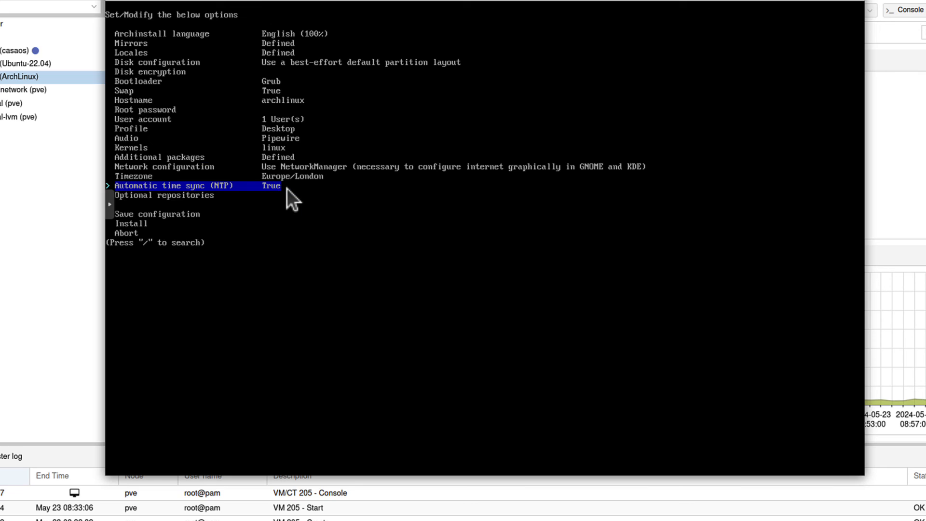
pyautogui.moveTo(236, 203)
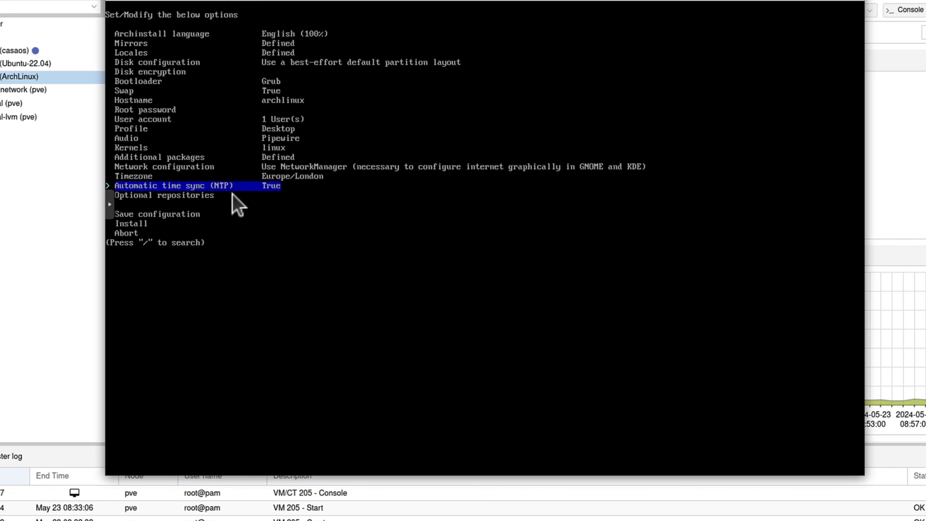
pyautogui.press('Down')
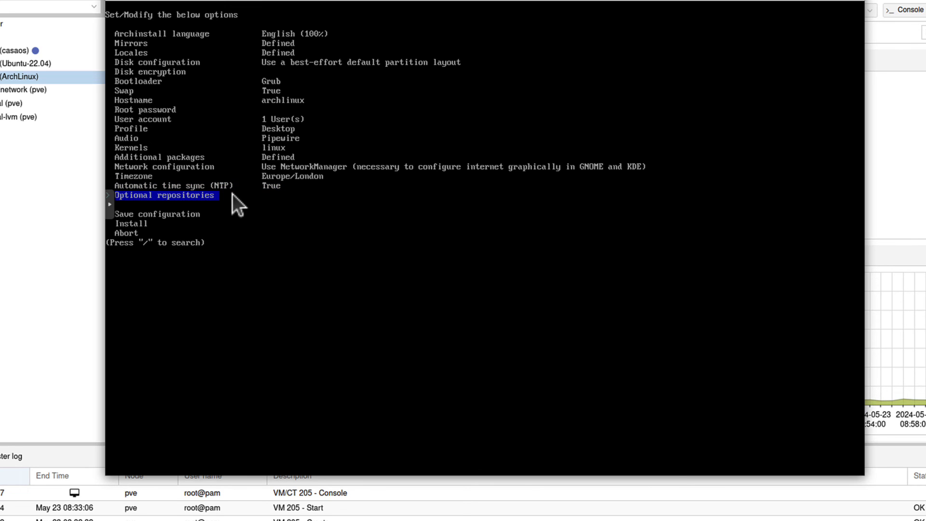
pyautogui.press('Down')
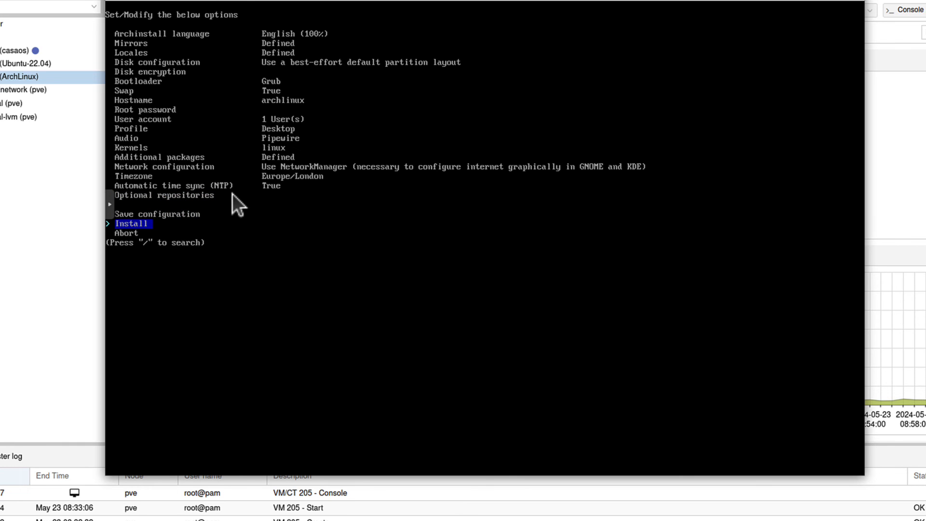
# - Run the installation with the shown configuration and decline the post-install chroot
pyautogui.click(132, 223)
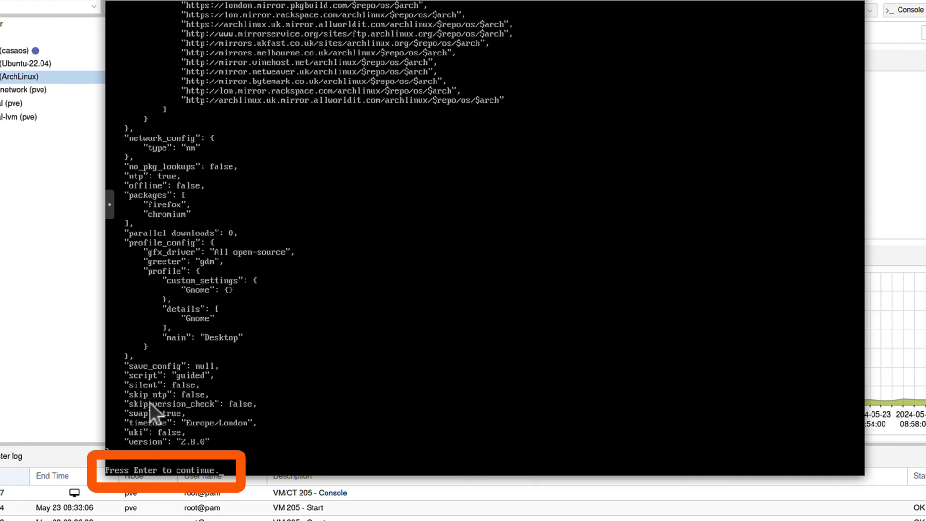
pyautogui.press('enter')
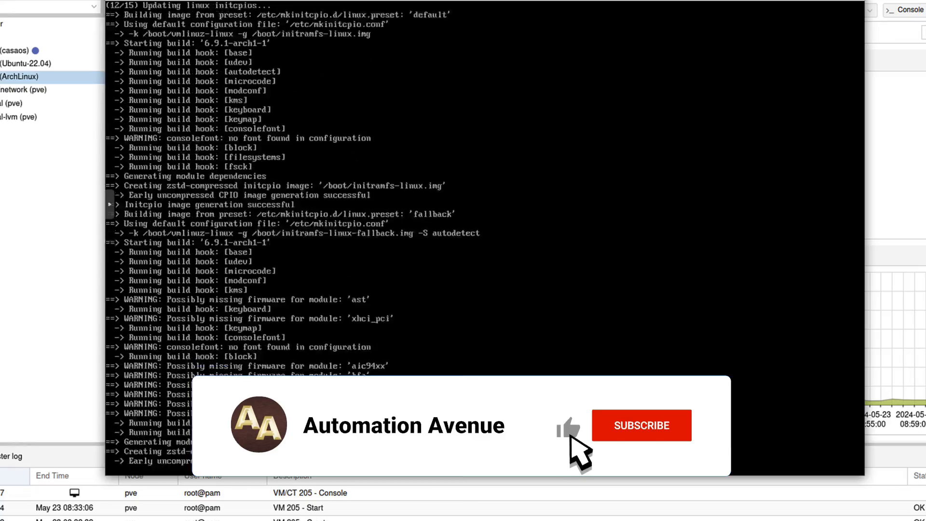
pyautogui.click(640, 425)
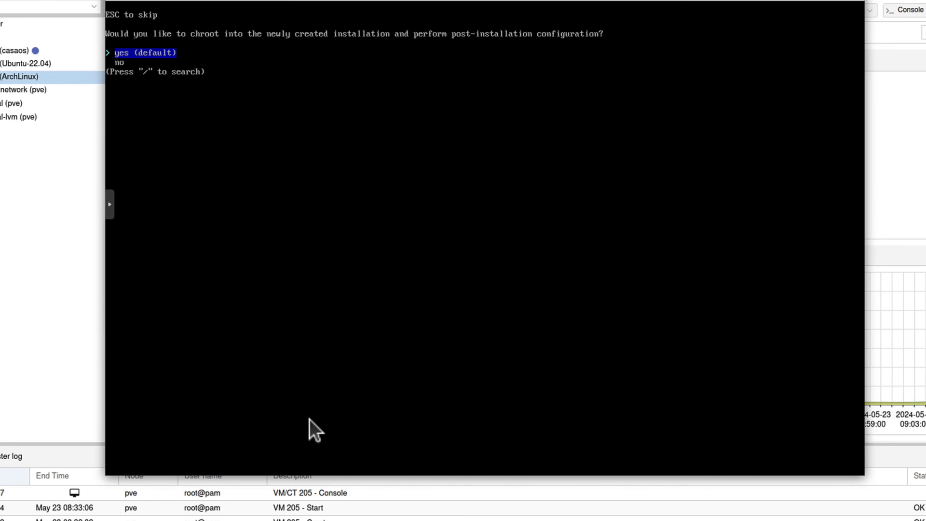
pyautogui.moveTo(321, 430)
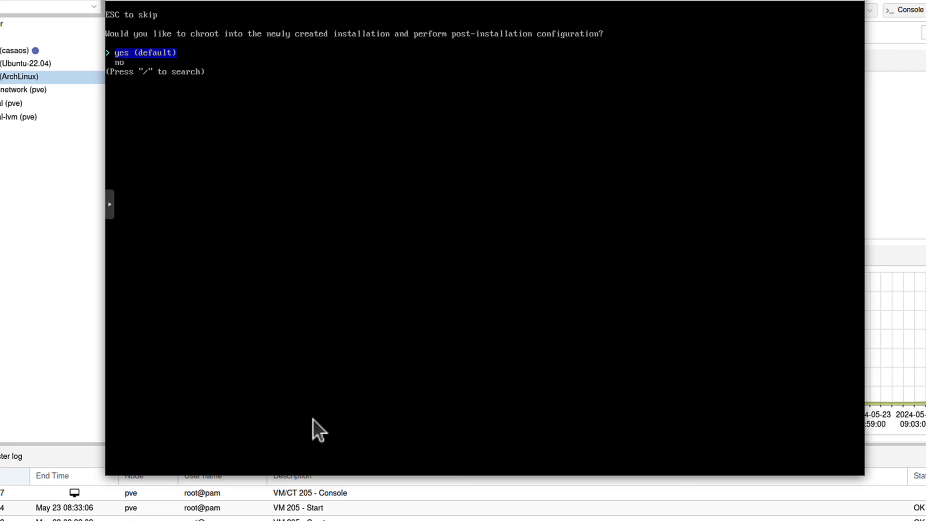
pyautogui.press('Down')
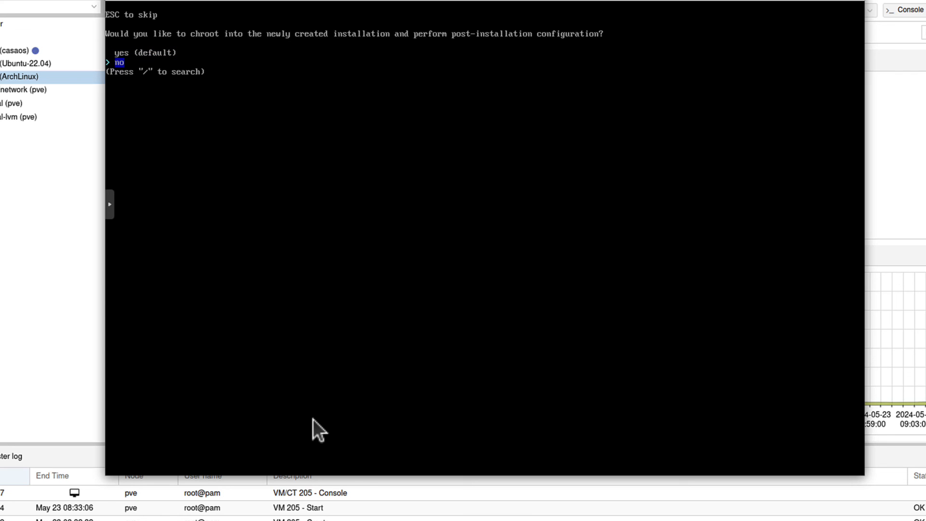
pyautogui.press('Return')
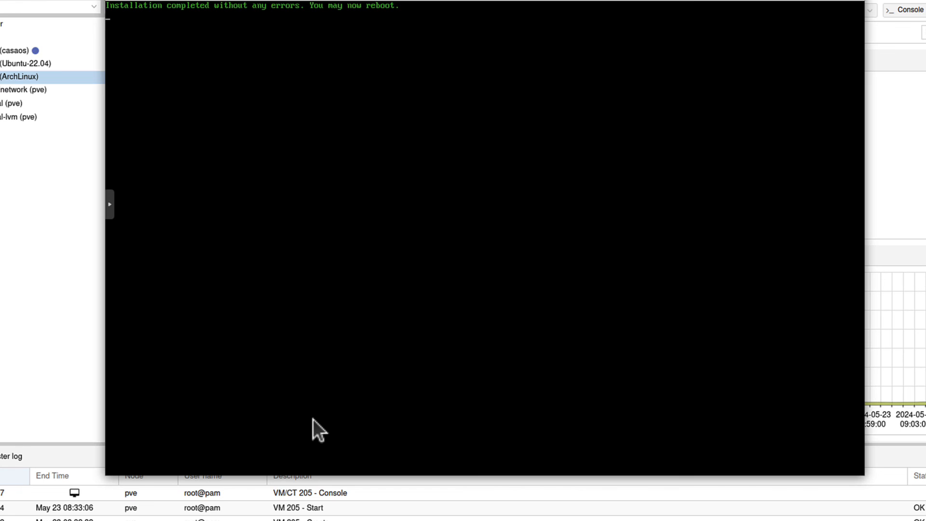
# - Reboot the VM from the archiso shell into the newly installed system
pyautogui.press('Return')
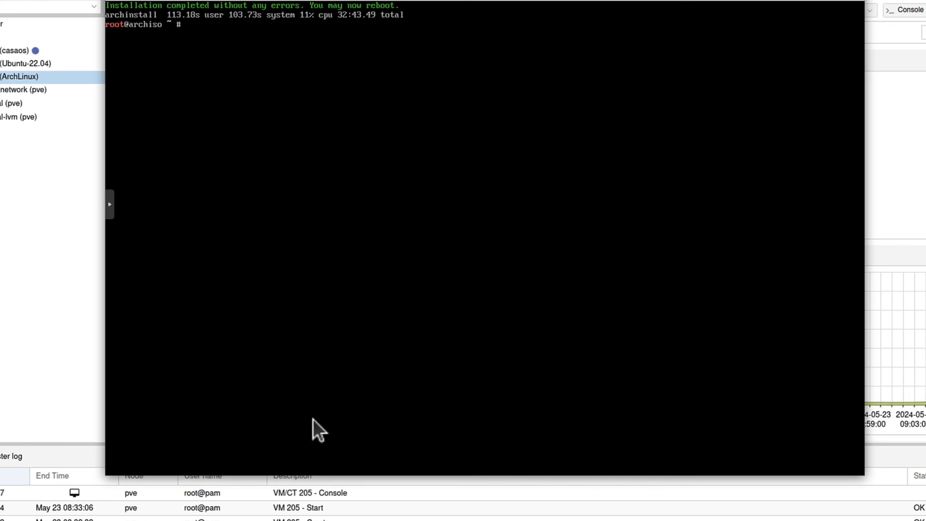
pyautogui.write('re')
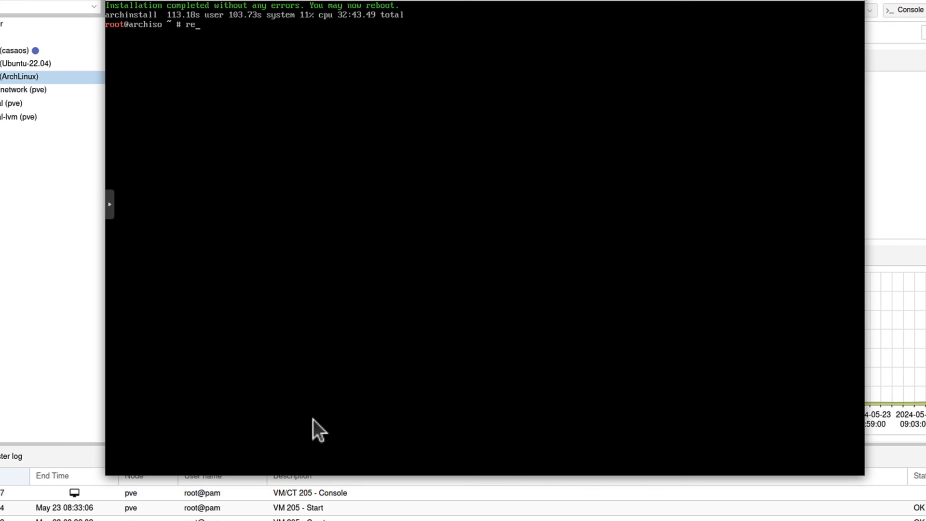
pyautogui.write('boot')
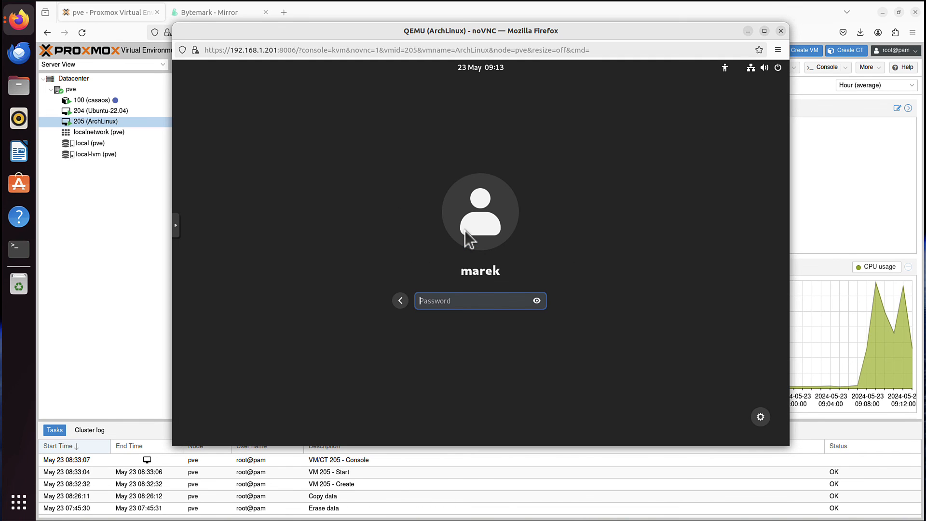
# - Log in as marek, skip the welcome tour, view the app grid and start htop in a terminal
pyautogui.write('password')
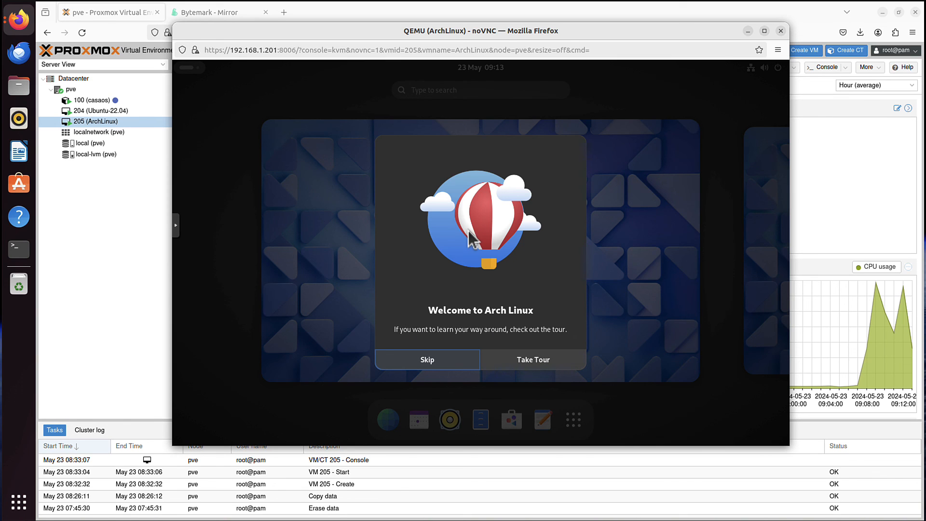
pyautogui.moveTo(551, 340)
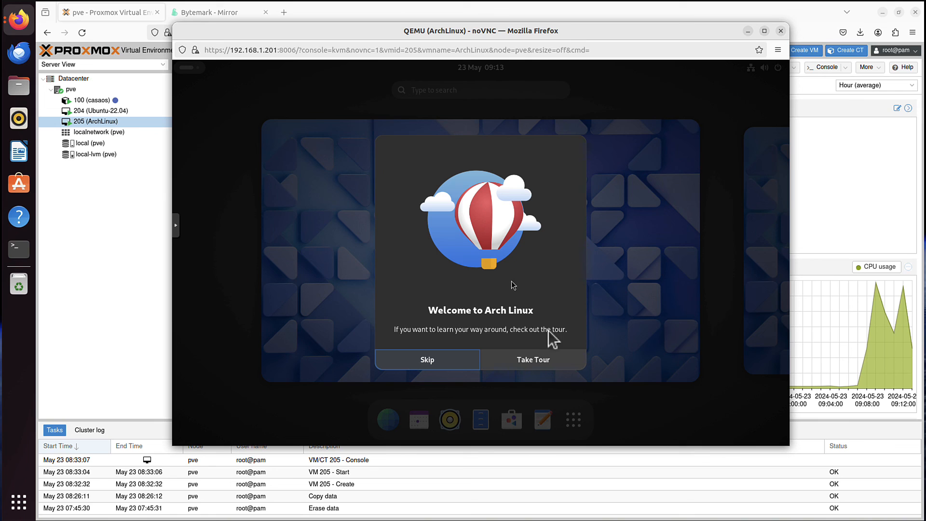
pyautogui.click(427, 360)
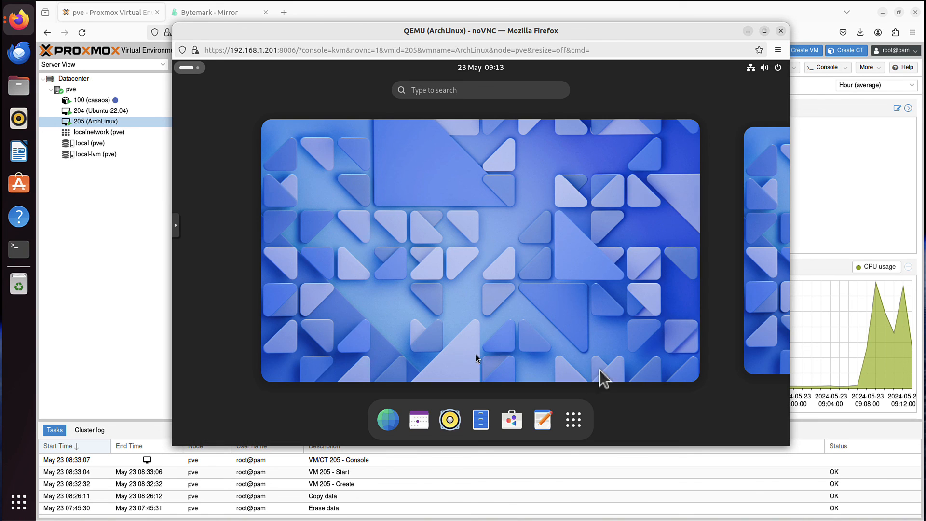
pyautogui.moveTo(572, 420)
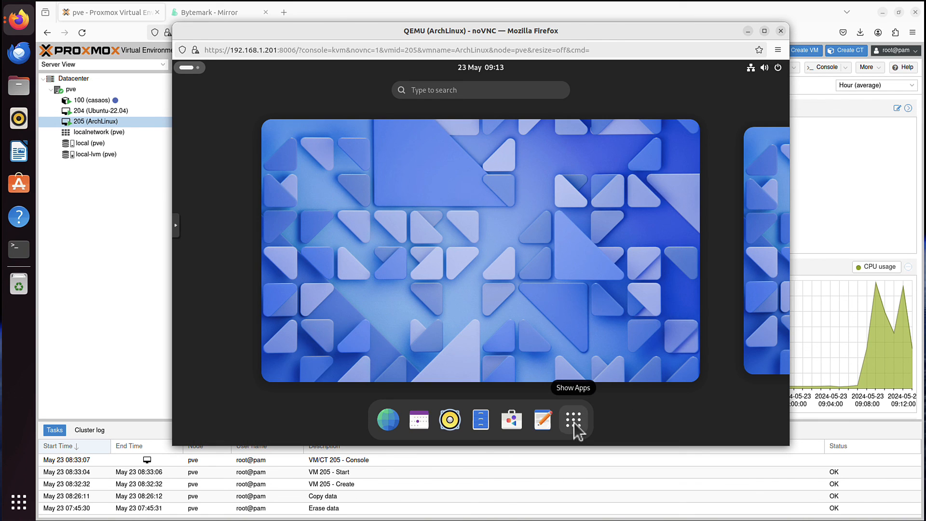
pyautogui.click(573, 420)
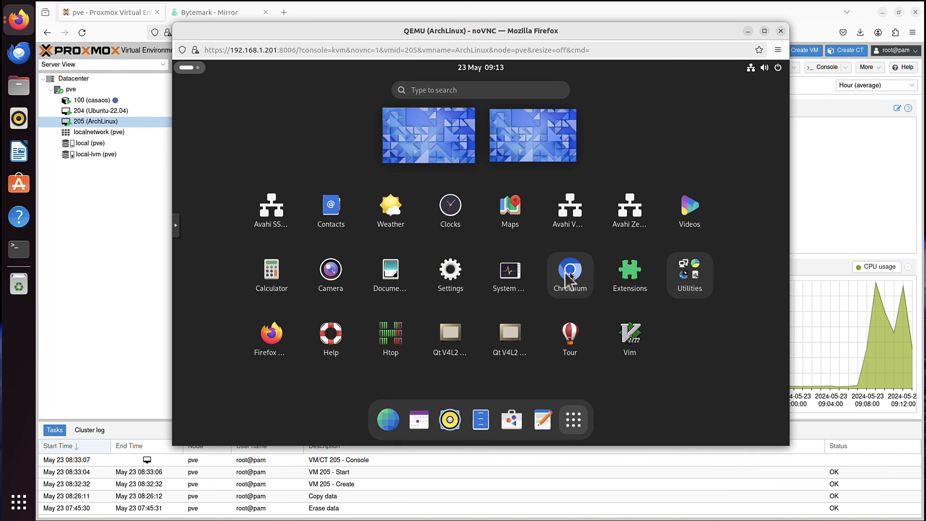
pyautogui.moveTo(569, 278)
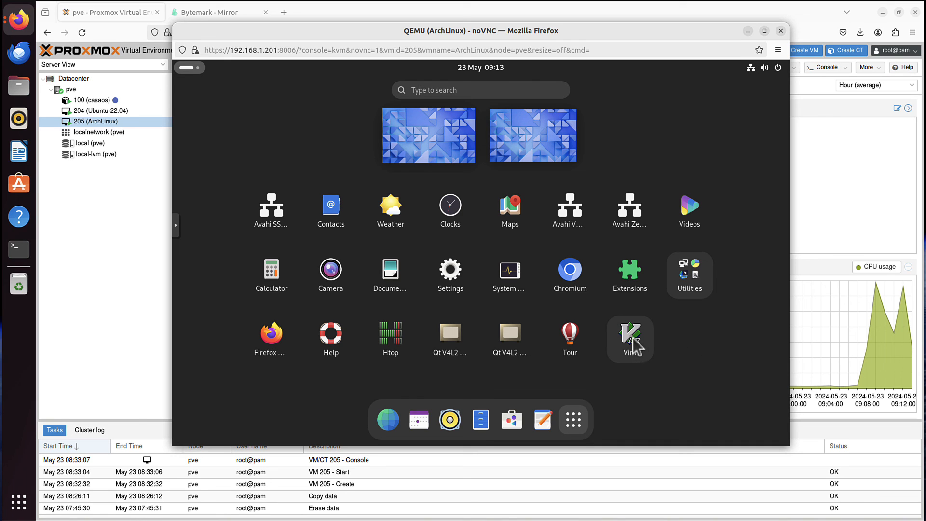
pyautogui.moveTo(391, 338)
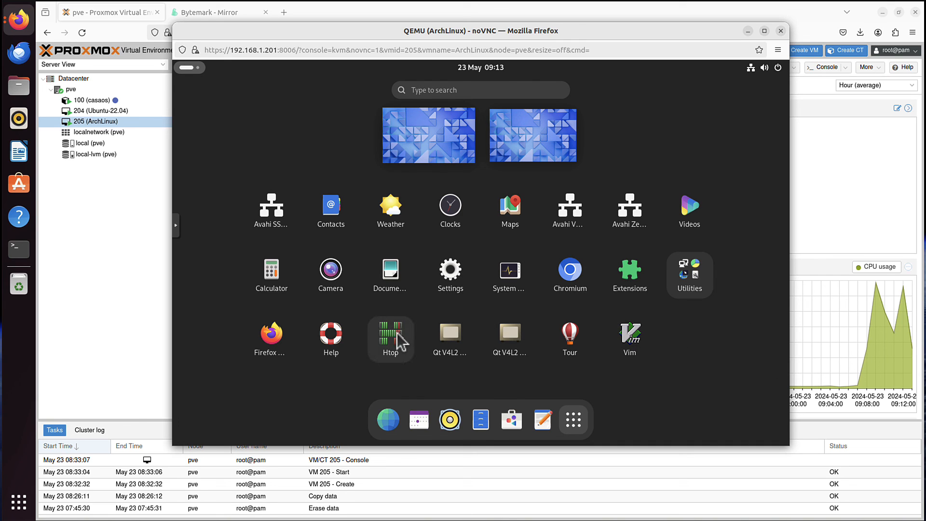
pyautogui.click(481, 90)
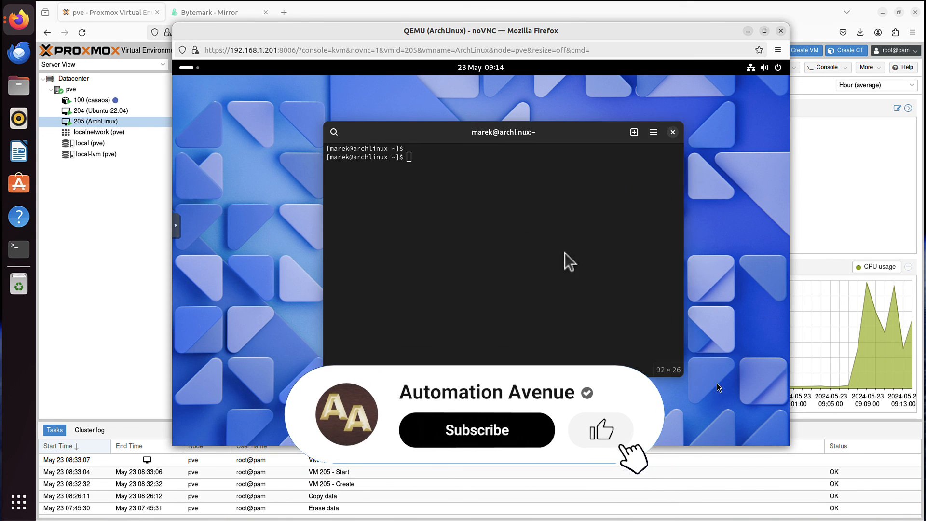
pyautogui.click(475, 431)
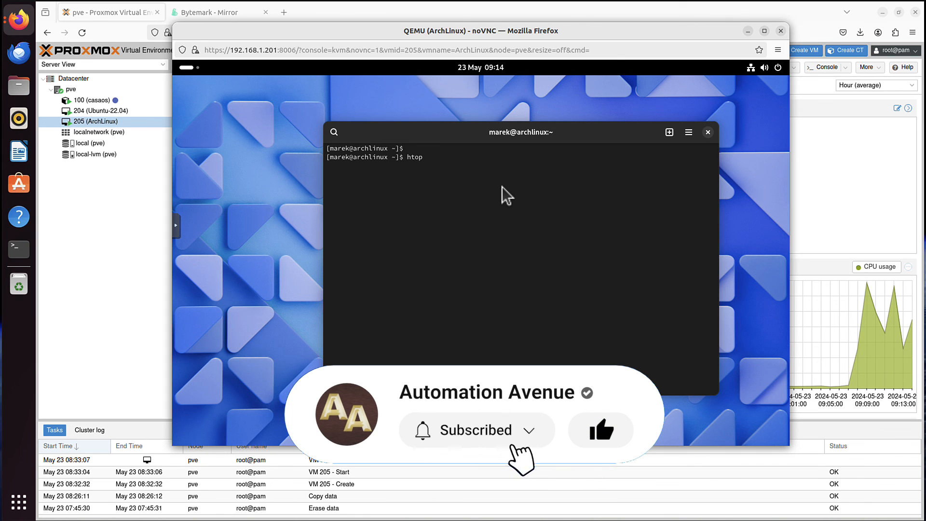